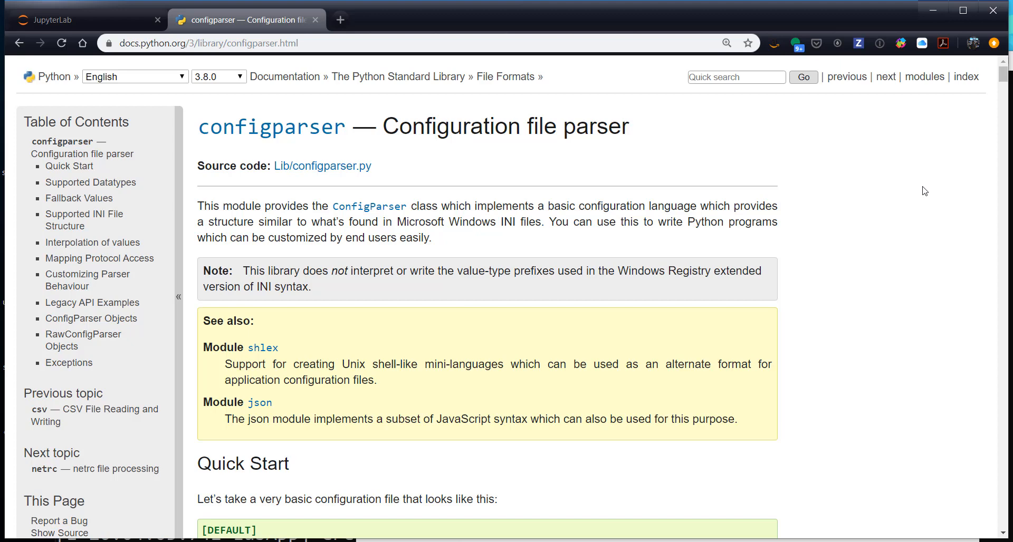
{"action": "mouse_move", "coordinate": [602, 169]}
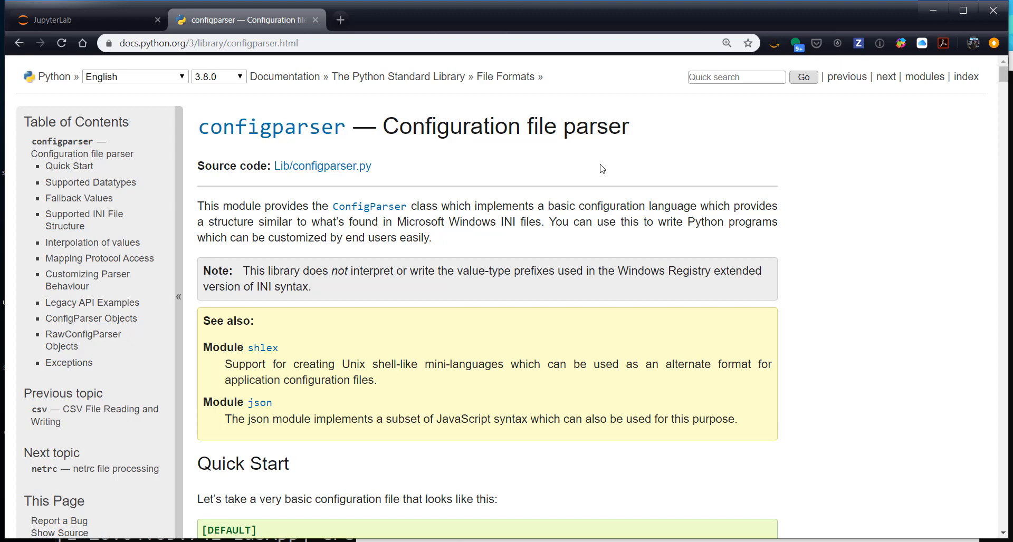
Step: Switch from the configparser docs back to the JupyterLab launcher tab
{"action": "left_click", "coordinate": [69, 20]}
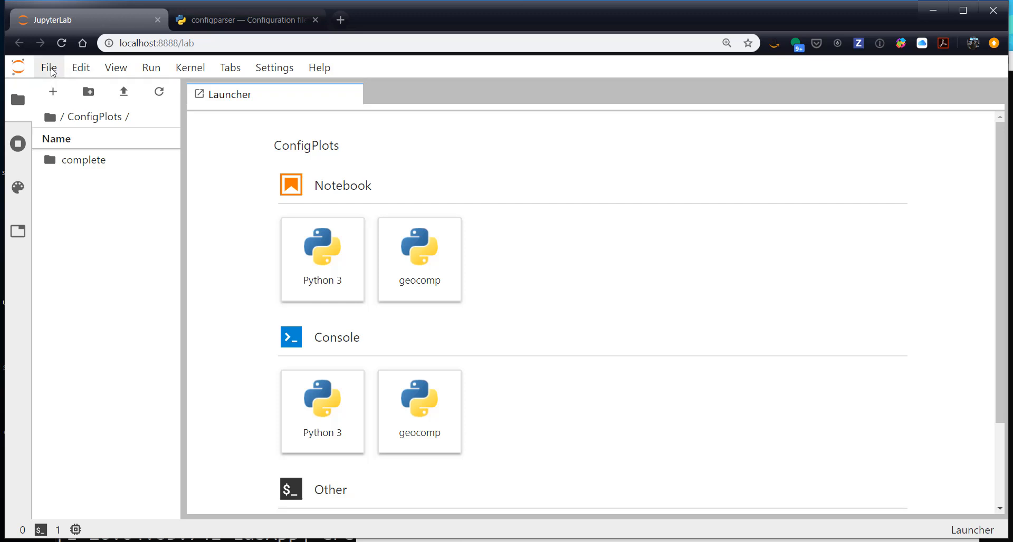
Step: Create and open a new empty text file, untitled.txt, in the ConfigPlots folder
{"action": "left_click", "coordinate": [48, 67]}
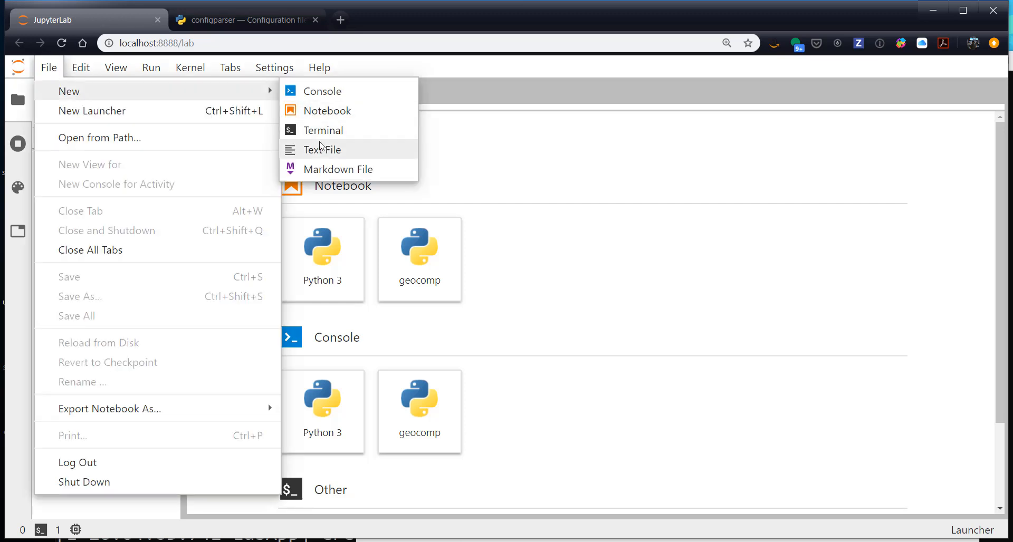
{"action": "left_click", "coordinate": [322, 149]}
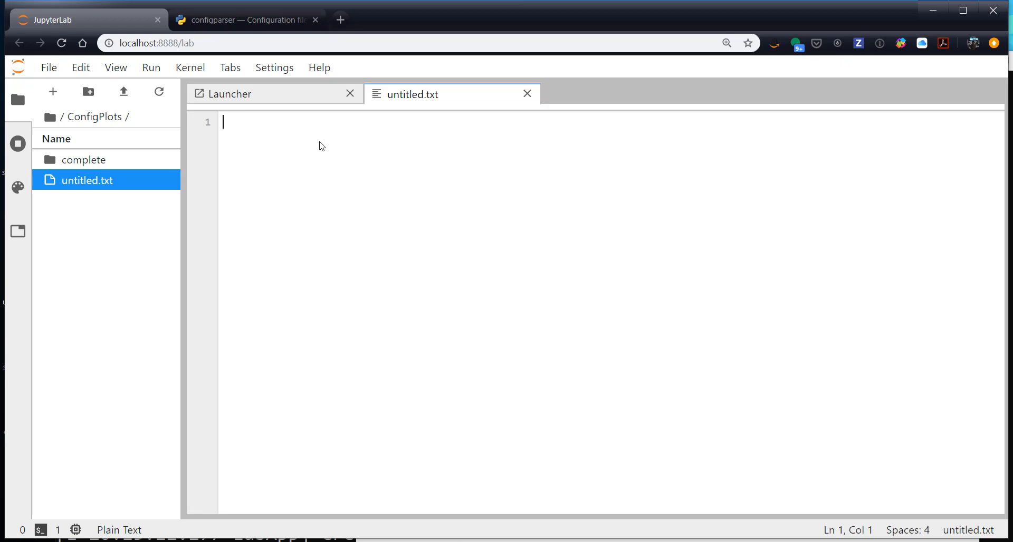
Step: Write a [DEFAULT] section with color = tab:blue, linewidth = 1 and linestyle = -
{"action": "type", "text": "[]"}
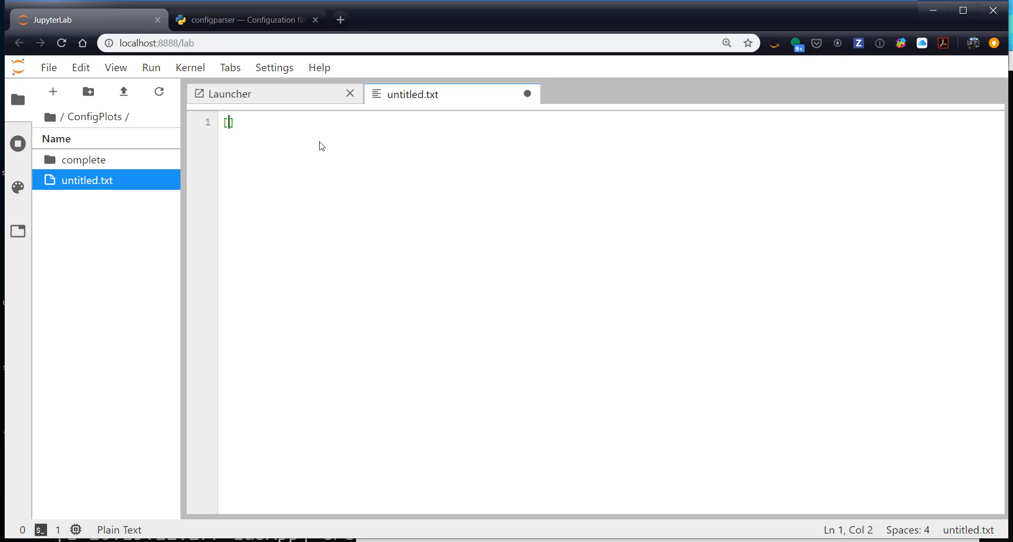
{"action": "type", "text": "DEFULT"}
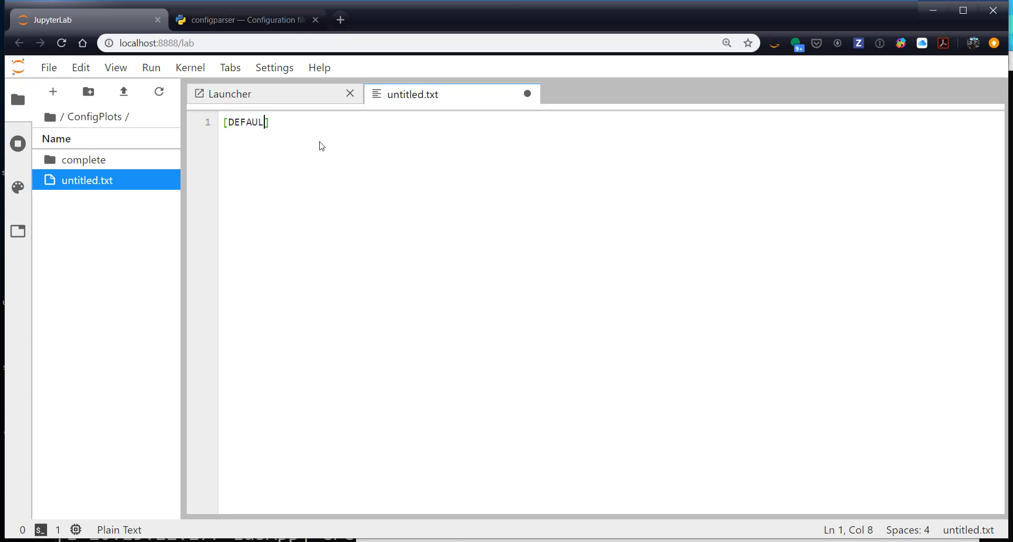
{"action": "type", "text": "]"}
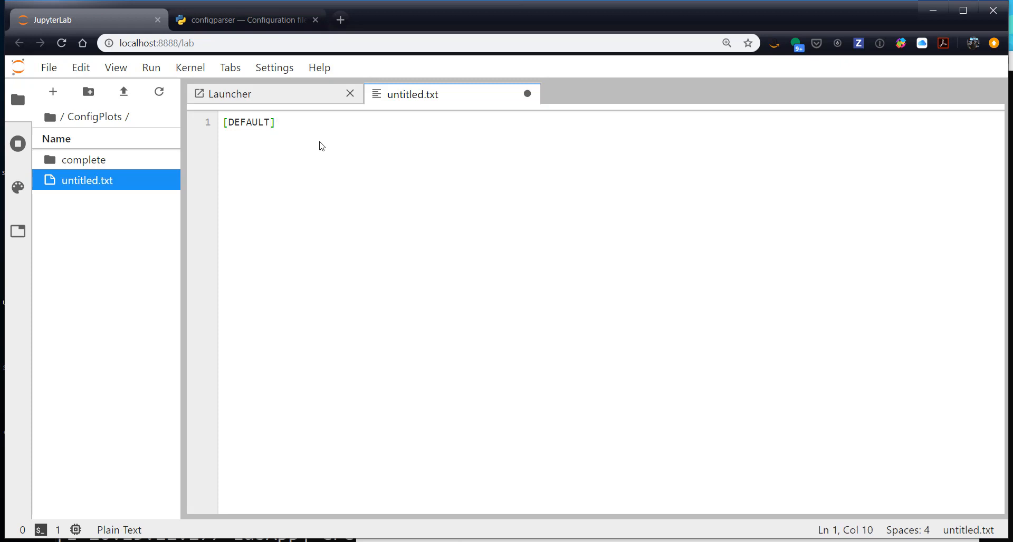
{"action": "key", "text": "Enter"}
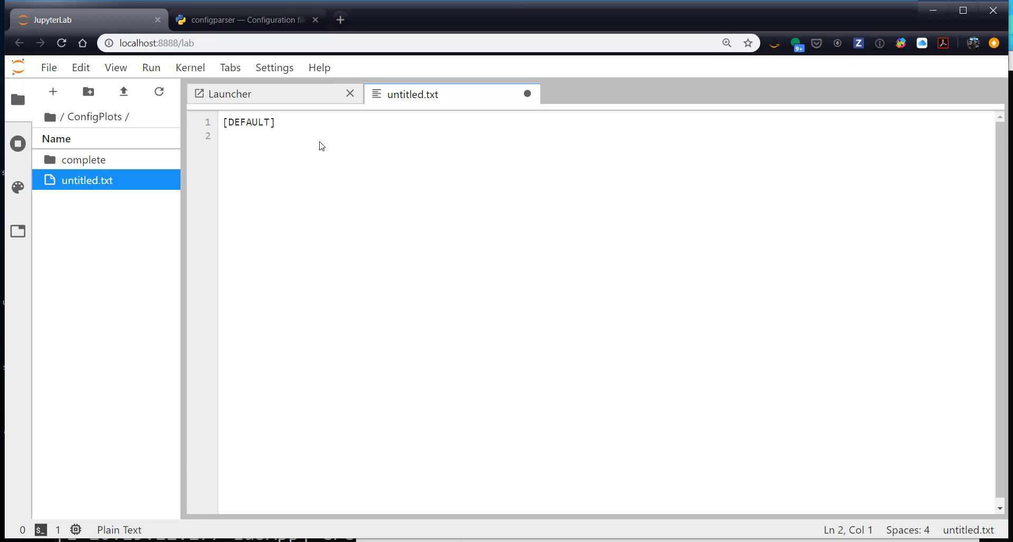
{"action": "type", "text": "colo"}
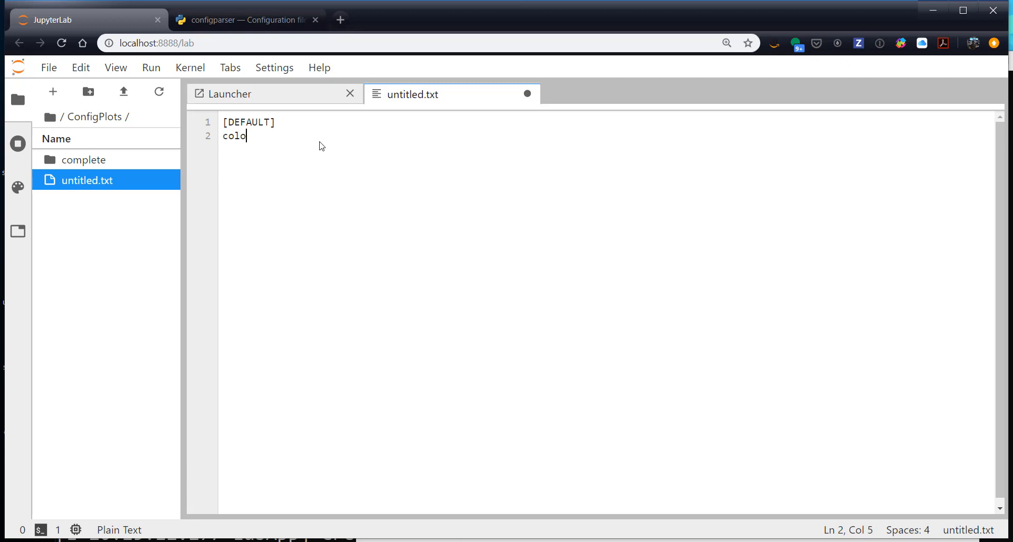
{"action": "type", "text": "t = tab:blue"}
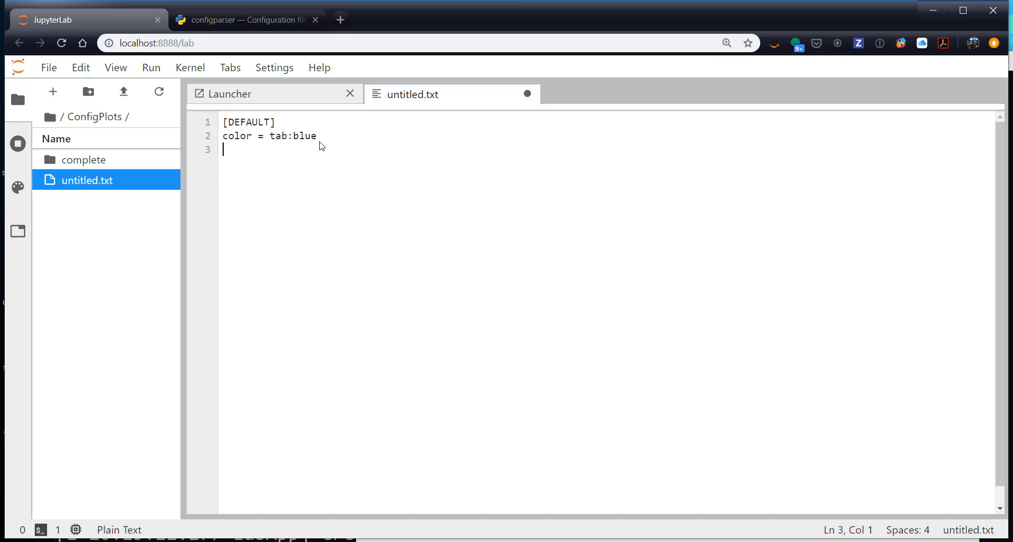
{"action": "type", "text": "linew"}
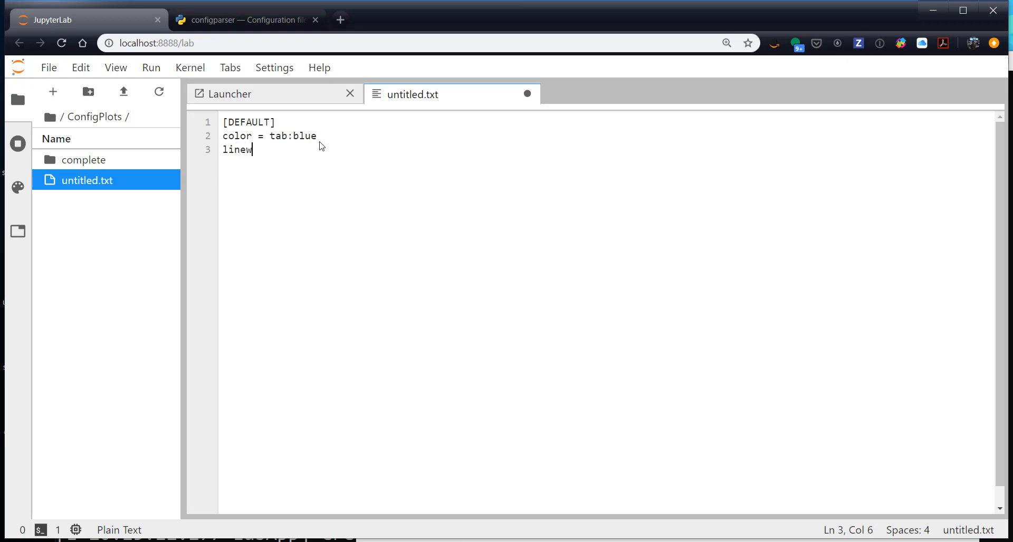
{"action": "type", "text": "idth = 1"}
{"action": "type", "text": "linestyl"}
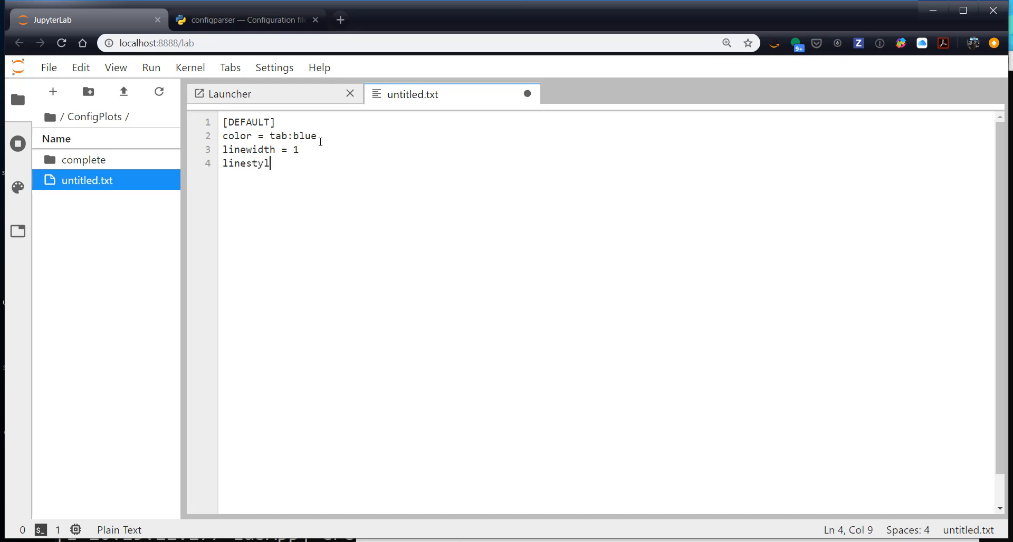
{"action": "type", "text": "e = -"}
{"action": "type", "text": "["}
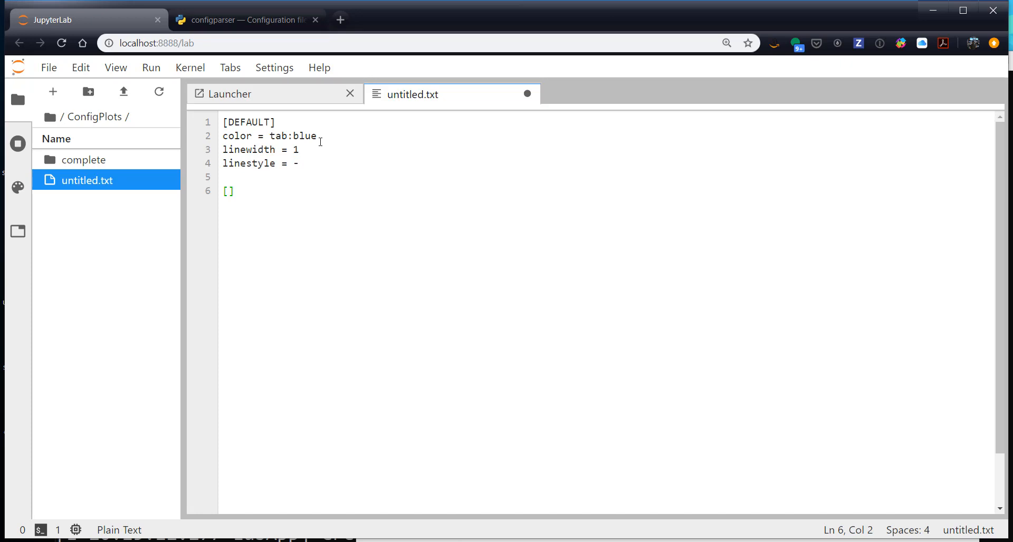
Step: Add a [pressure] section with color = black and its own linestyle entry
{"action": "type", "text": "pressure"}
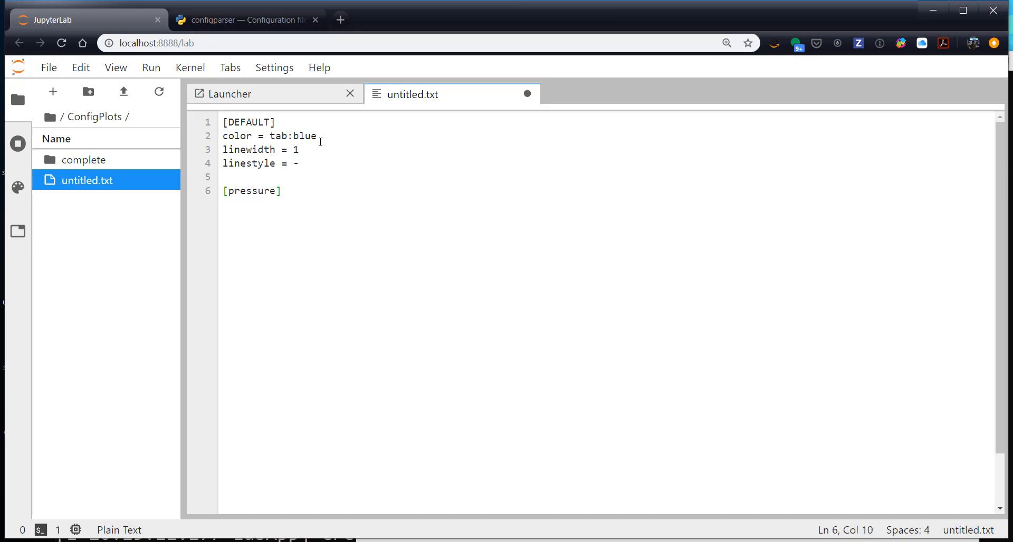
{"action": "key", "text": "Enter"}
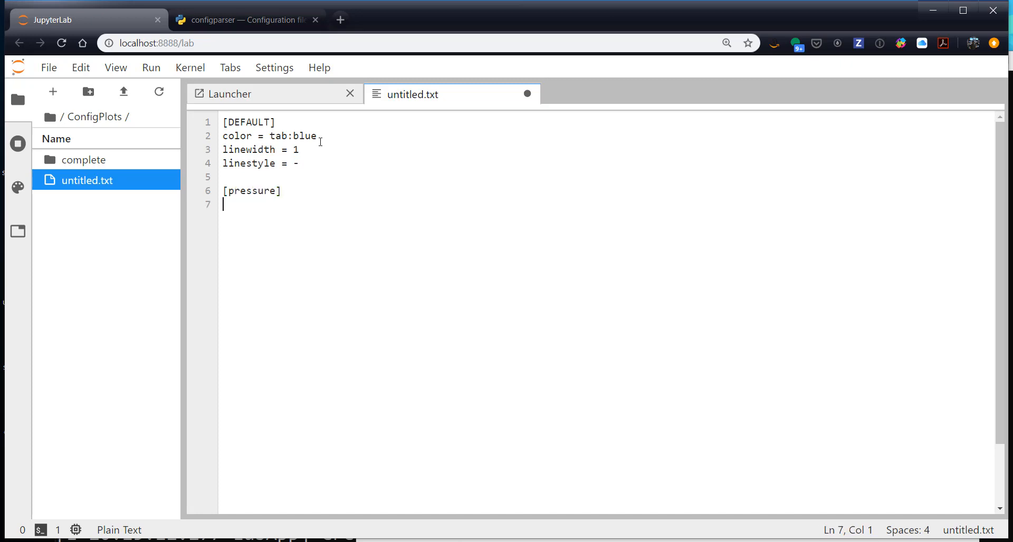
{"action": "type", "text": "color = bl"}
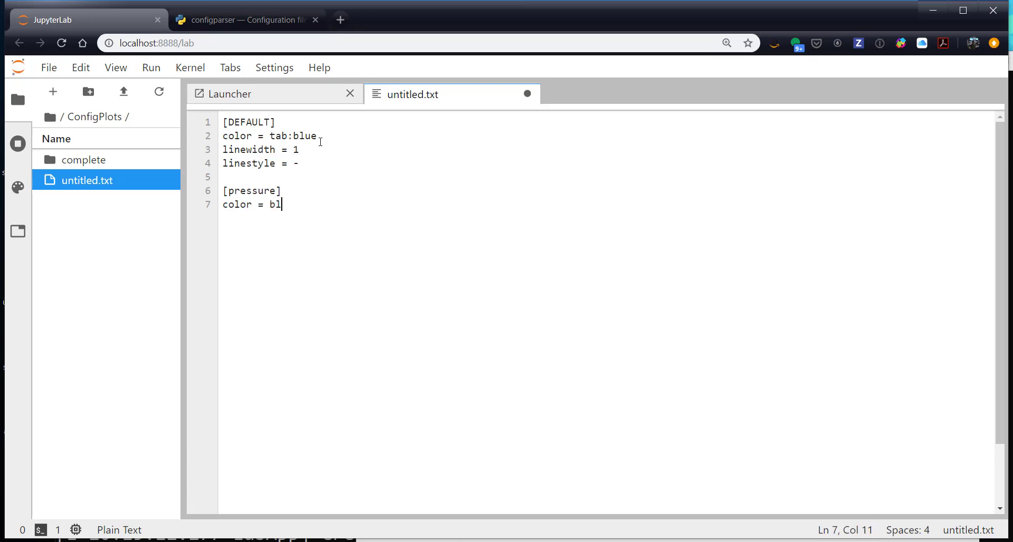
{"action": "type", "text": "ack"}
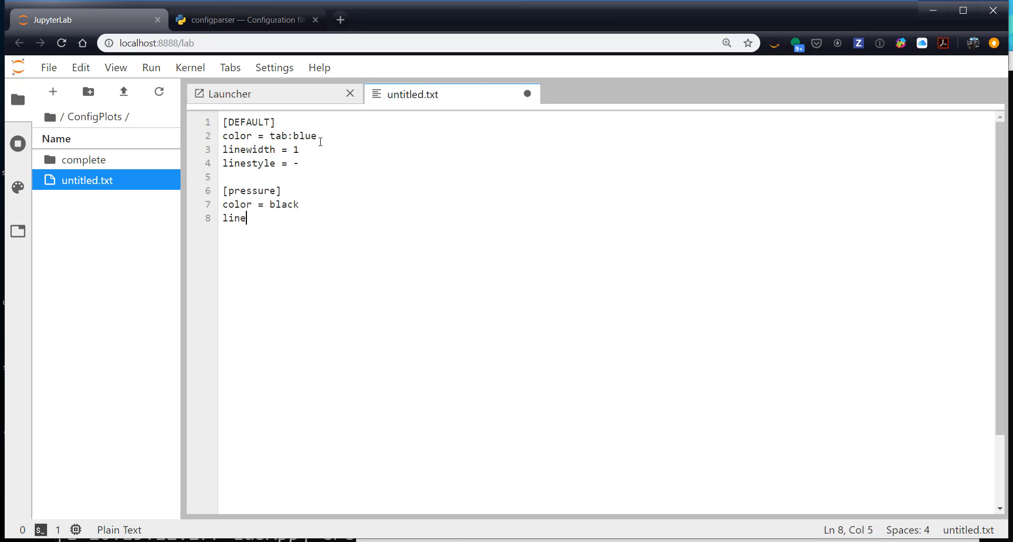
{"action": "type", "text": "style = --"}
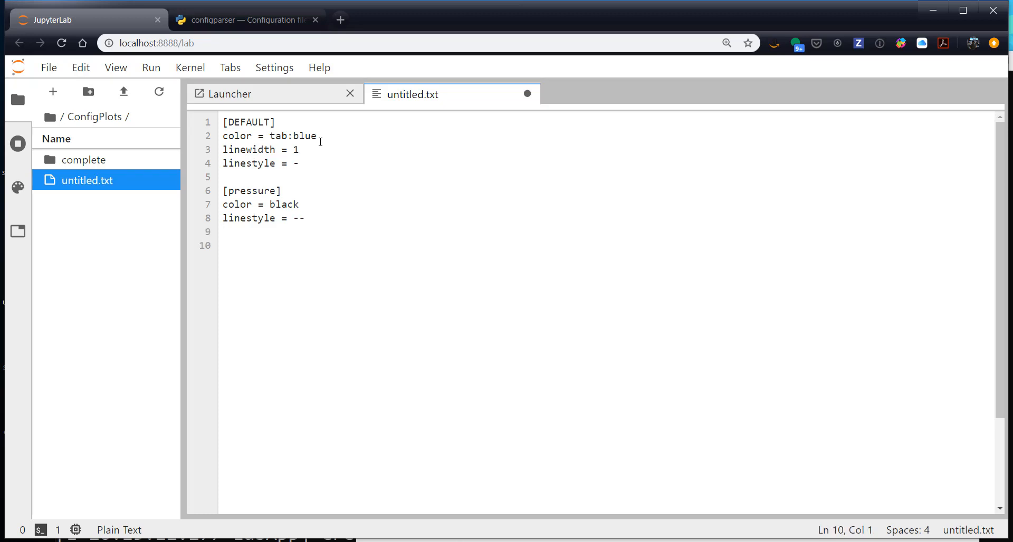
Step: Add a [temperature] section with color = tab:red
{"action": "type", "text": "[temper]"}
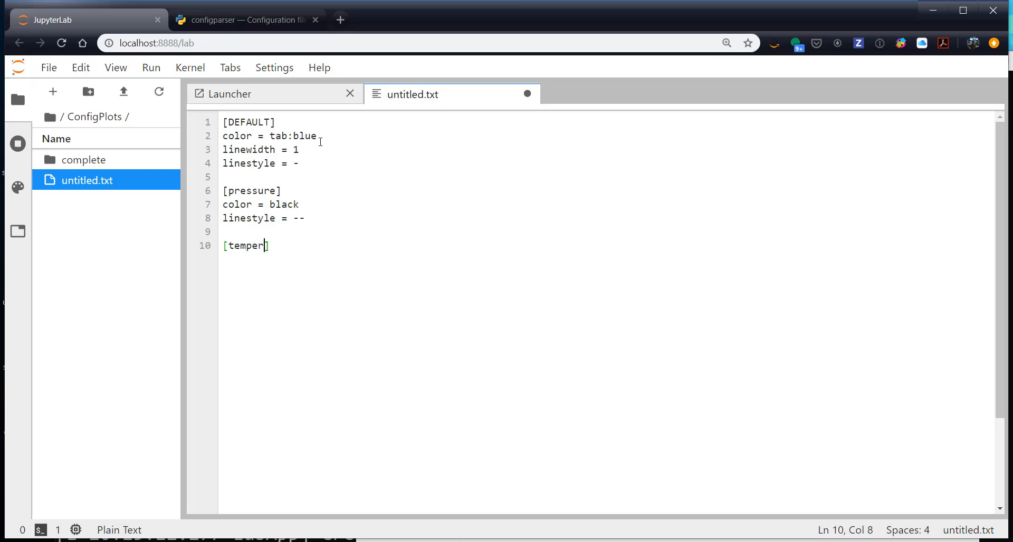
{"action": "type", "text": "ature]"}
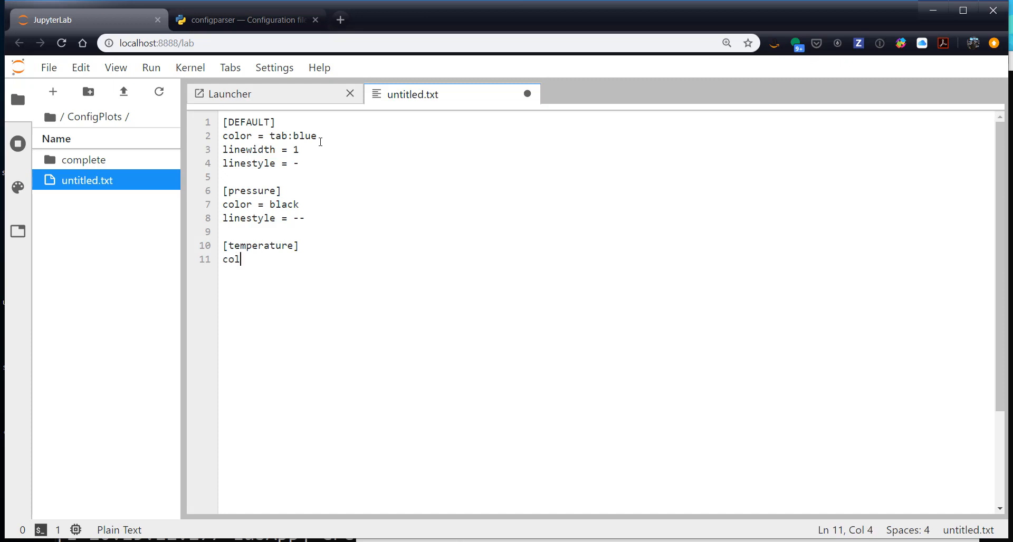
{"action": "type", "text": "or = tab"}
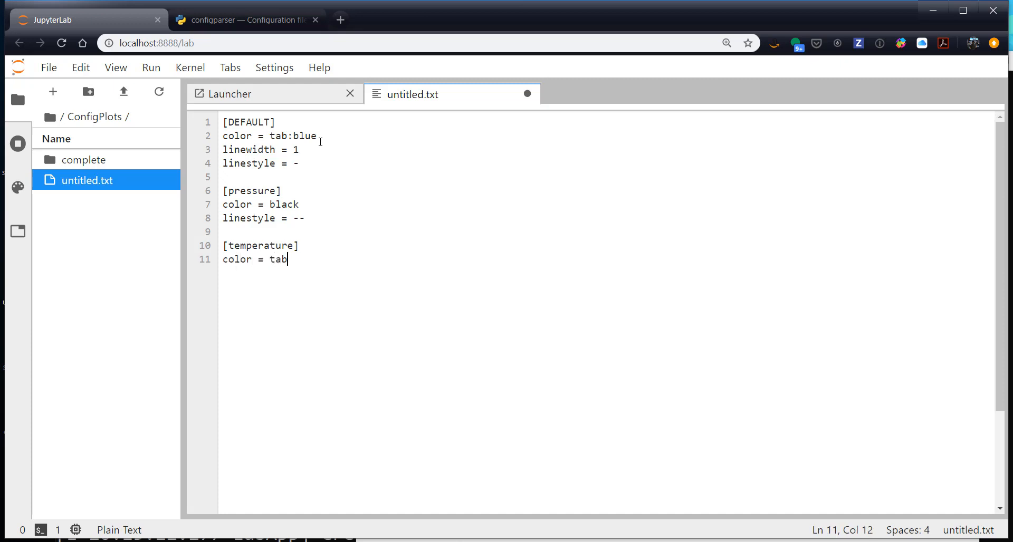
{"action": "type", "text": ":red"}
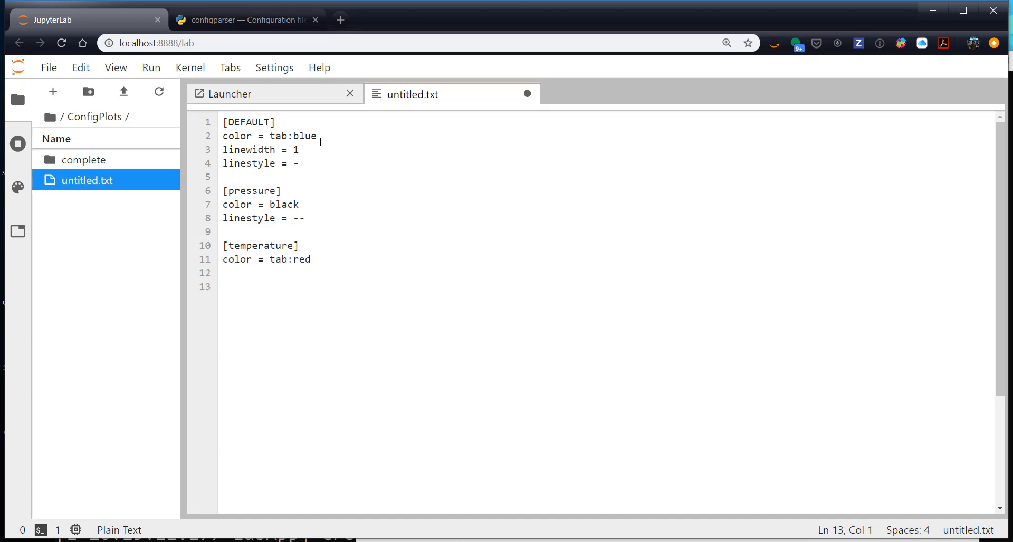
Step: Add a [humidity] section with color = tab:green and linewidth 2, then save the file
{"action": "type", "text": "[hum]"}
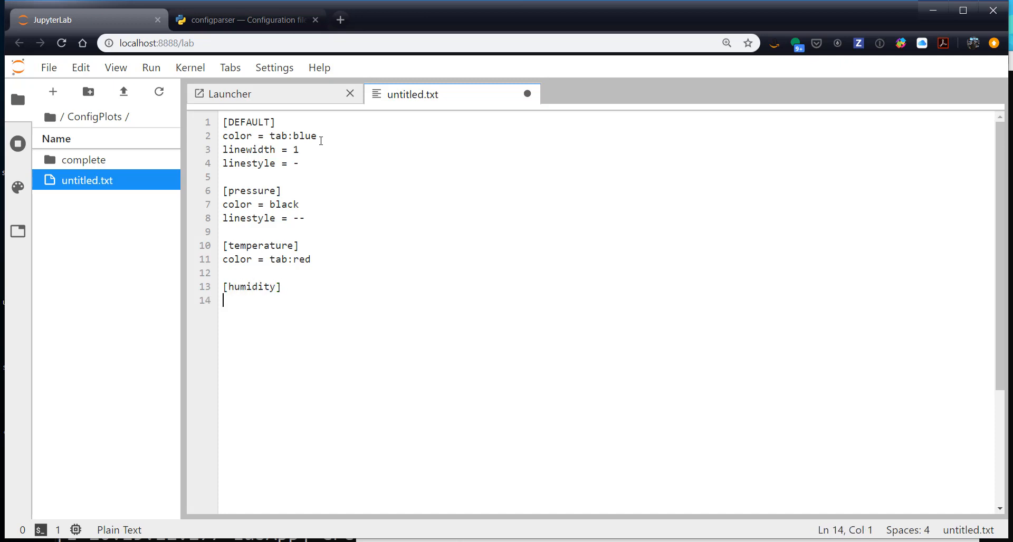
{"action": "type", "text": "color"}
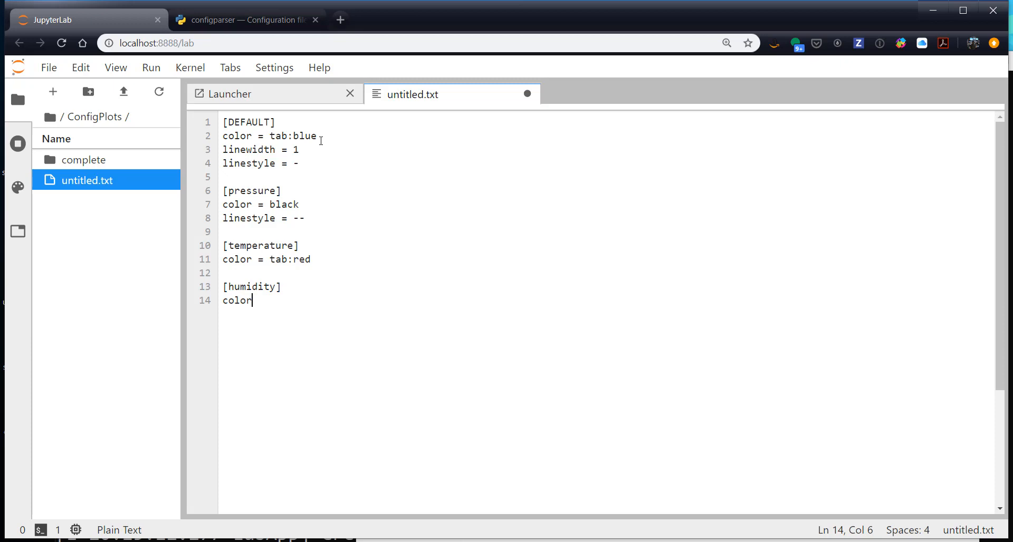
{"action": "type", "text": "= tab:"}
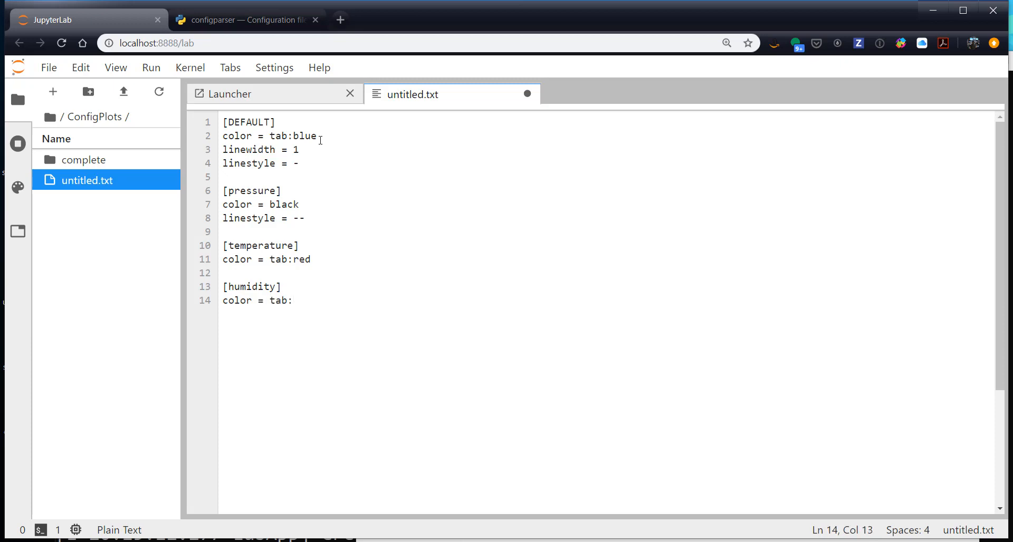
{"action": "type", "text": "green"}
{"action": "type", "text": "linewidth ="}
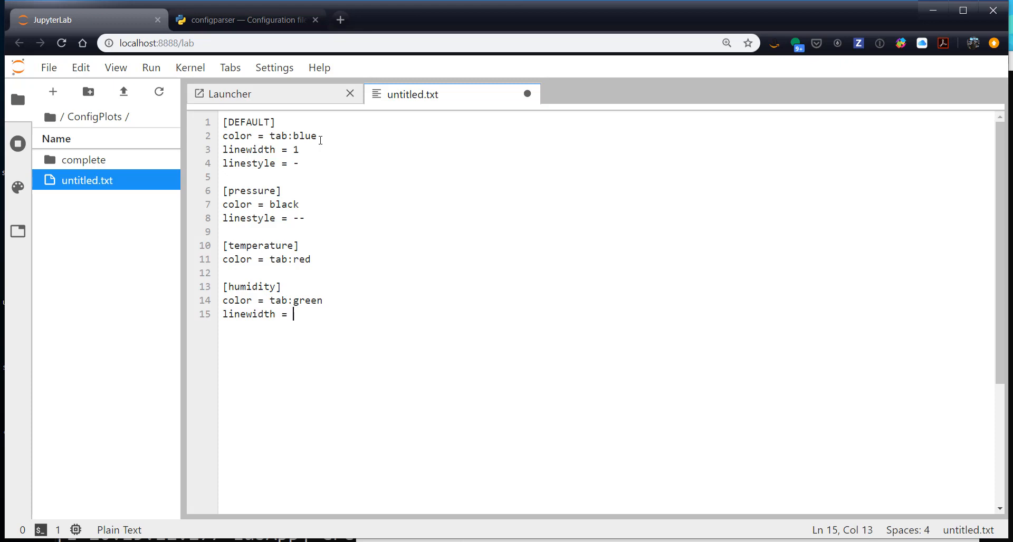
{"action": "type", "text": "2"}
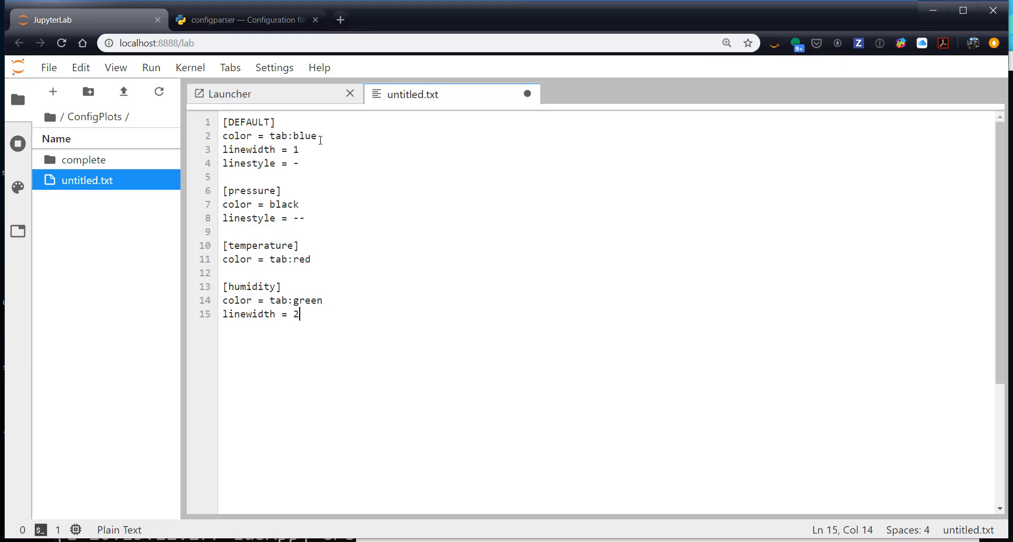
{"action": "key", "text": "Enter"}
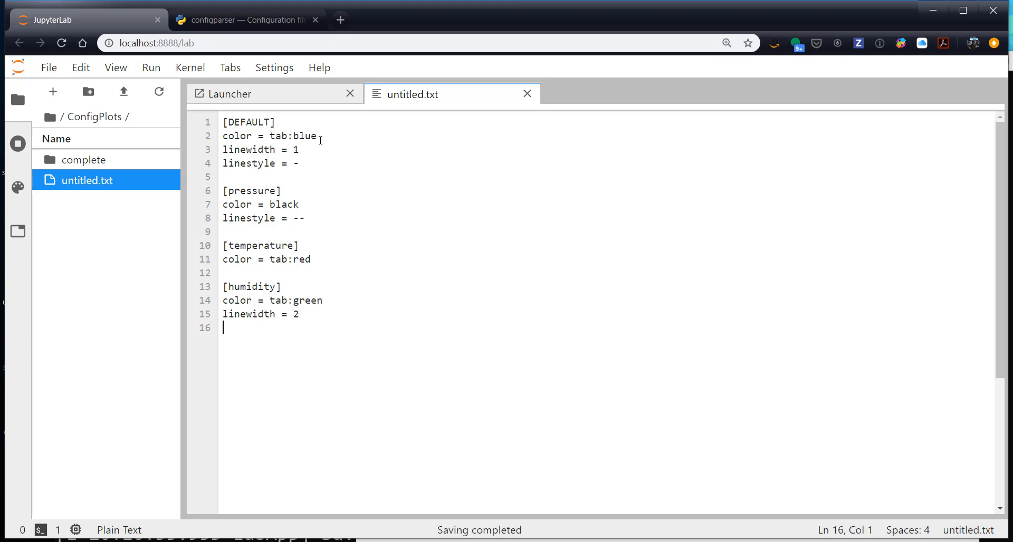
Step: Rename untitled.txt to plot_config.ini from the file browser
{"action": "right_click", "coordinate": [86, 181]}
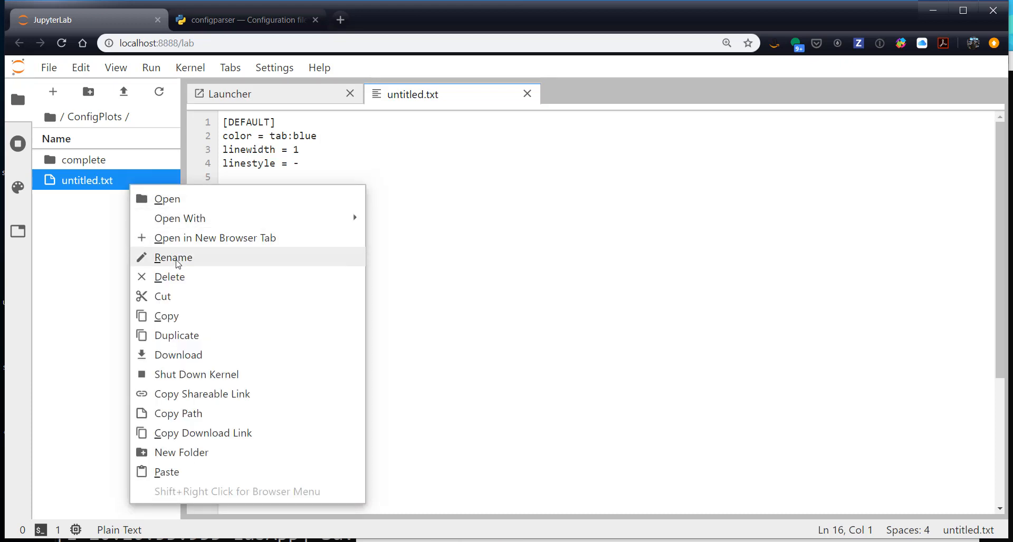
{"action": "left_click", "coordinate": [173, 257]}
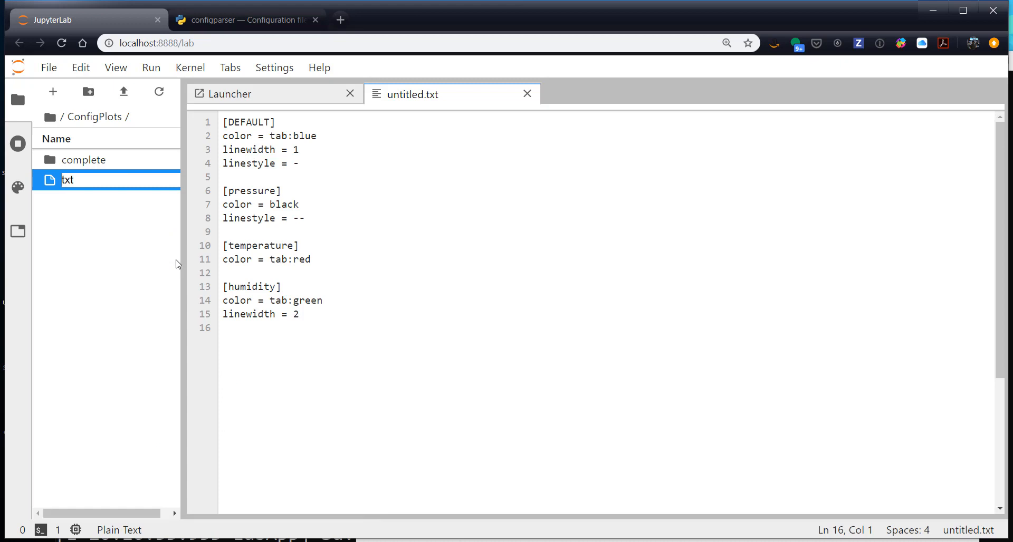
{"action": "type", "text": "plot_config.ini"}
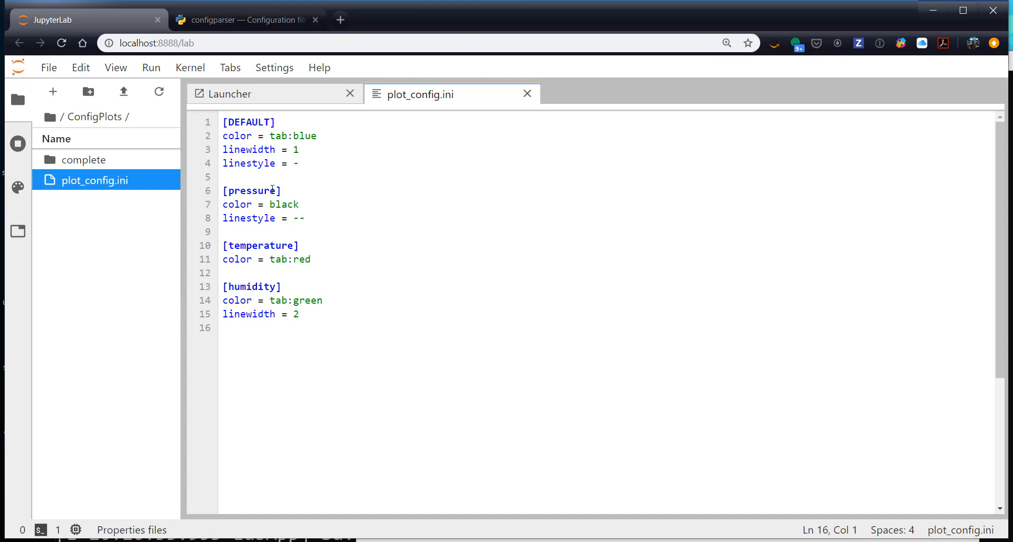
{"action": "mouse_move", "coordinate": [333, 263]}
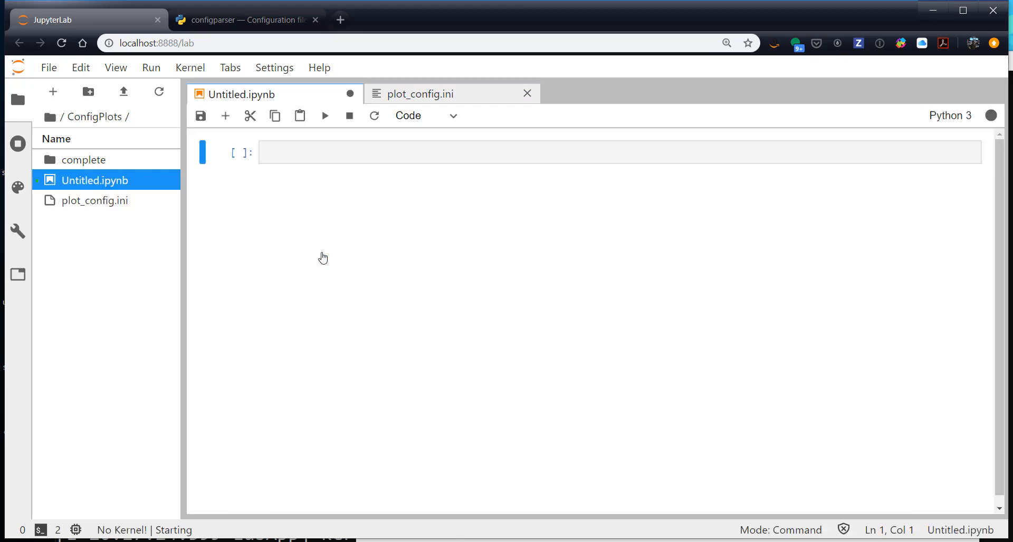
Step: Rename Untitled.ipynb to plotter.ipynb from the file browser
{"action": "right_click", "coordinate": [97, 181]}
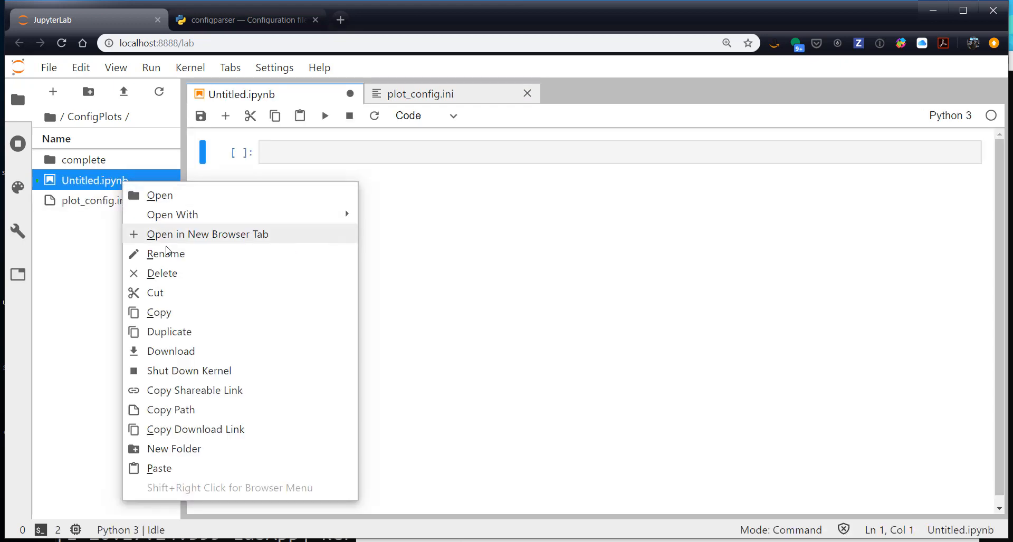
{"action": "left_click", "coordinate": [165, 253]}
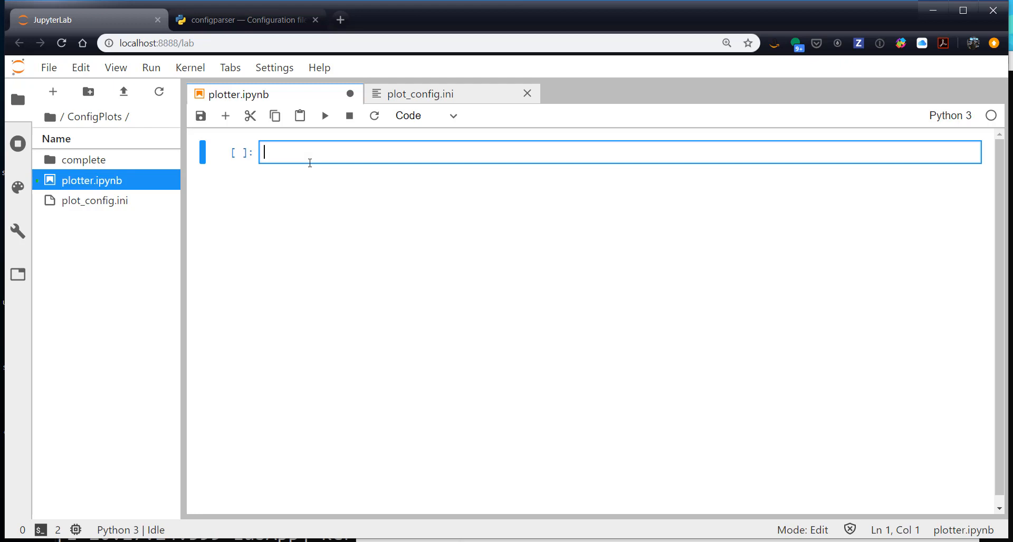
Step: Import configparser, numpy as np, pandas, matplotlib.pyplot as plt with %matplotlib inline, and run the cell
{"action": "type", "text": "import config"}
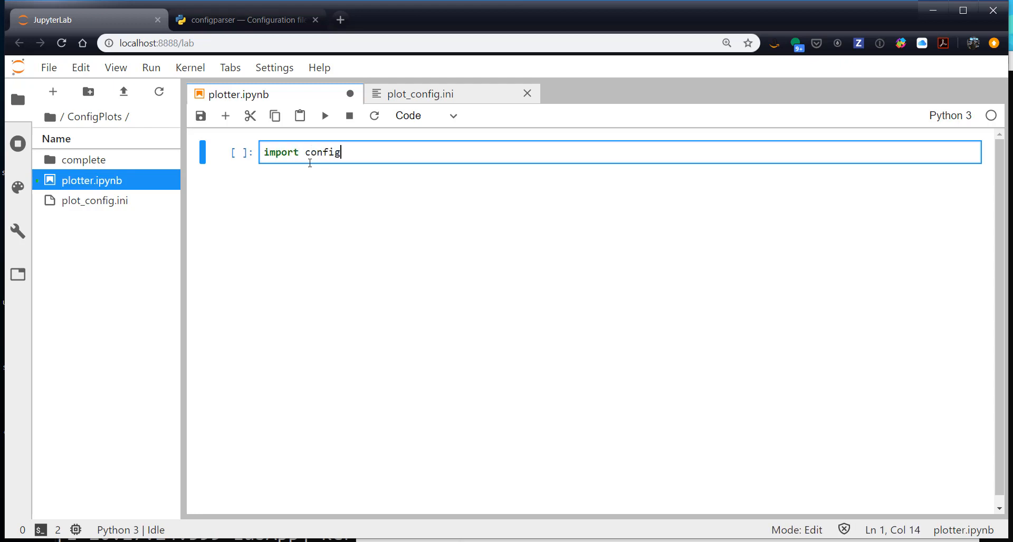
{"action": "type", "text": "parser"}
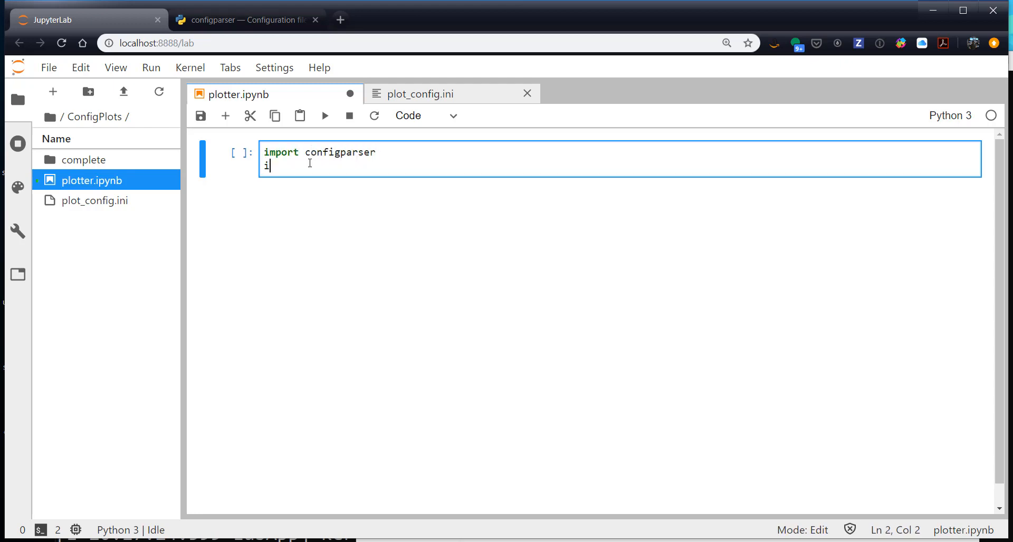
{"action": "type", "text": "mport numpy a"}
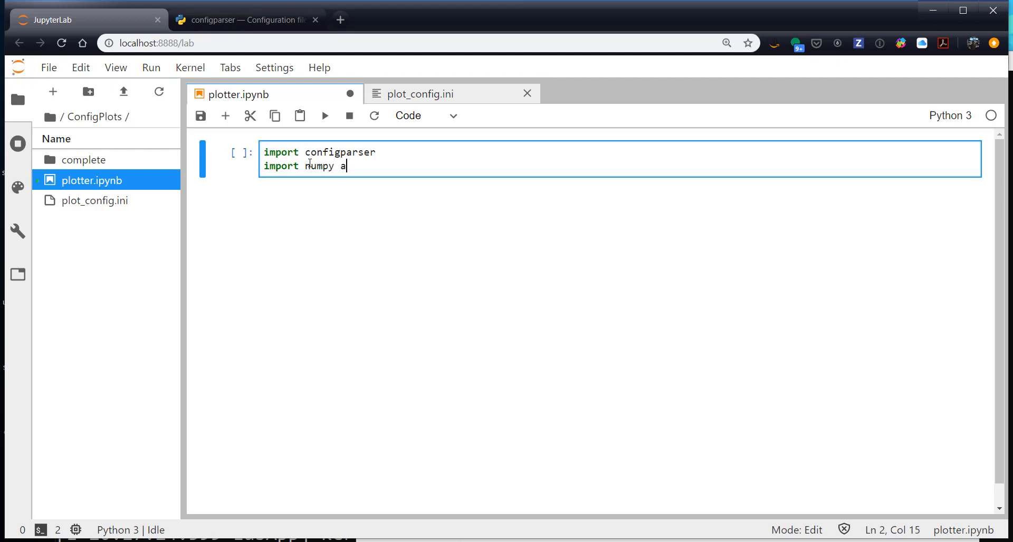
{"action": "type", "text": "s np"}
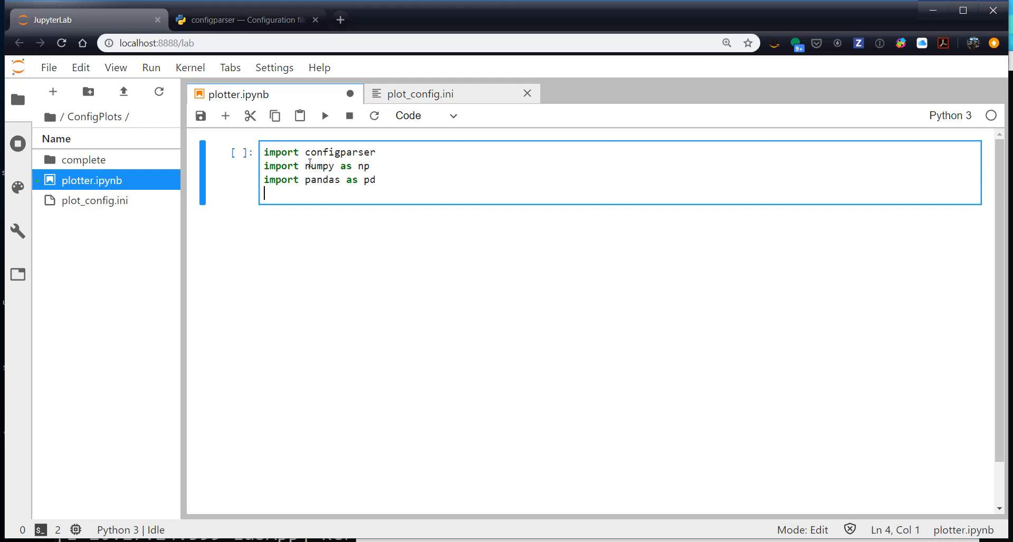
{"action": "type", "text": "import matplot"}
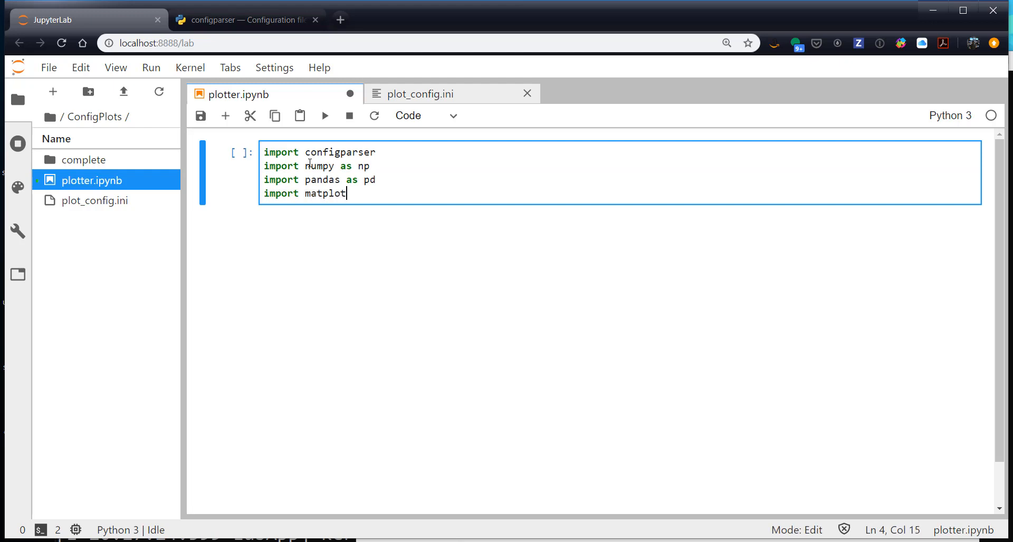
{"action": "type", "text": "lib.pyplot as plt"}
{"action": "type", "text": "%matplotlib"}
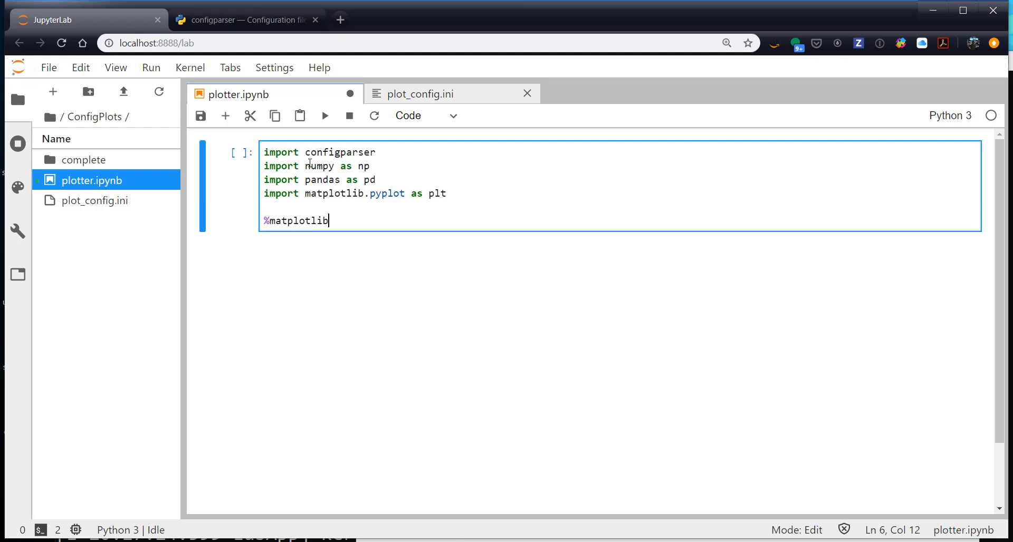
{"action": "type", "text": "inline"}
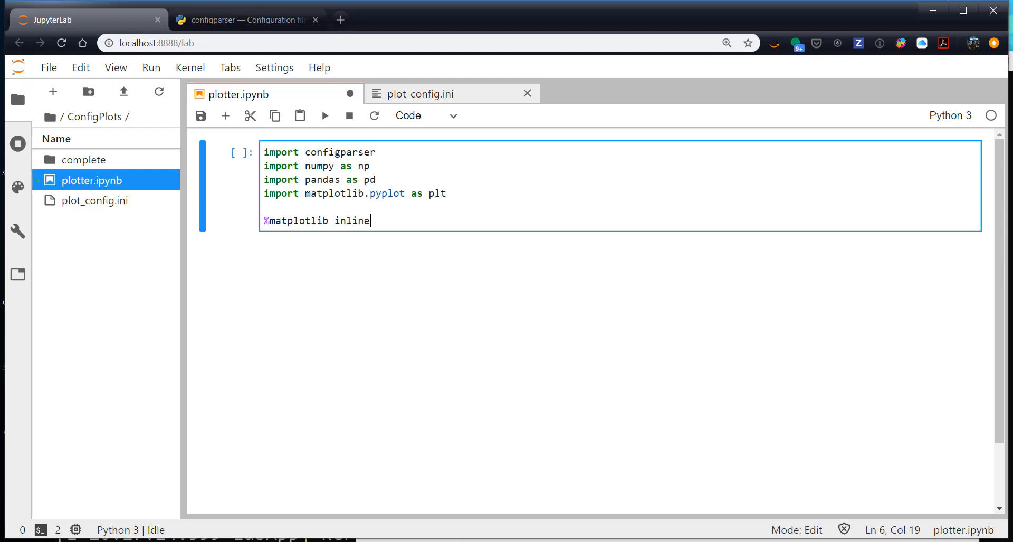
{"action": "key", "text": "Shift+Enter"}
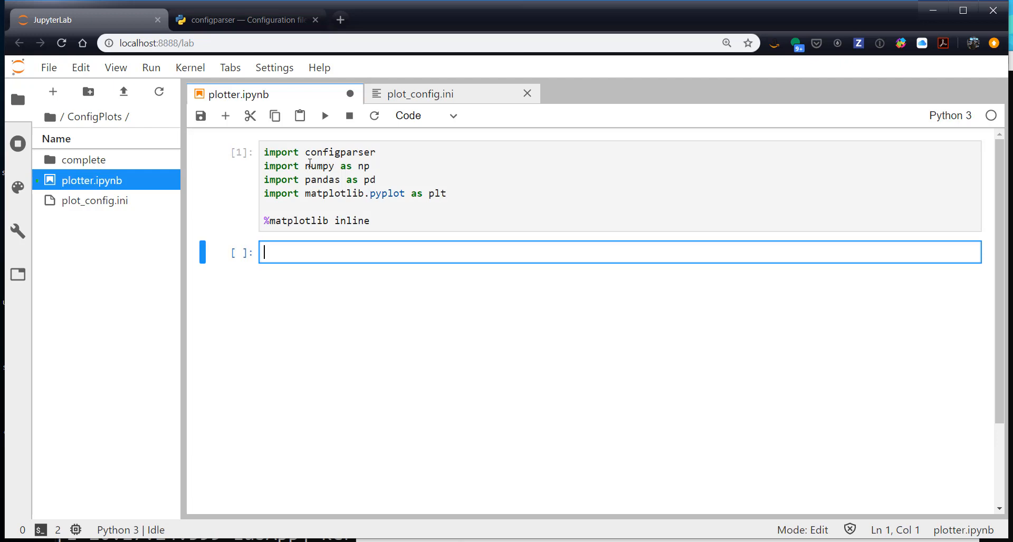
Step: Build df with random pressure (+1012), temperature (+26), humidity, solar_radiation columns, fixing DateFrame to DataFrame
{"action": "type", "text": "df = p"}
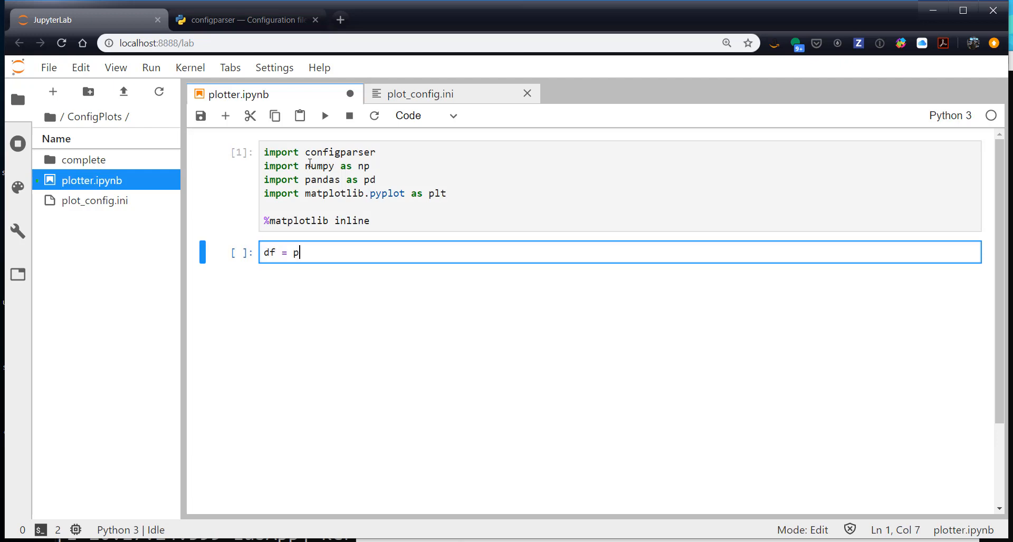
{"action": "type", "text": "d.DateFrame({"}
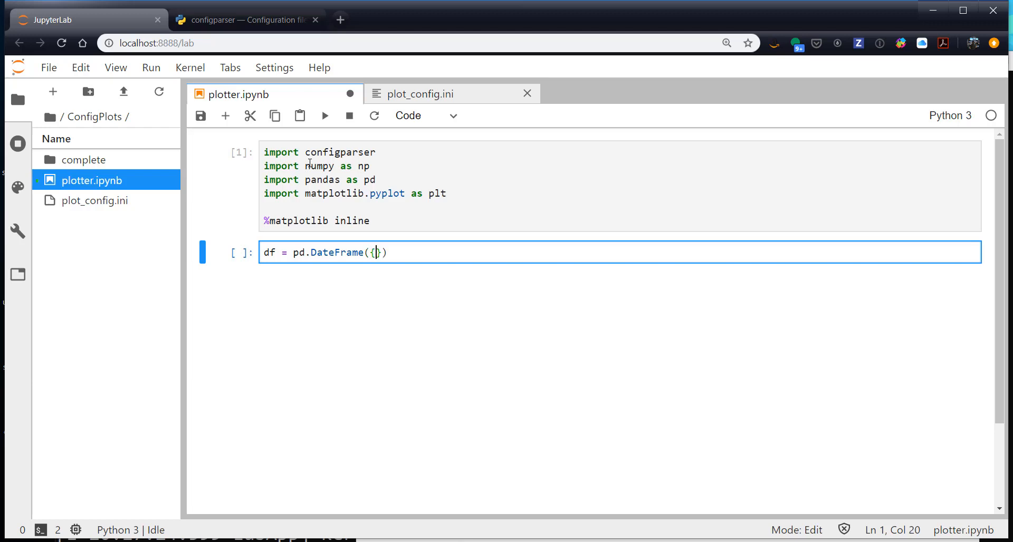
{"action": "type", "text": "'pressure'"}
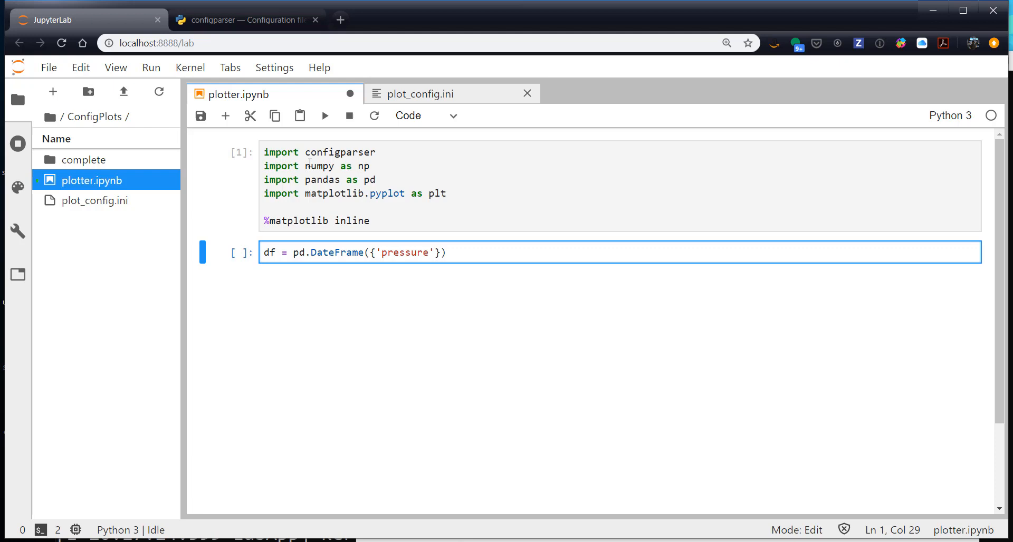
{"action": "type", "text": ": np.random.random"}
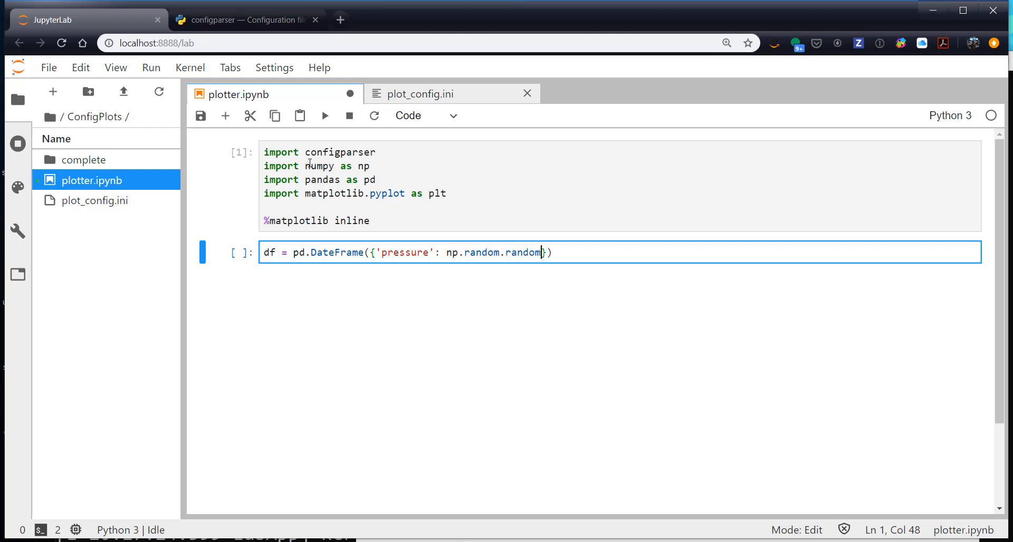
{"action": "type", "text": "((100)) + 1012,"}
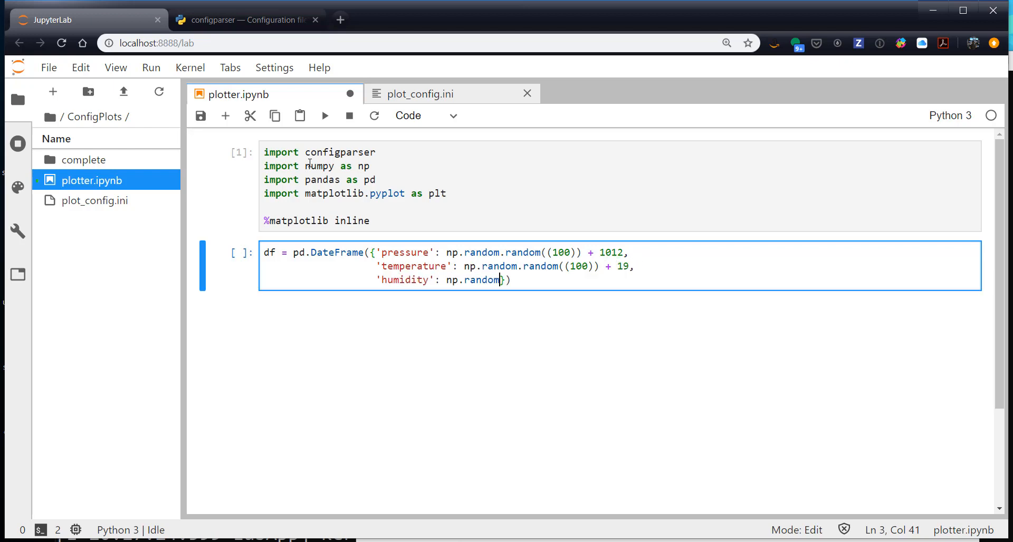
{"action": "type", "text": ".random((100)) + 26,"}
{"action": "type", "text": "'solar_radiation': np.random.random((100)) + 1000})"}
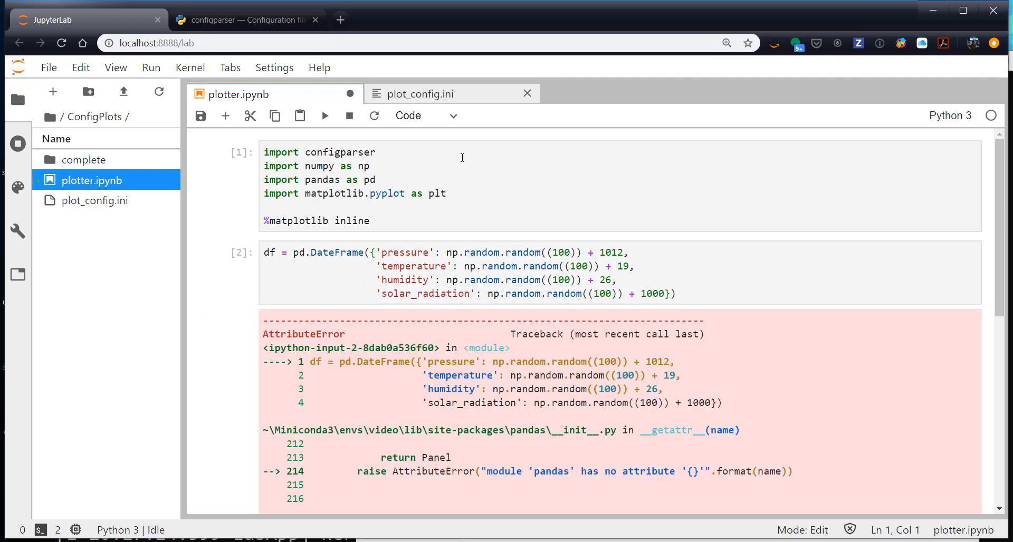
{"action": "left_click", "coordinate": [335, 252]}
{"action": "type", "text": "a"}
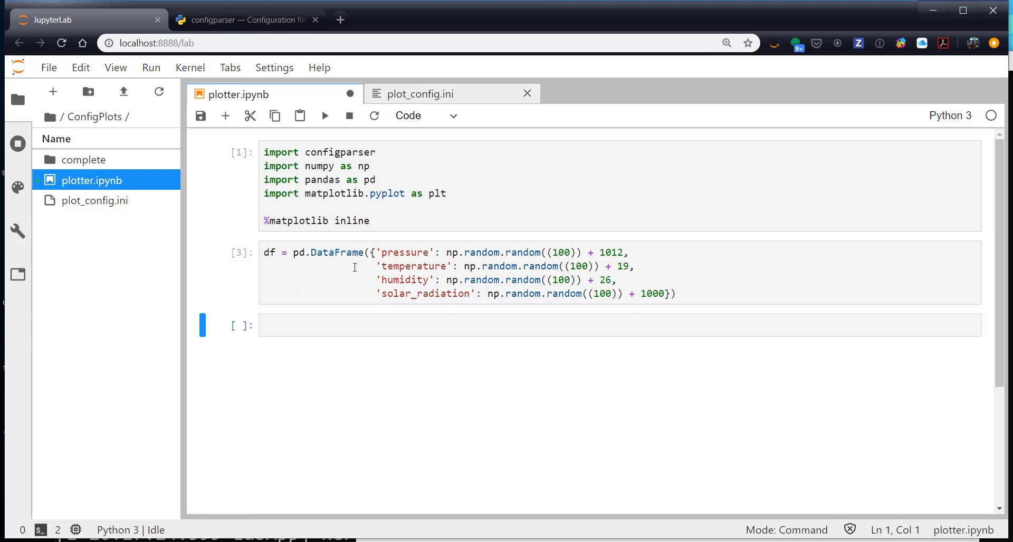
{"action": "key", "text": "ctrl+s"}
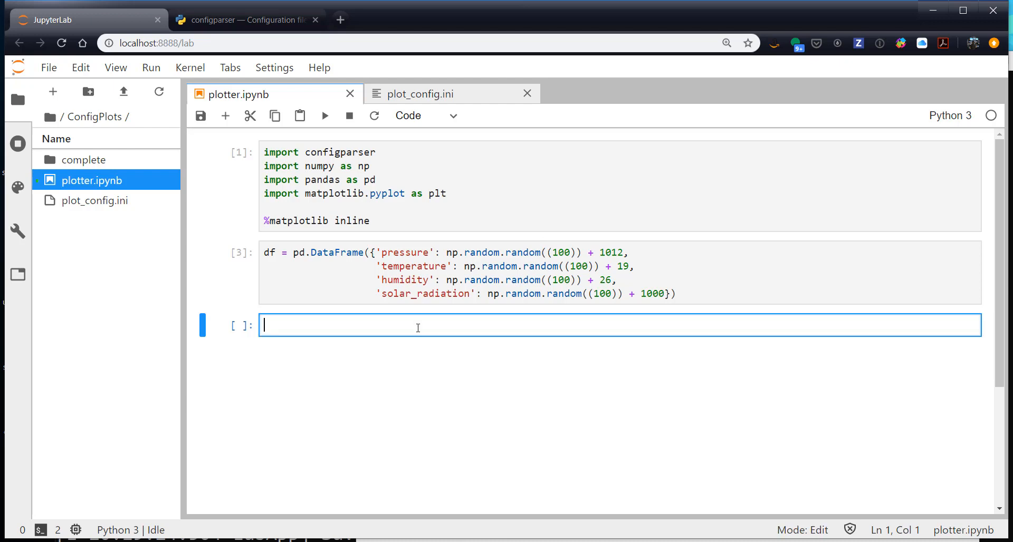
Step: Run df.head() to show the first five rows, then close the plot_config.ini editor
{"action": "type", "text": "df.head()"}
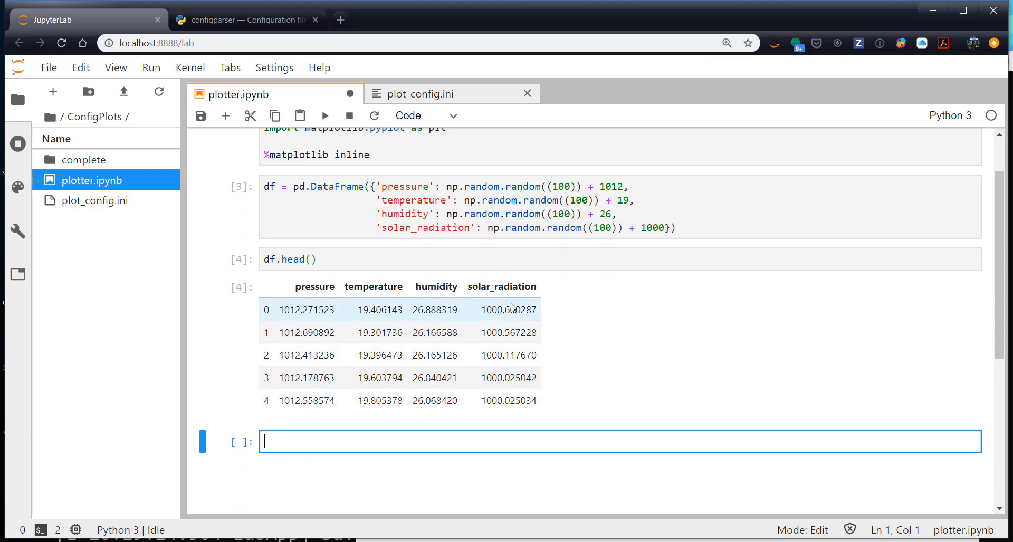
{"action": "mouse_move", "coordinate": [488, 344]}
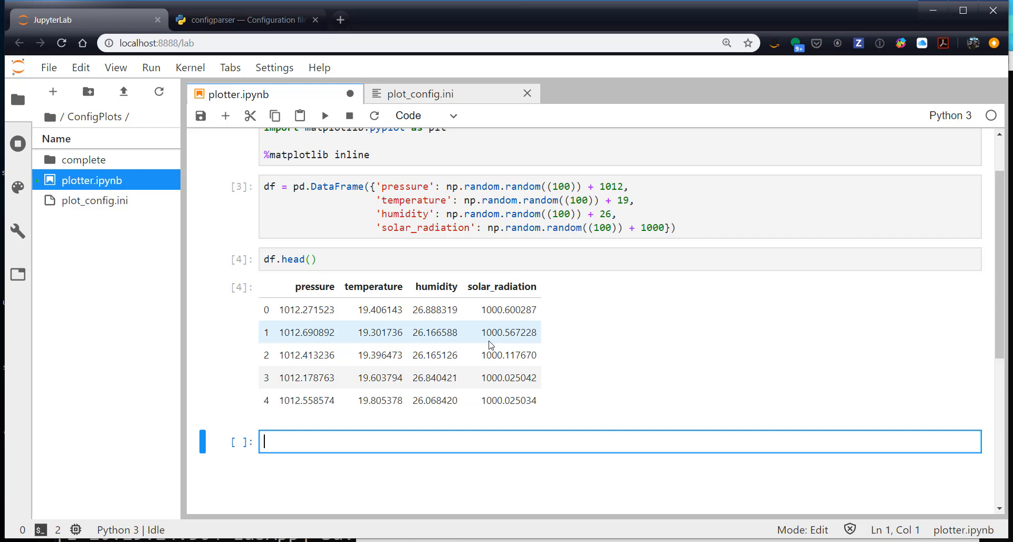
{"action": "mouse_move", "coordinate": [434, 96]}
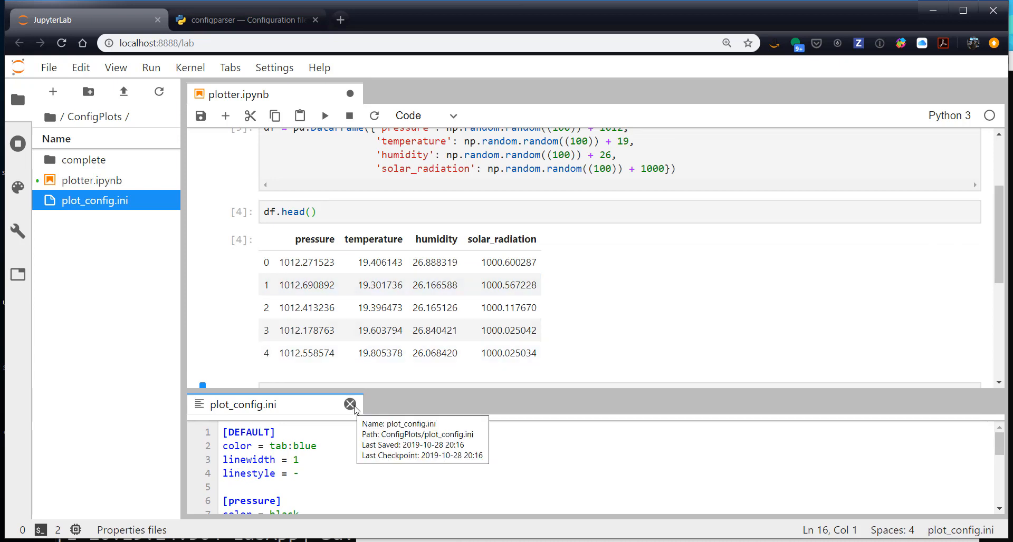
{"action": "left_click", "coordinate": [349, 404]}
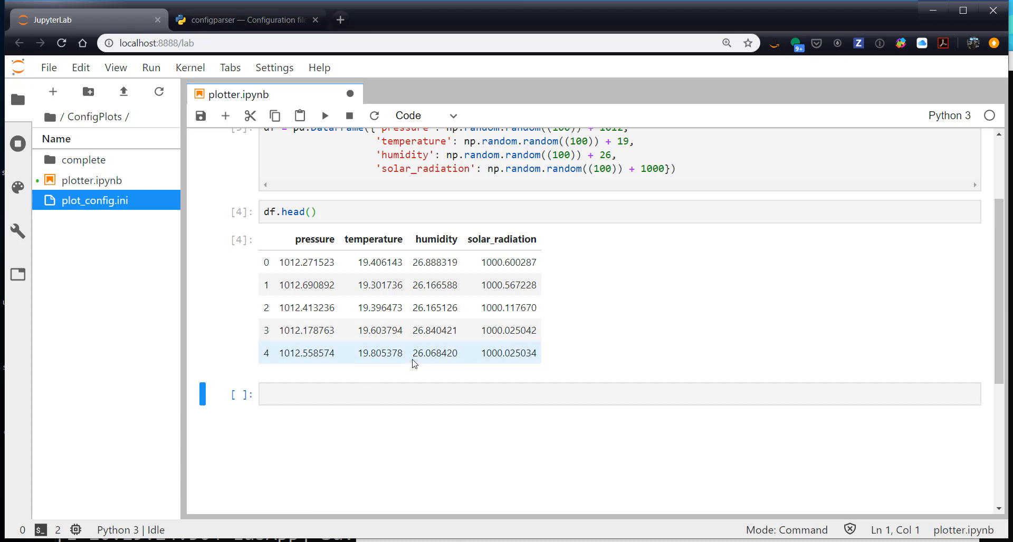
Step: Create config = configparser.ConfigParser() and run config.read('plot_config.ini'), which returns the file name
{"action": "left_click", "coordinate": [418, 395]}
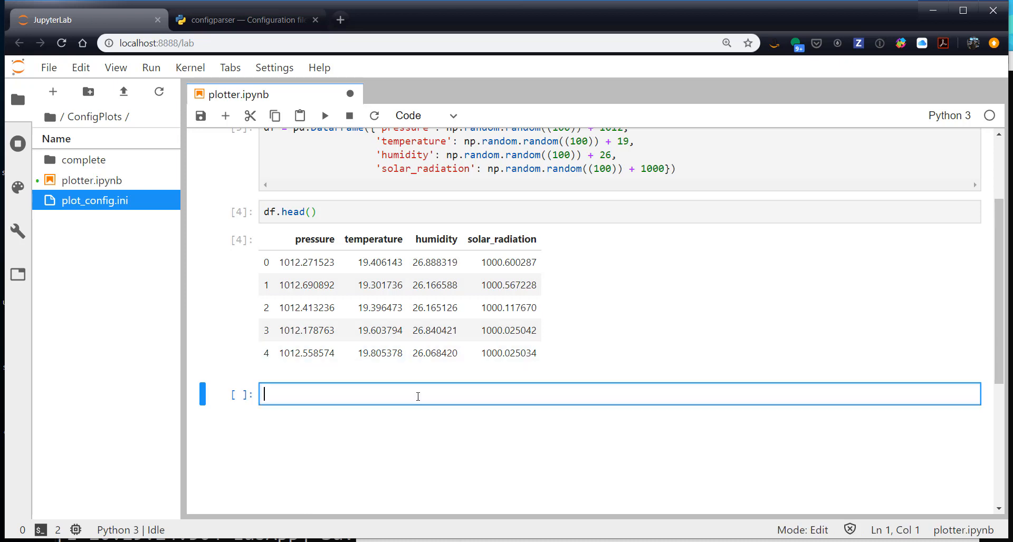
{"action": "type", "text": "config"}
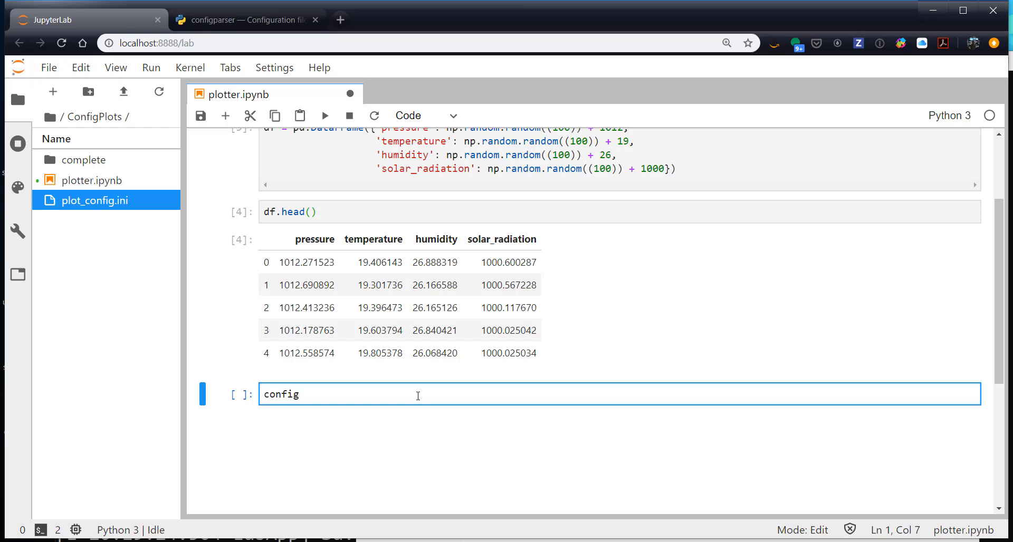
{"action": "type", "text": "= config"}
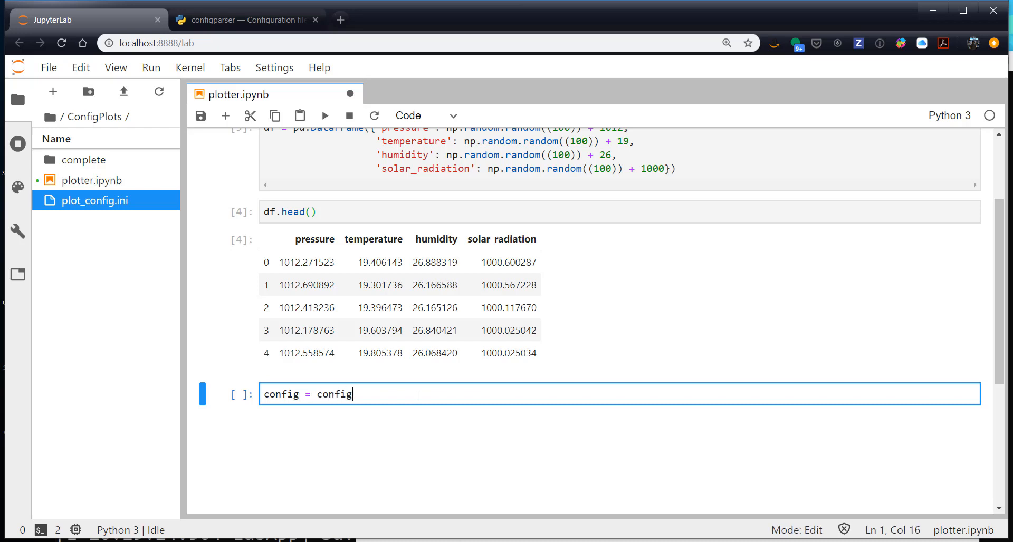
{"action": "type", "text": "parser"}
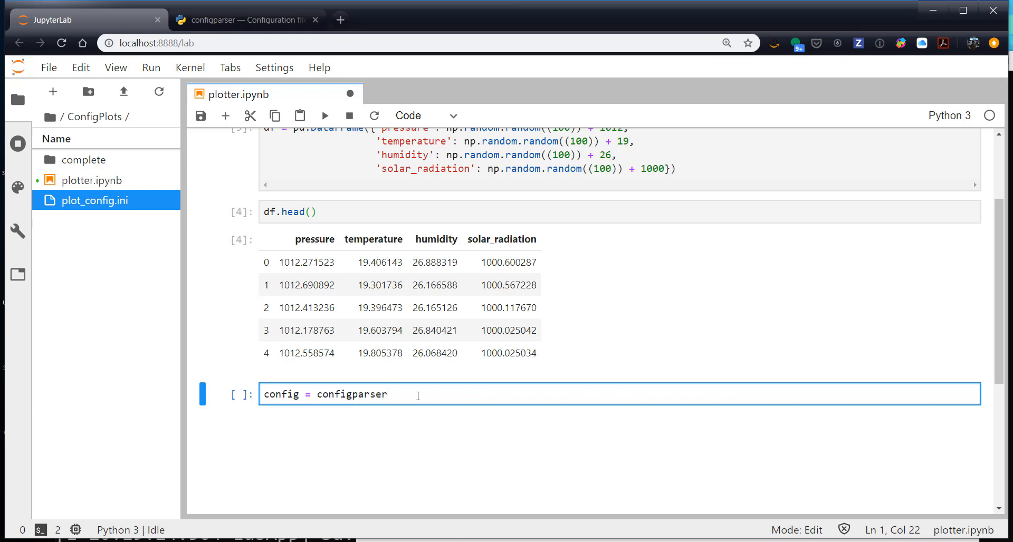
{"action": "type", "text": ".Confi"}
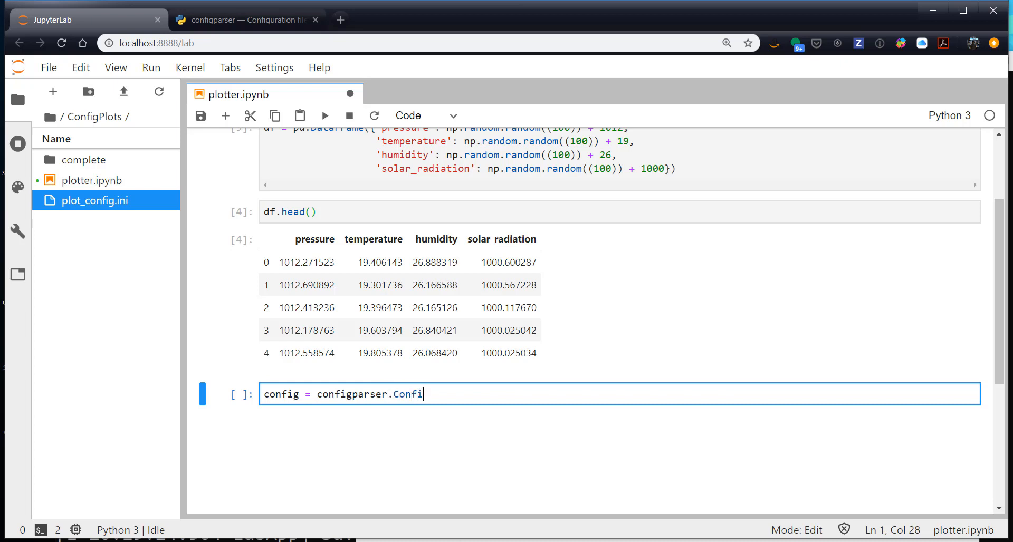
{"action": "type", "text": "gPar"}
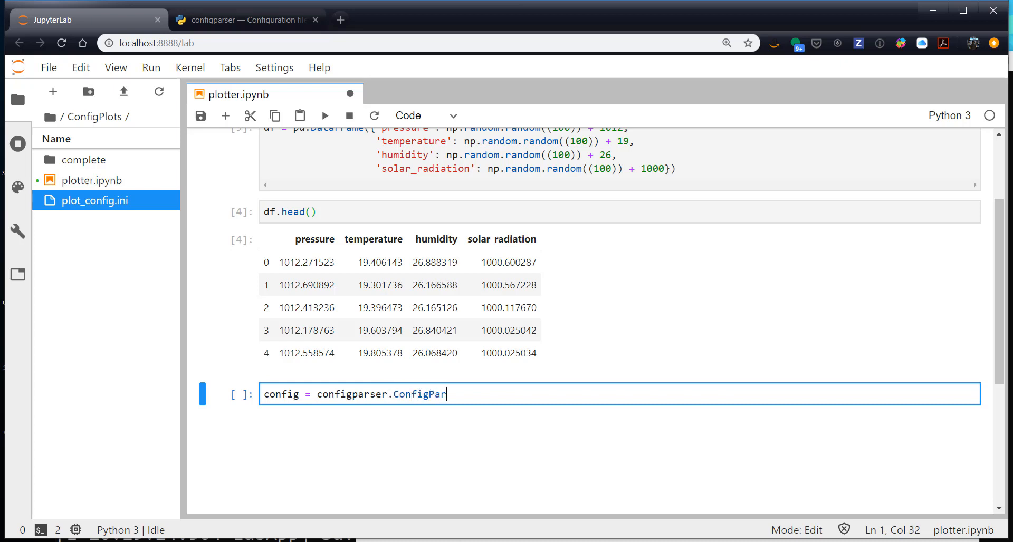
{"action": "type", "text": "ser()"}
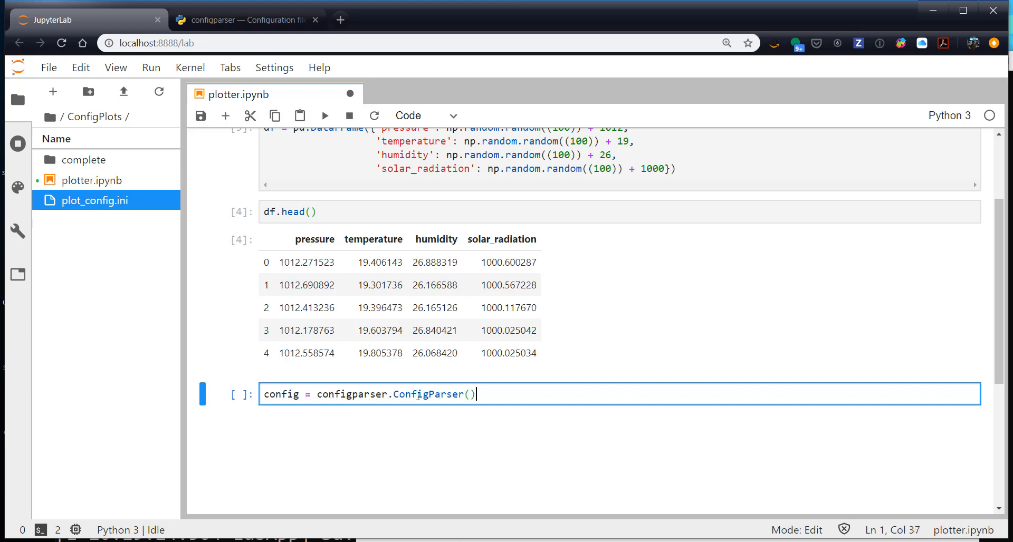
{"action": "mouse_move", "coordinate": [564, 381]}
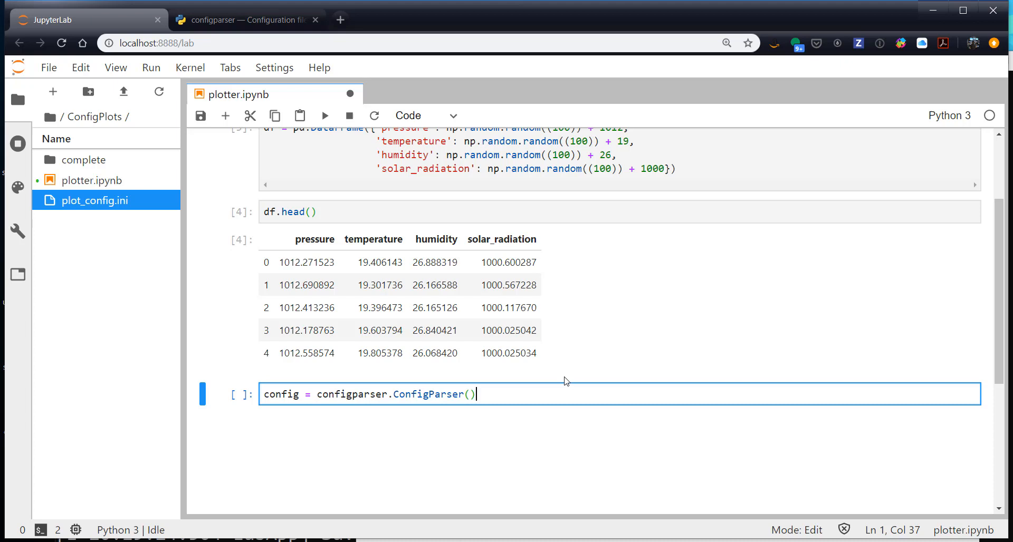
{"action": "type", "text": "config.read"}
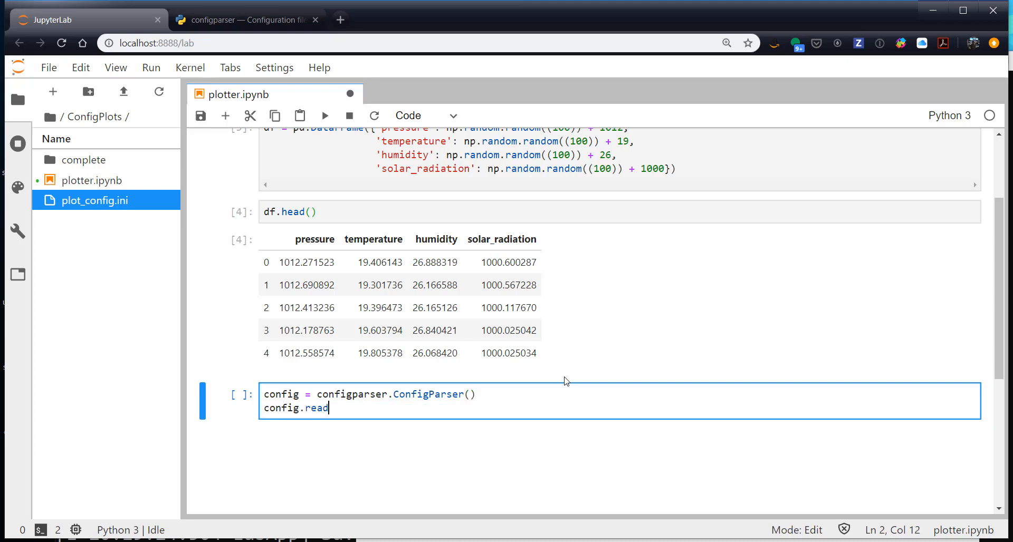
{"action": "type", "text": "('pl')"}
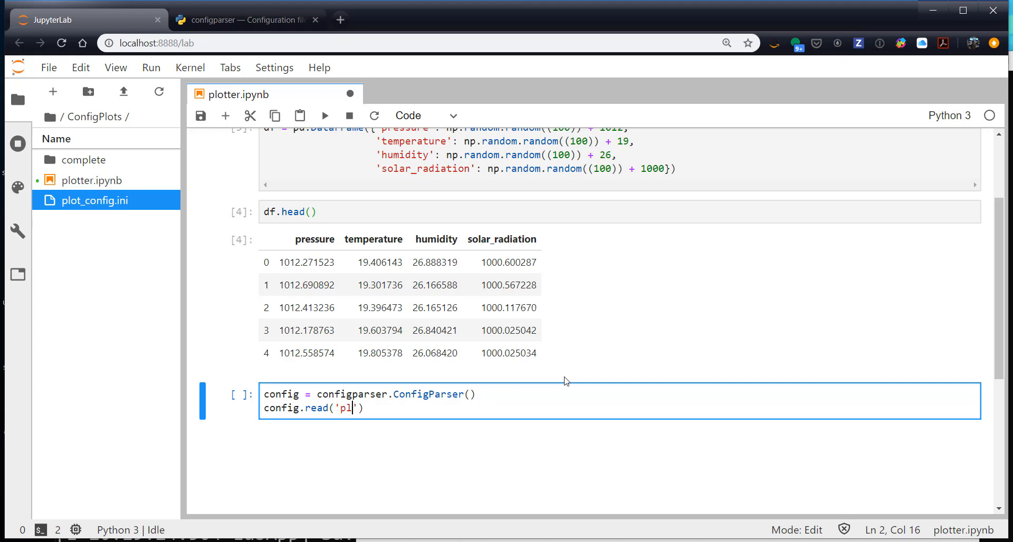
{"action": "type", "text": "ot_config.ini"}
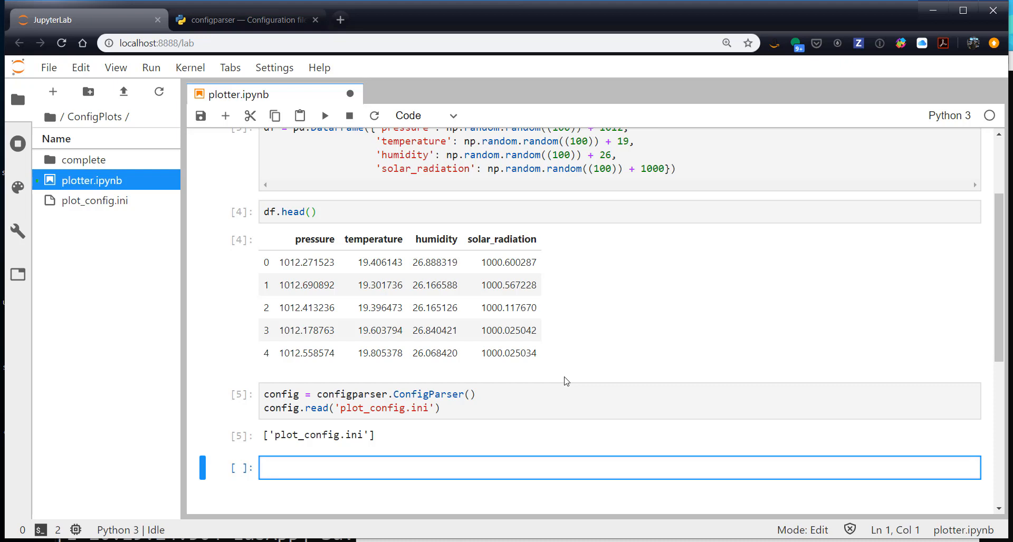
{"action": "scroll", "scroll_direction": "down", "scroll_amount": 3}
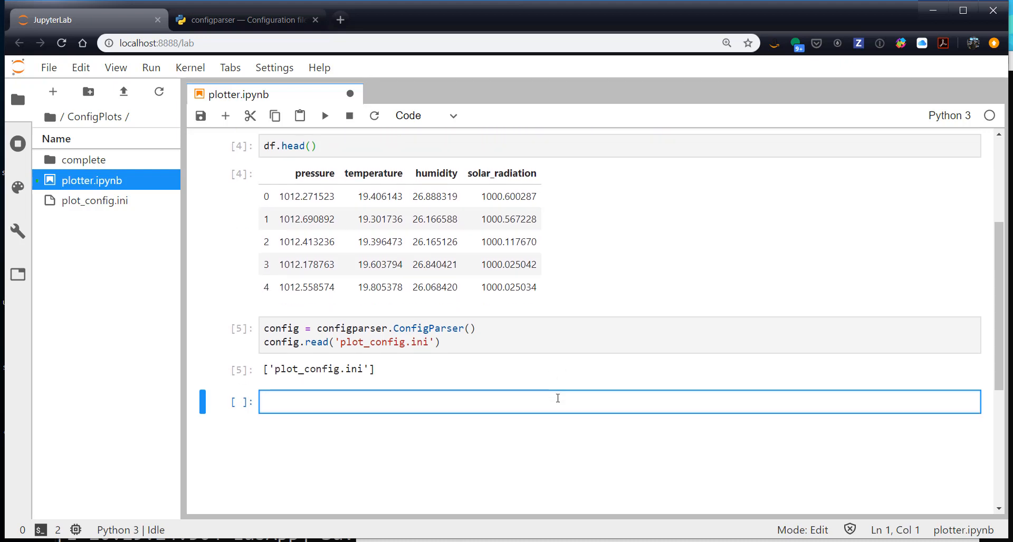
{"action": "scroll", "scroll_direction": "down", "scroll_amount": 3}
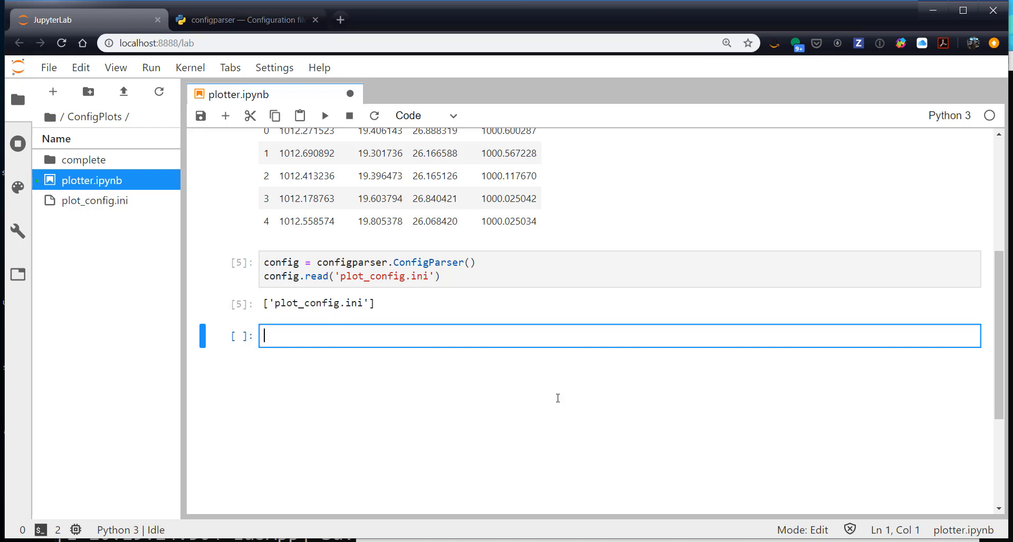
Step: Run config.sections() to list the pressure, temperature and humidity sections
{"action": "type", "text": "config.sections("}
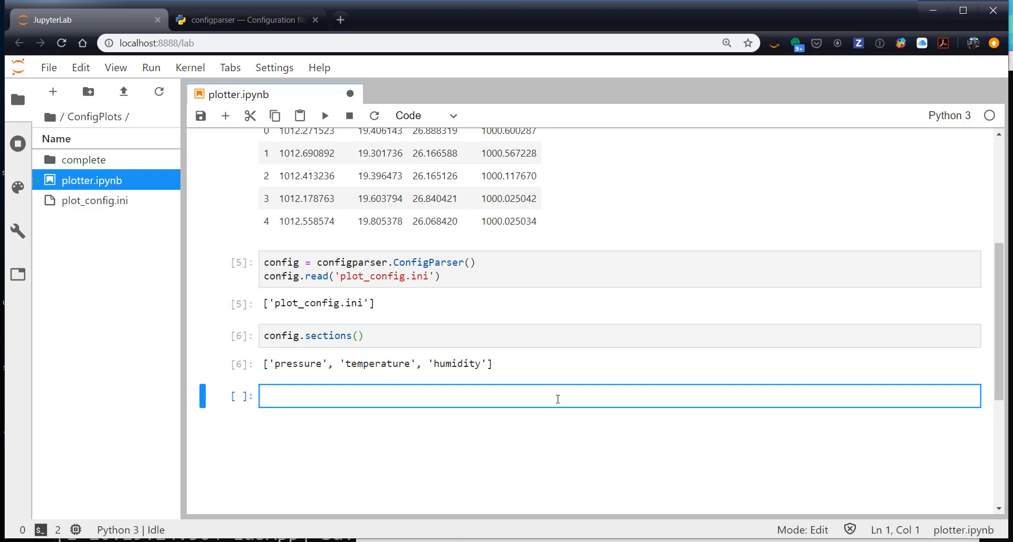
Step: Write n_fields = len(df.columns) and fig, axes = plt.subplots(nrows=n_fields, sharex=True)
{"action": "type", "text": "n_fi"}
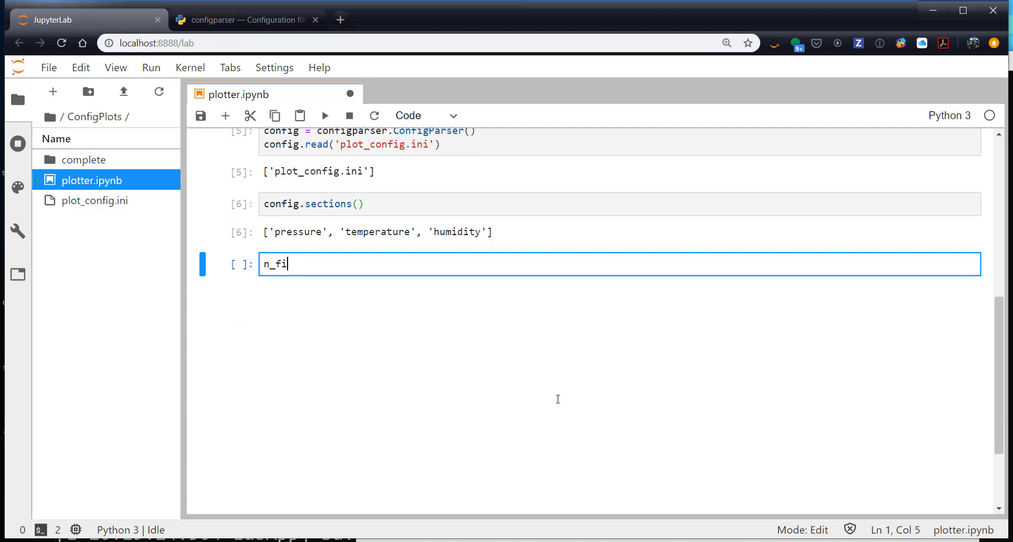
{"action": "type", "text": "elds = len("}
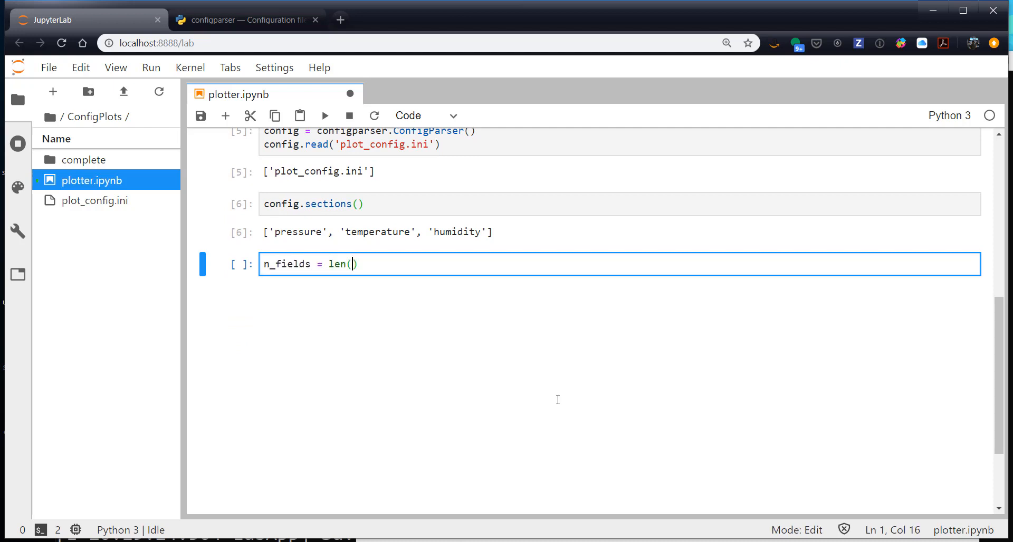
{"action": "type", "text": "df."}
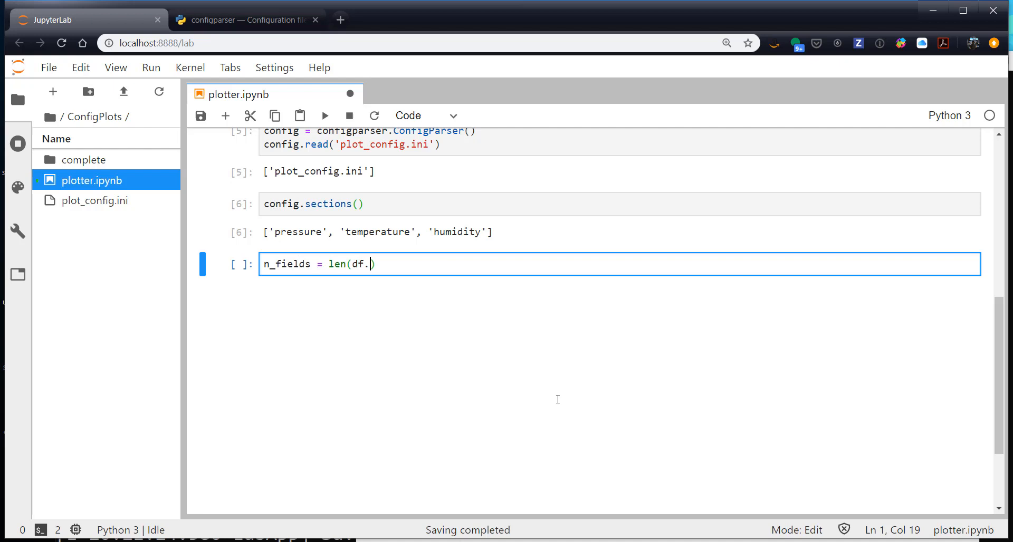
{"action": "type", "text": "columns)"}
{"action": "type", "text": "fig, ax"}
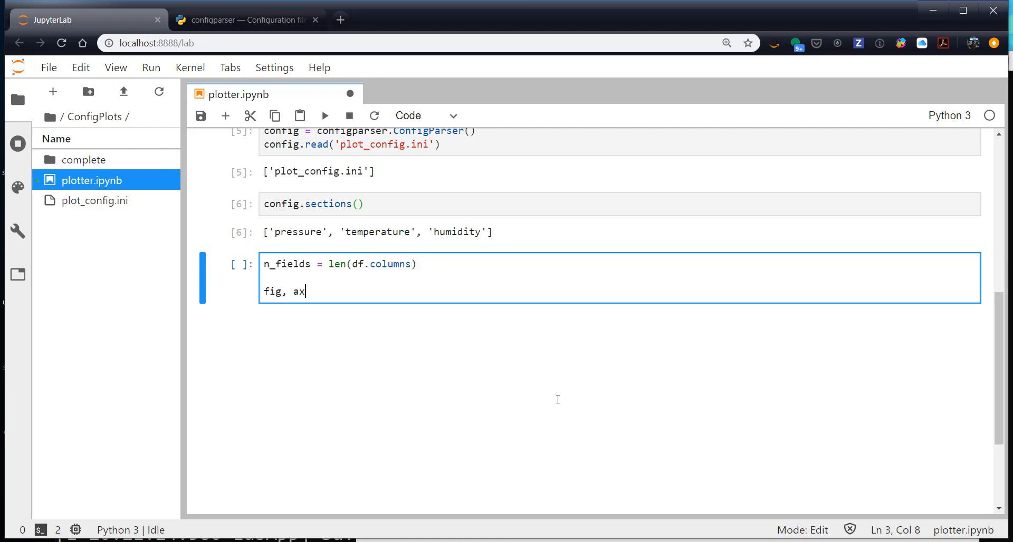
{"action": "type", "text": "es"}
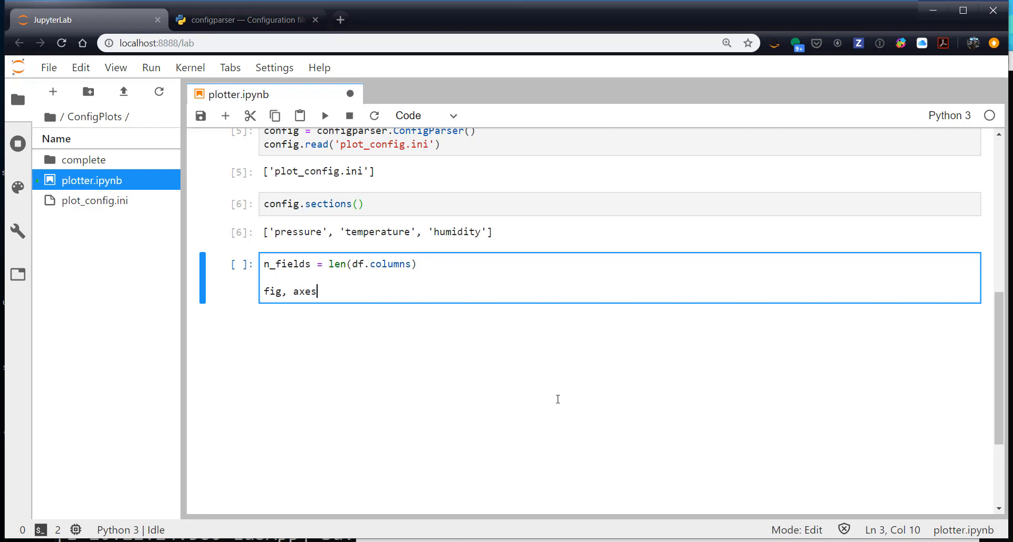
{"action": "type", "text": "= plt.subplo"}
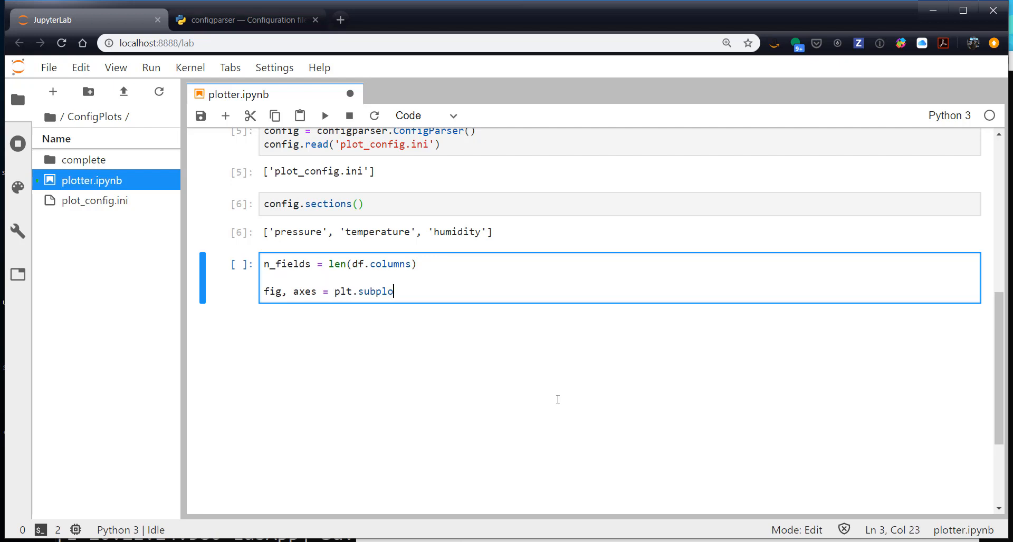
{"action": "type", "text": "ts("}
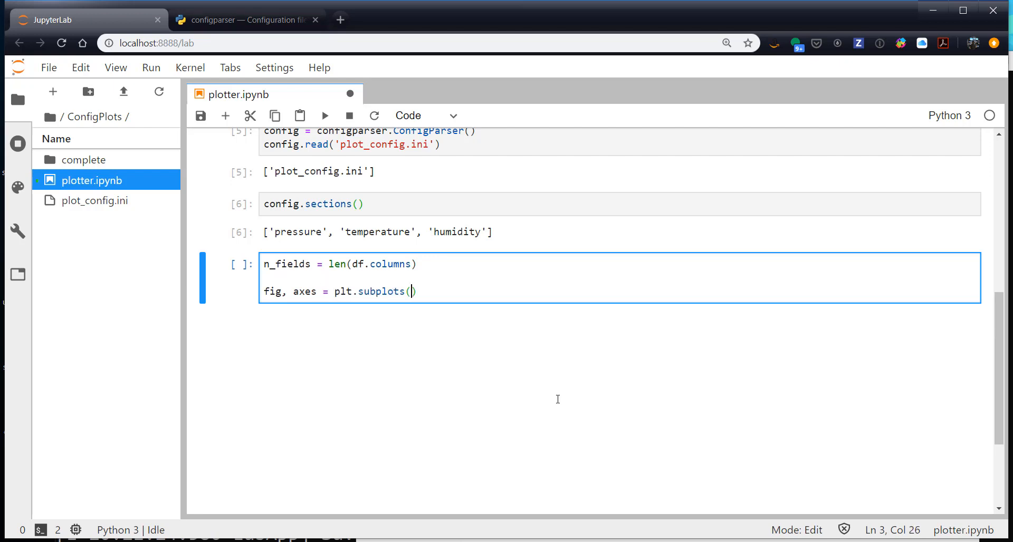
{"action": "type", "text": "n"}
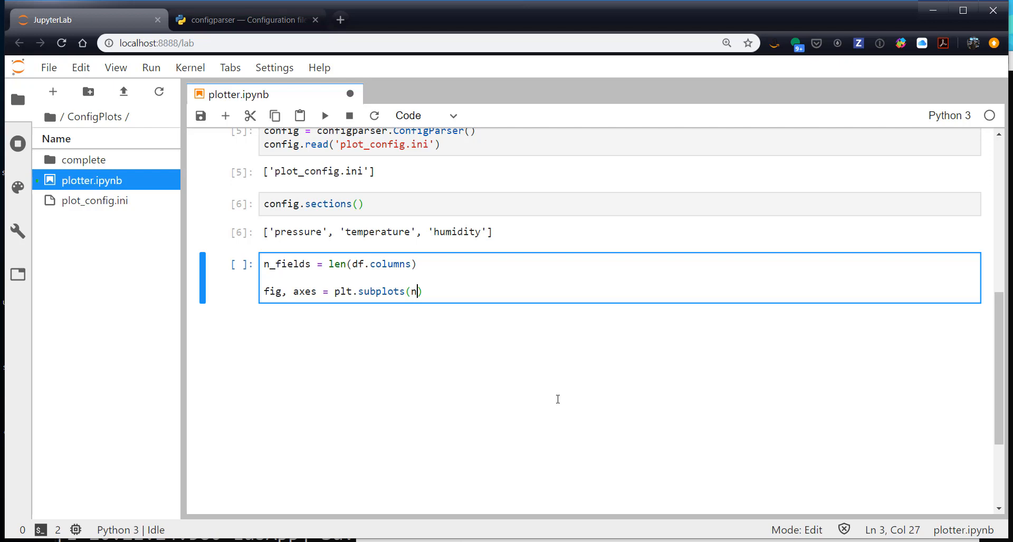
{"action": "type", "text": "row"}
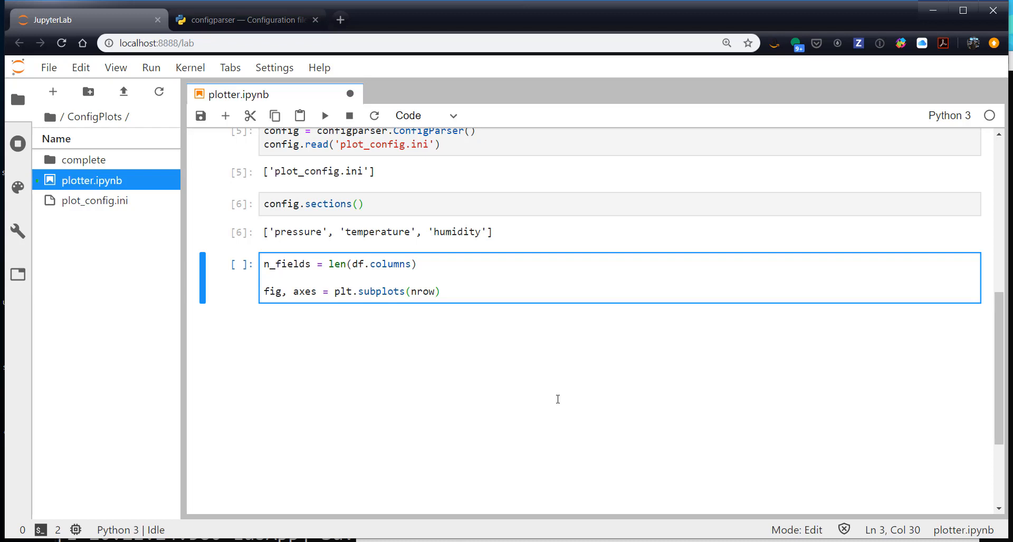
{"action": "type", "text": "s=n_fields,"}
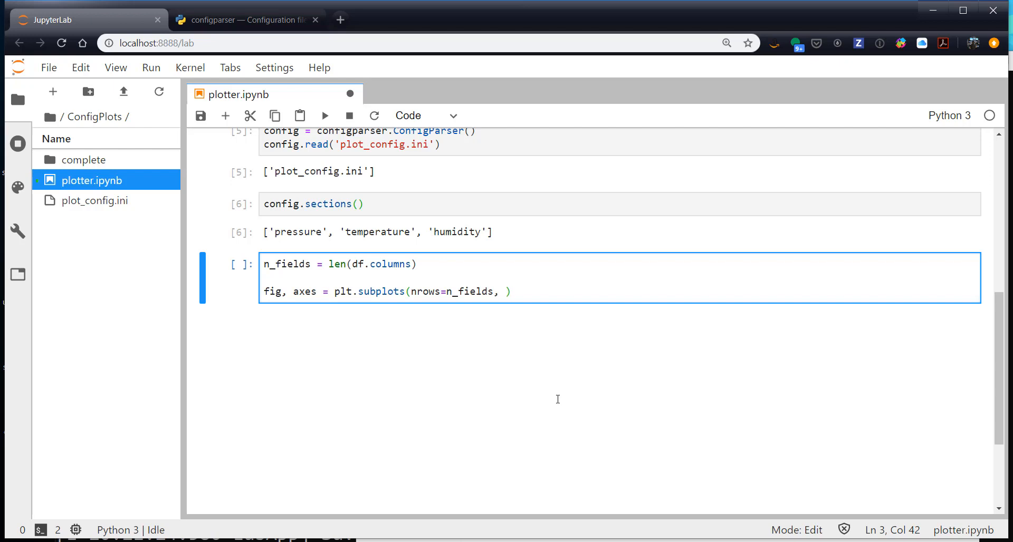
{"action": "type", "text": "s"}
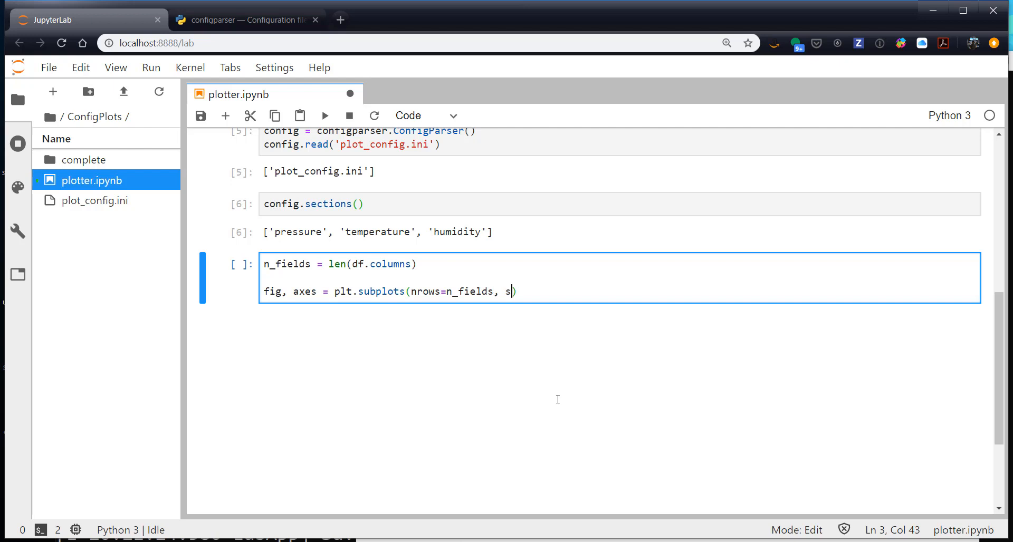
{"action": "type", "text": "harex=T"}
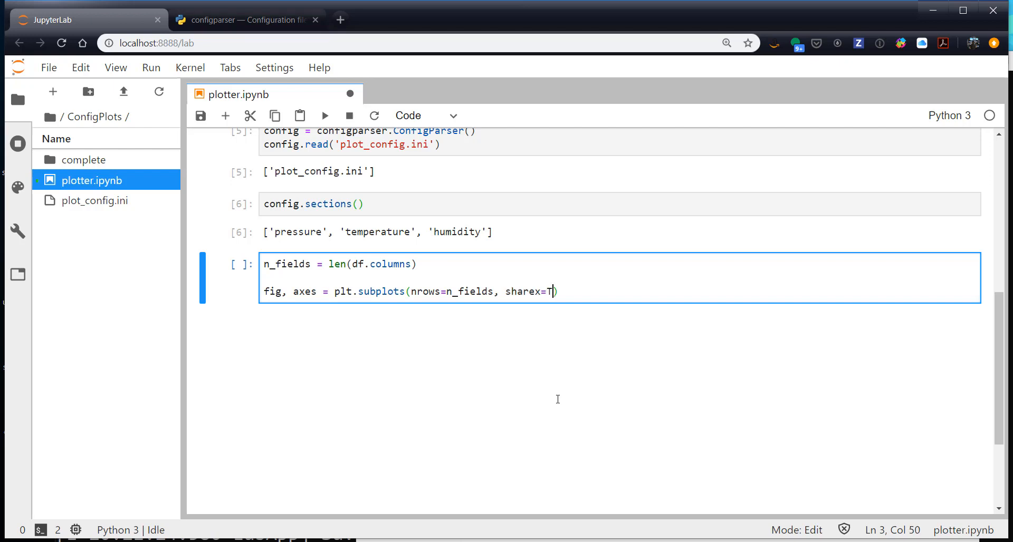
{"action": "type", "text": "rue"}
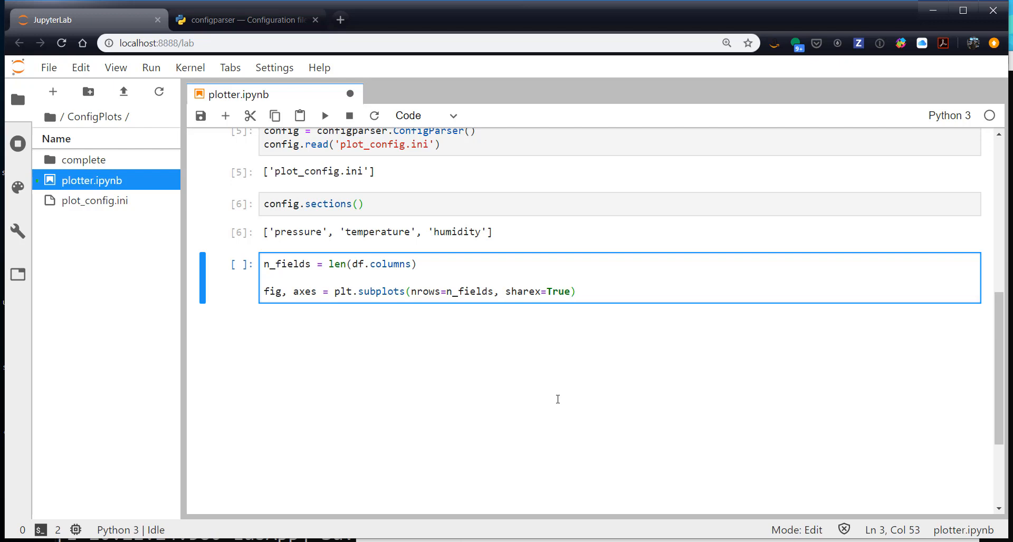
{"action": "key", "text": "Enter"}
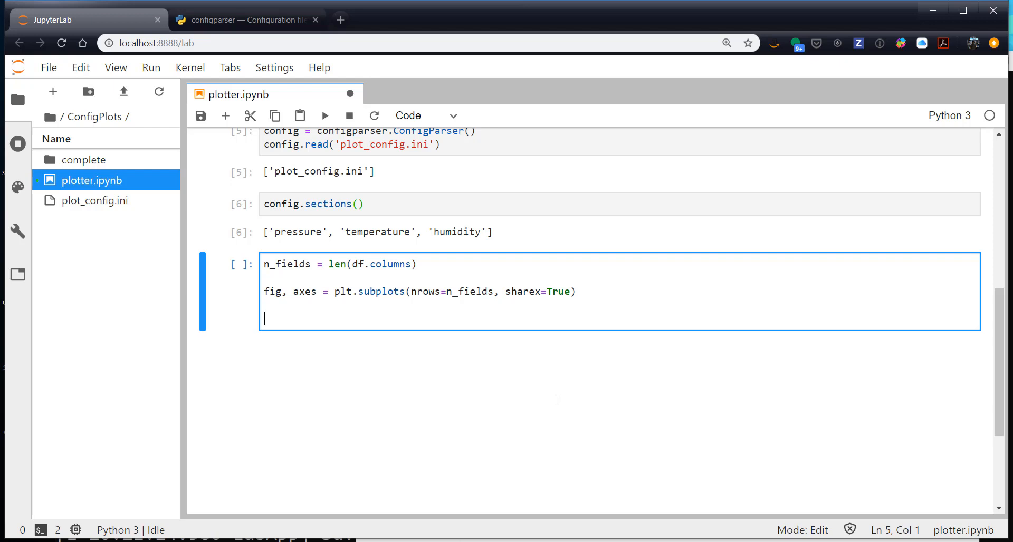
Step: Start the loop for i, field in enumerate(df.columns): and begin its indented body
{"action": "type", "text": "fir"}
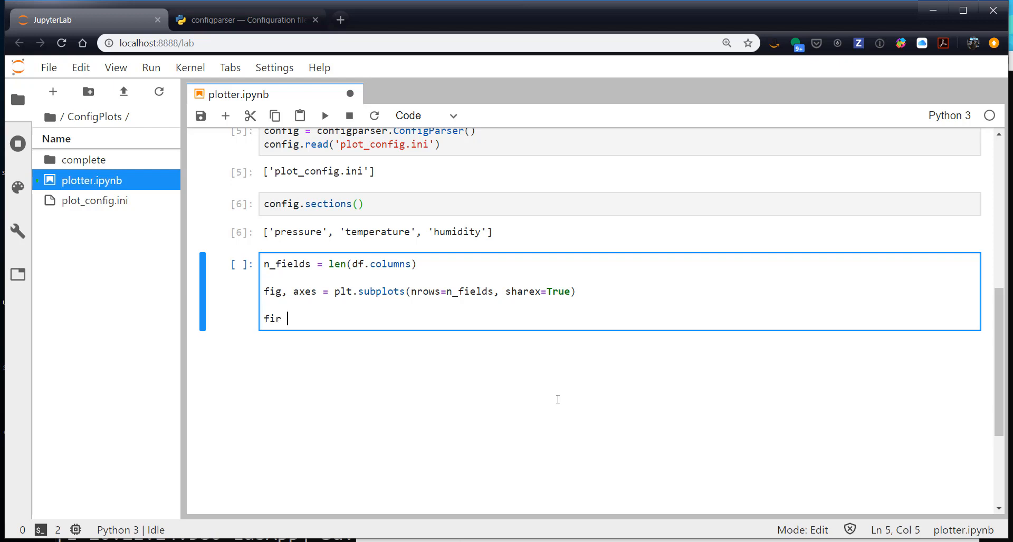
{"action": "type", "text": "or i"}
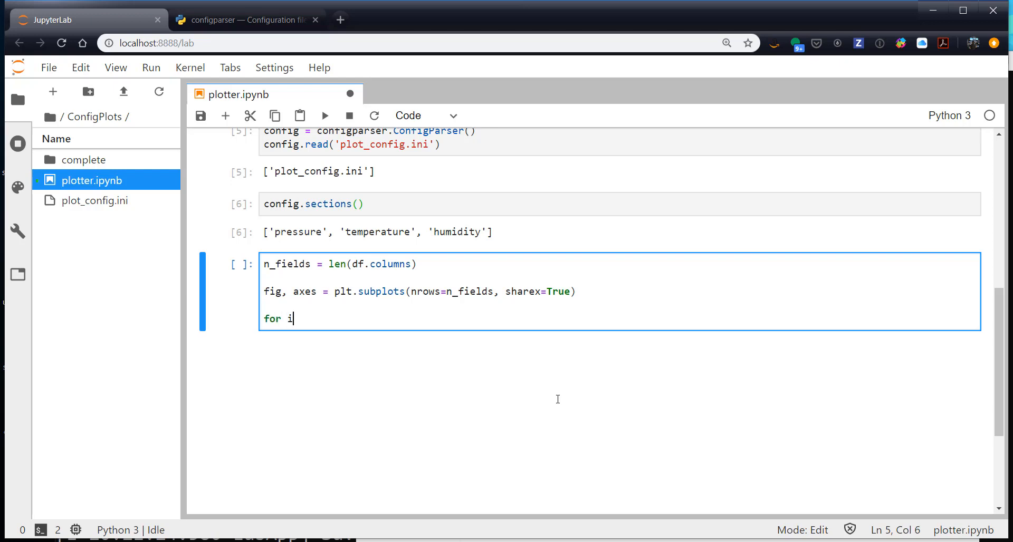
{"action": "type", "text": ", field"}
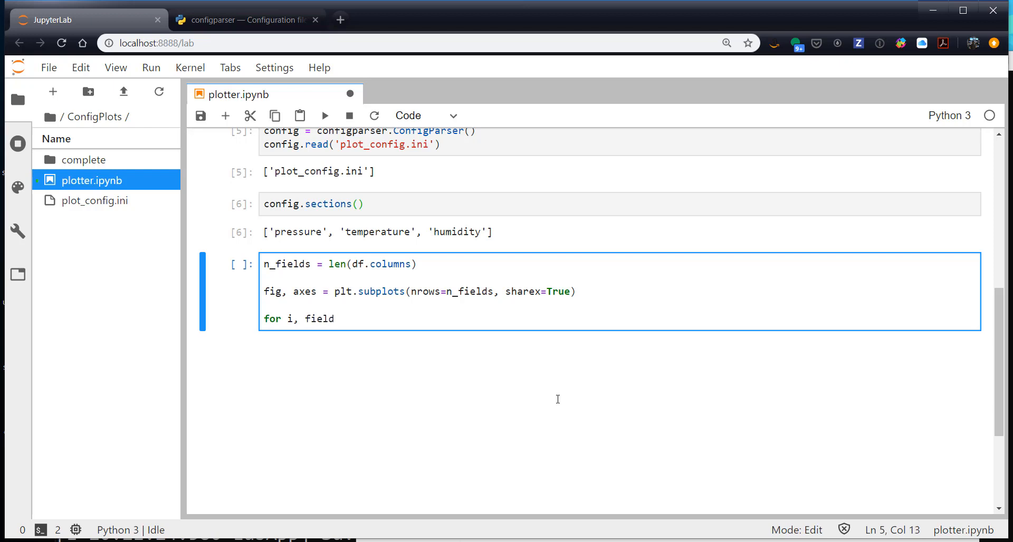
{"action": "type", "text": "in enumerate"}
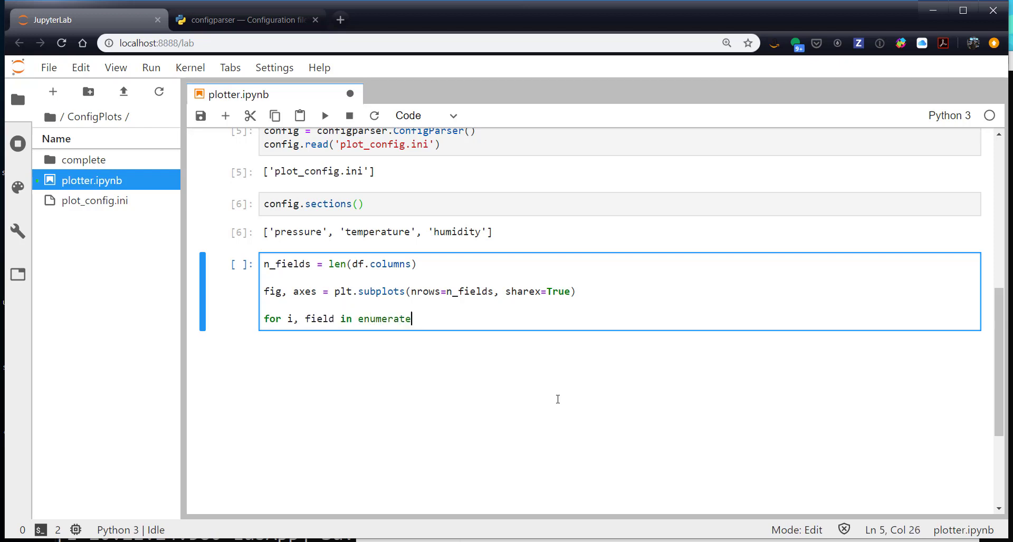
{"action": "type", "text": "(df.colu"}
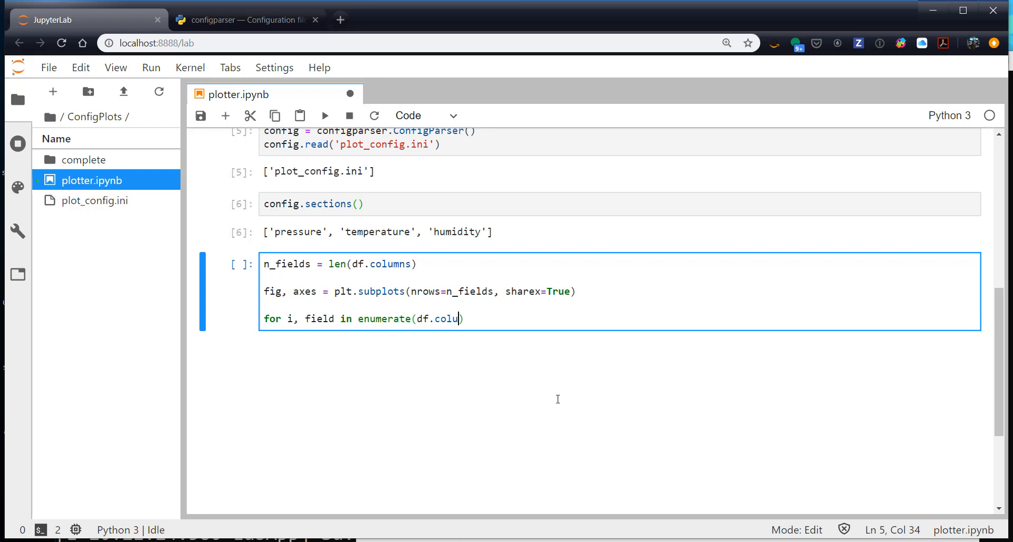
{"action": "type", "text": "mns):"}
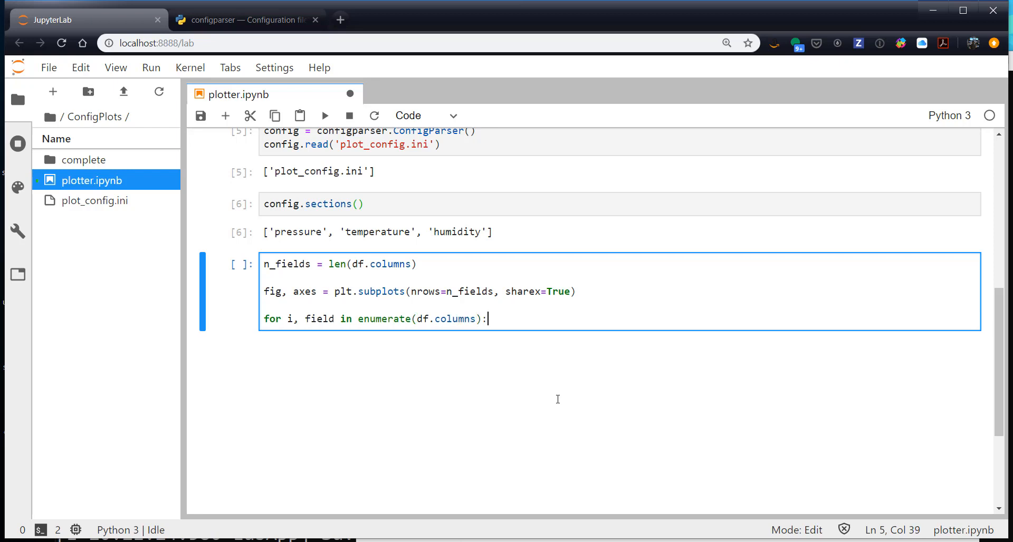
{"action": "key", "text": "Enter"}
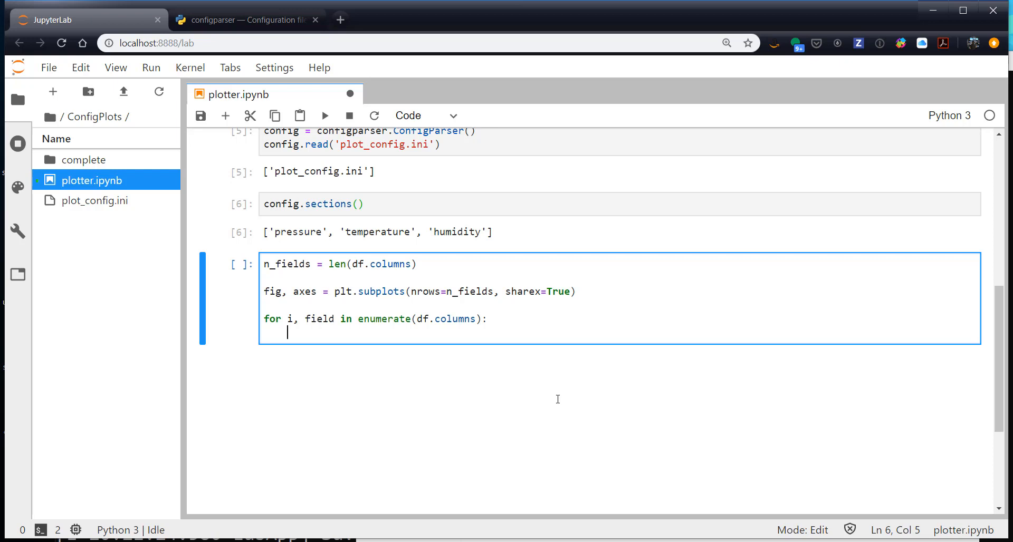
Step: Inside the loop, write settings = dict(config['DEFAULT']) to start from the default section
{"action": "type", "text": "settings ="}
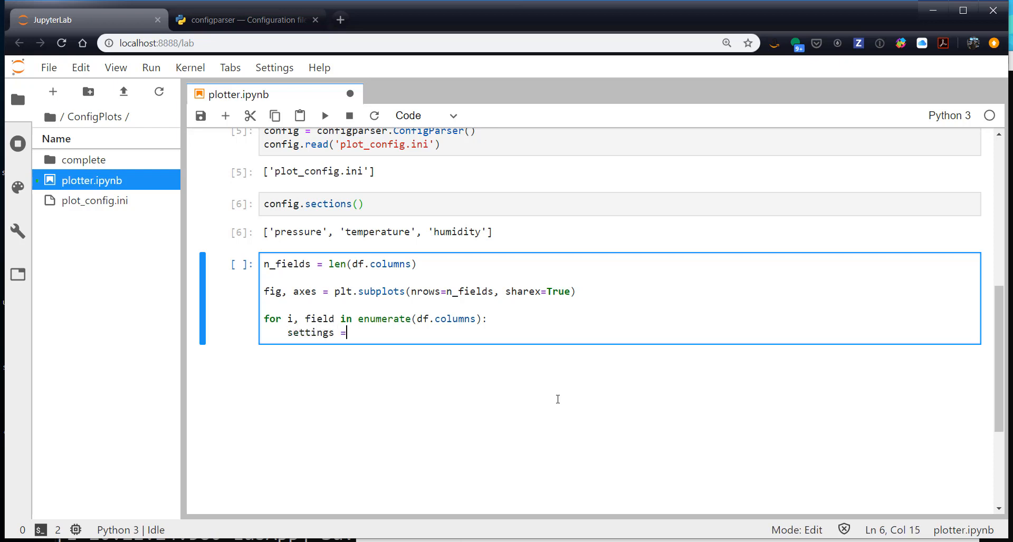
{"action": "type", "text": "dict()"}
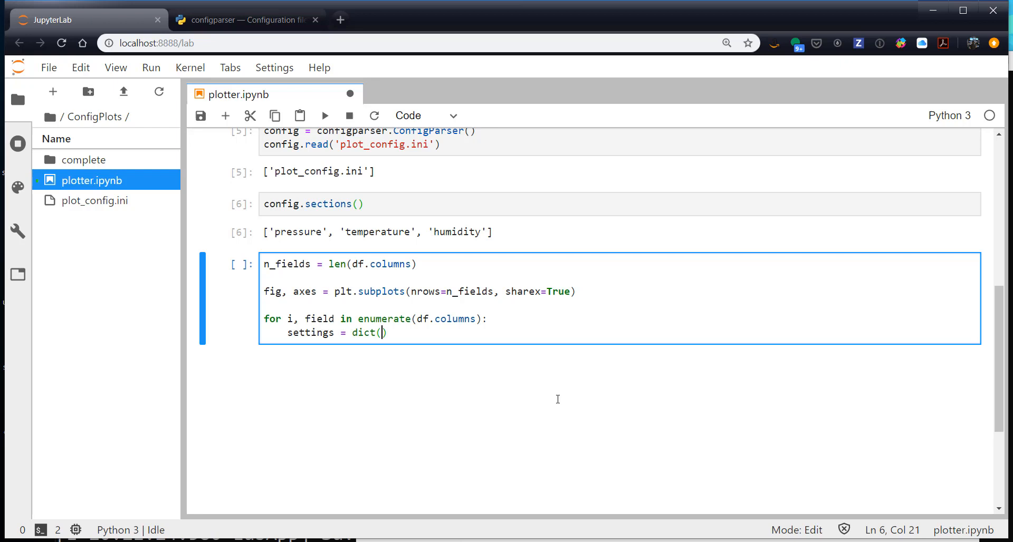
{"action": "type", "text": "config"}
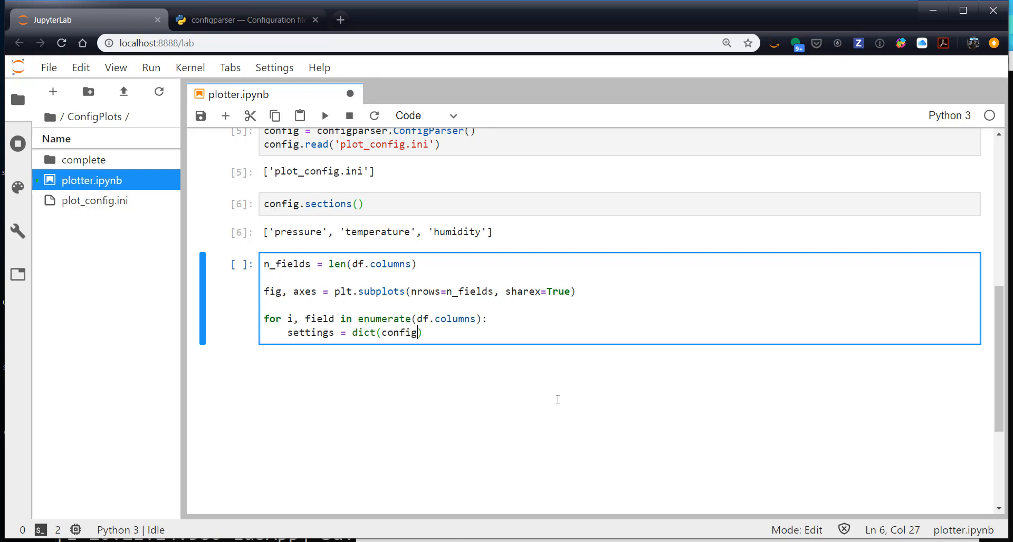
{"action": "type", "text": "['DEF']"}
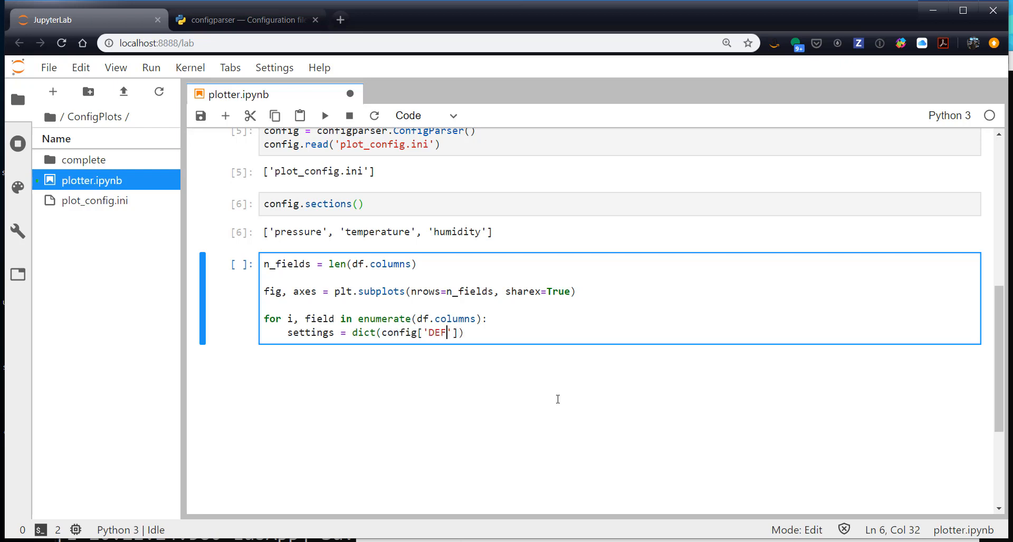
{"action": "type", "text": "AULT"}
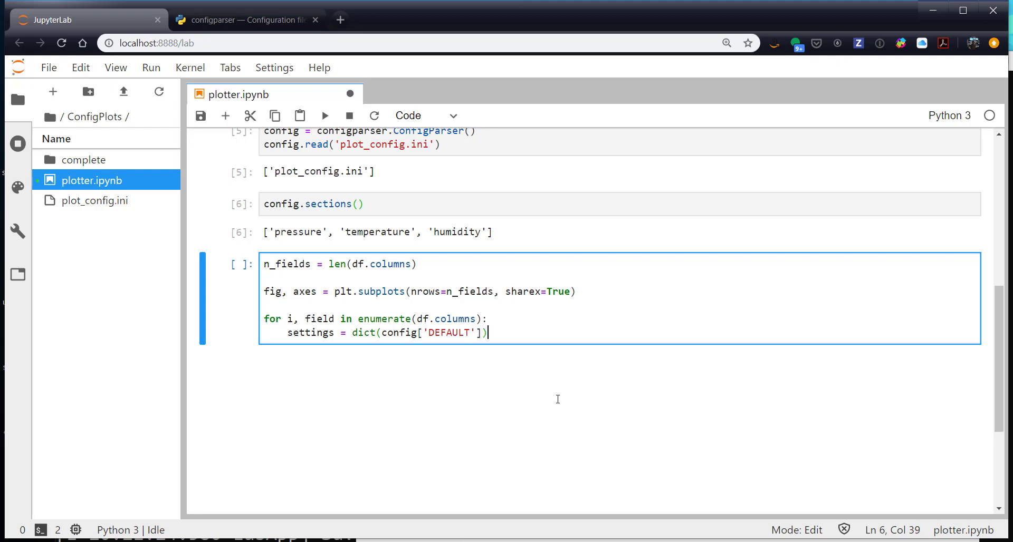
{"action": "key", "text": "Enter"}
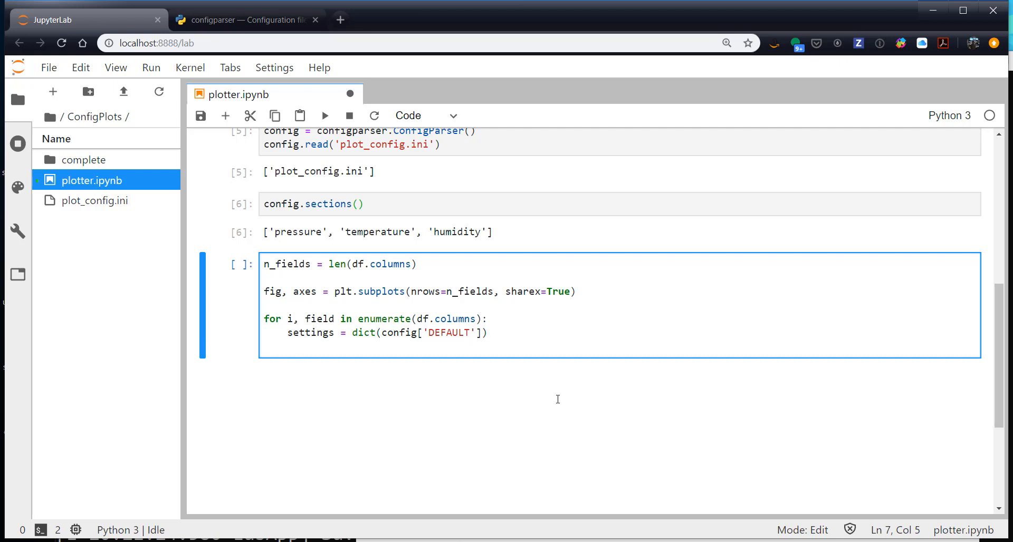
{"action": "key", "text": "Enter"}
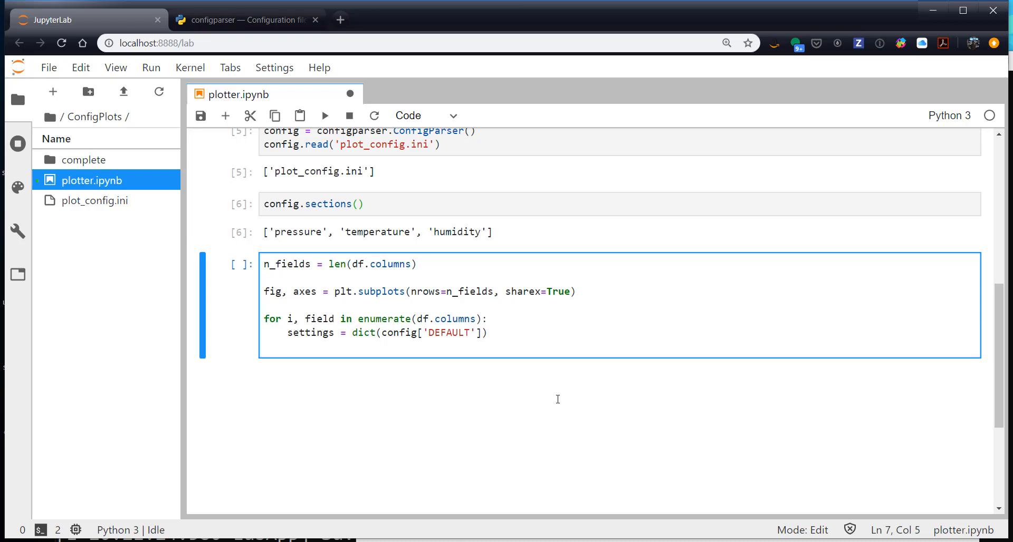
Step: Add if field in config.sections(): settings.update(dict(config[field])) and save the notebook
{"action": "type", "text": "if field"}
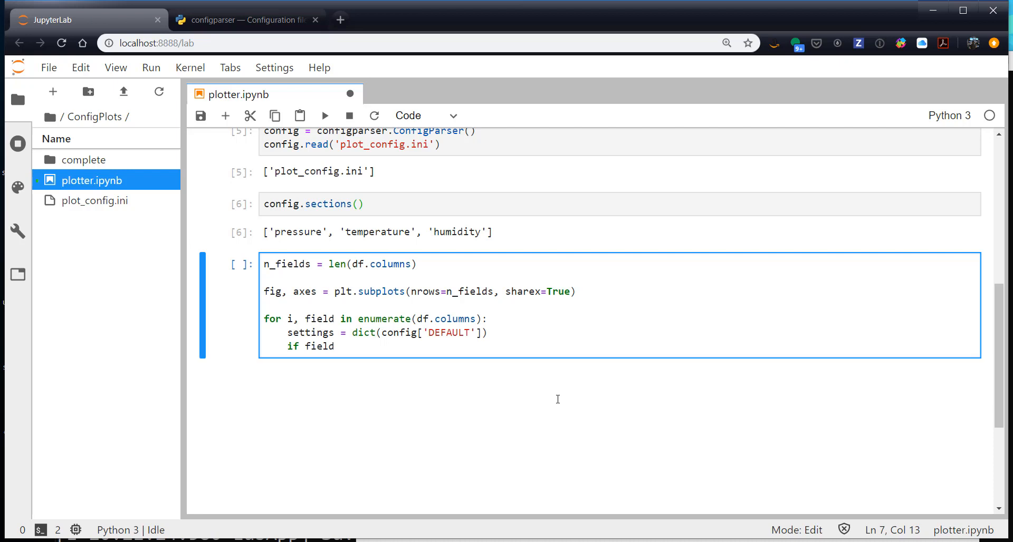
{"action": "type", "text": "in"}
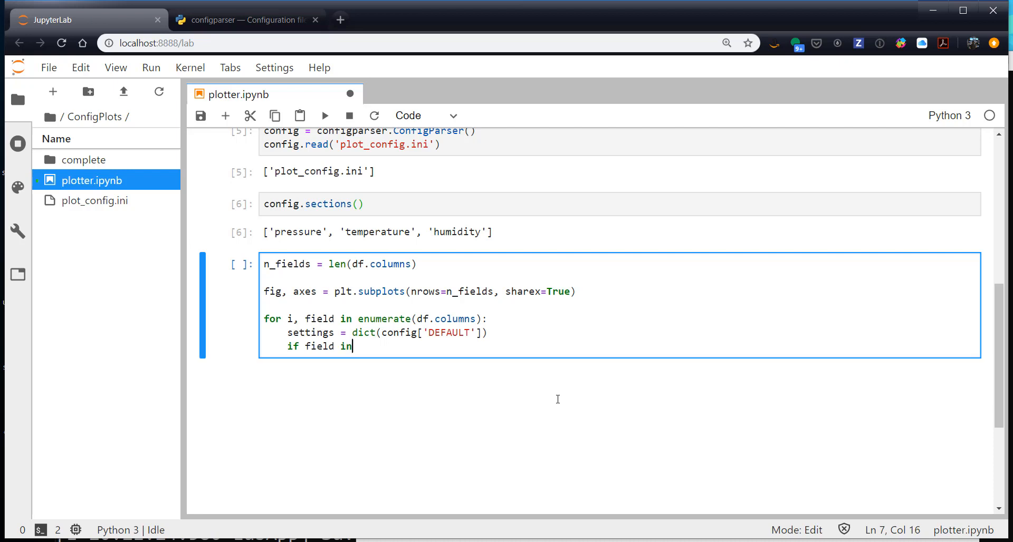
{"action": "type", "text": "config.se"}
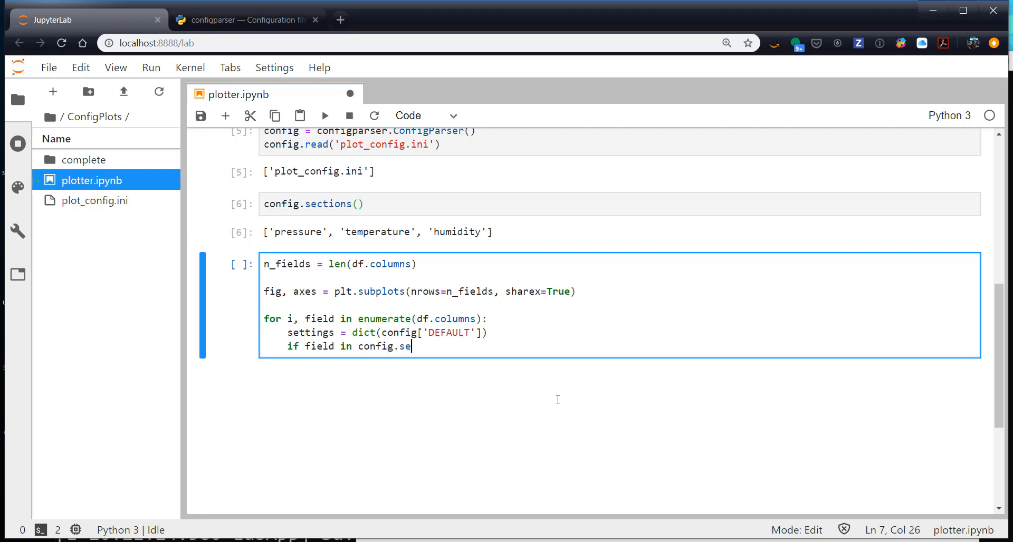
{"action": "type", "text": "ctions():"}
{"action": "type", "text": "setting"}
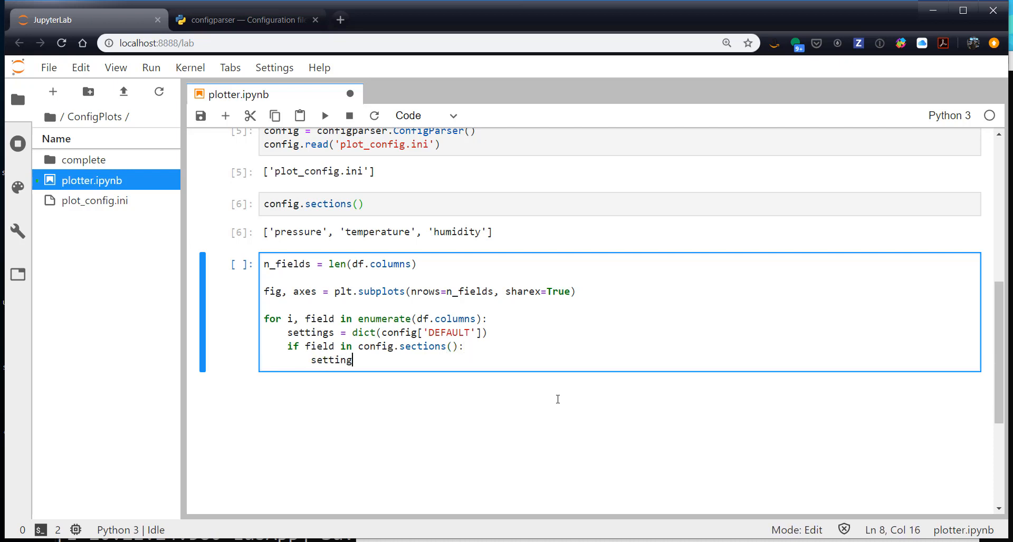
{"action": "type", "text": "s.update()"}
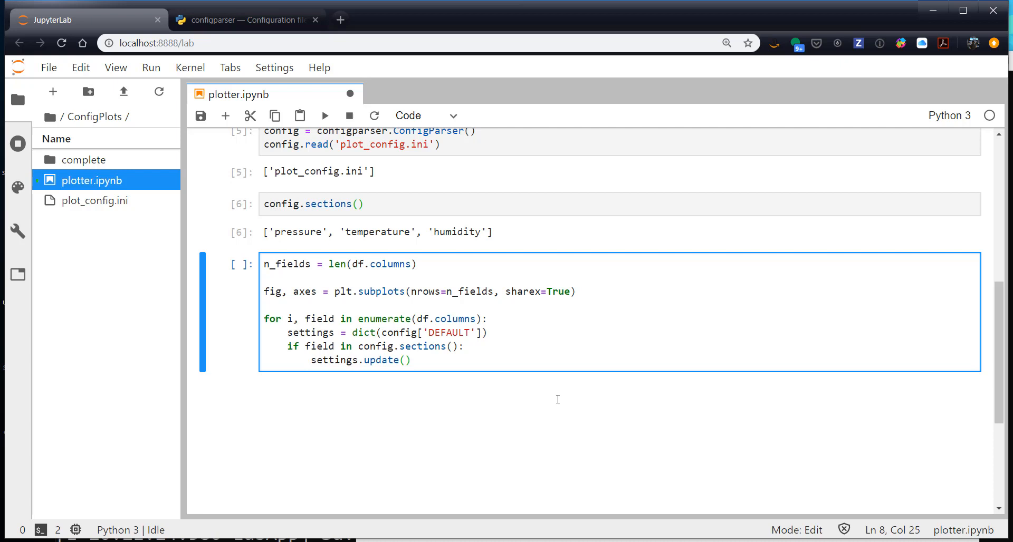
{"action": "type", "text": "dict"}
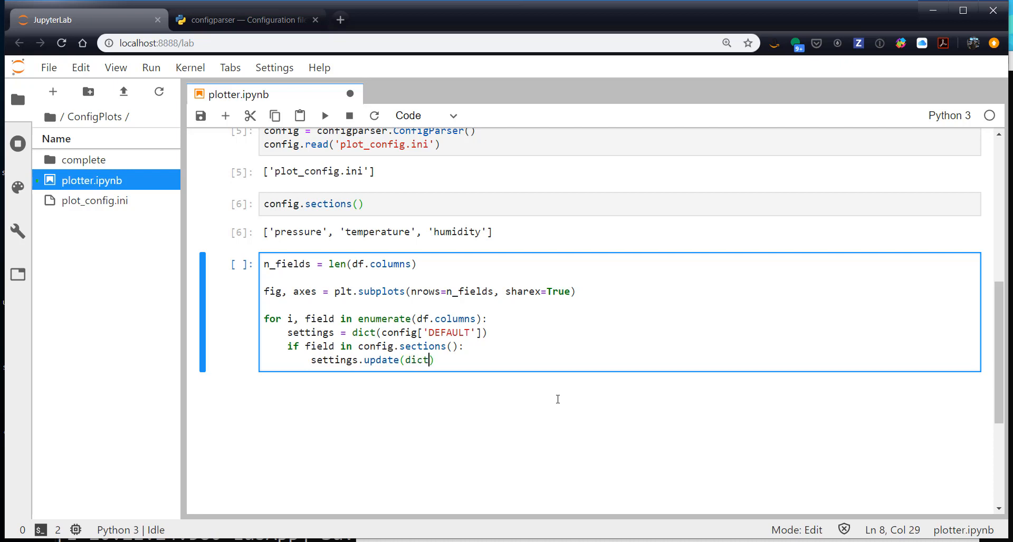
{"action": "type", "text": "(config[field"}
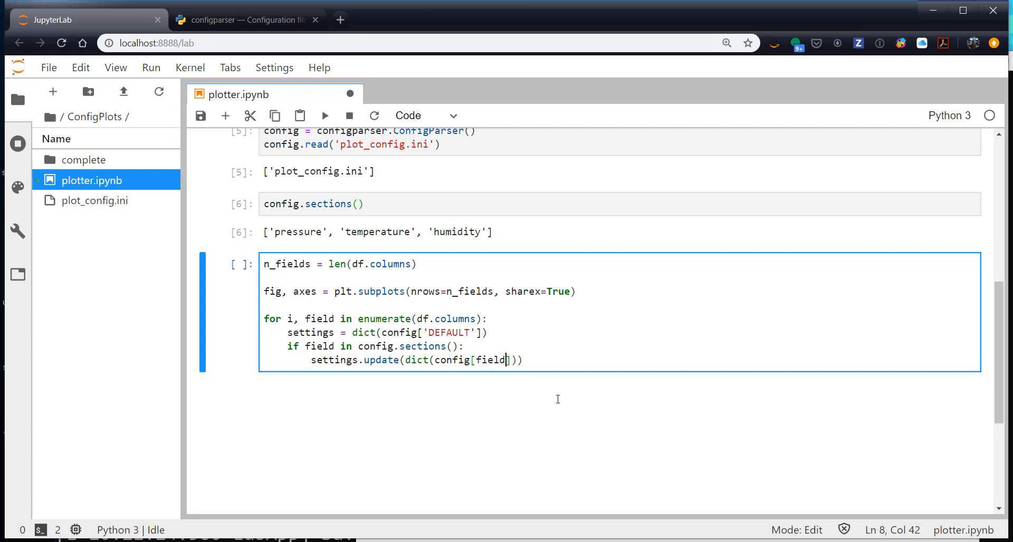
{"action": "key", "text": "ctrl+s"}
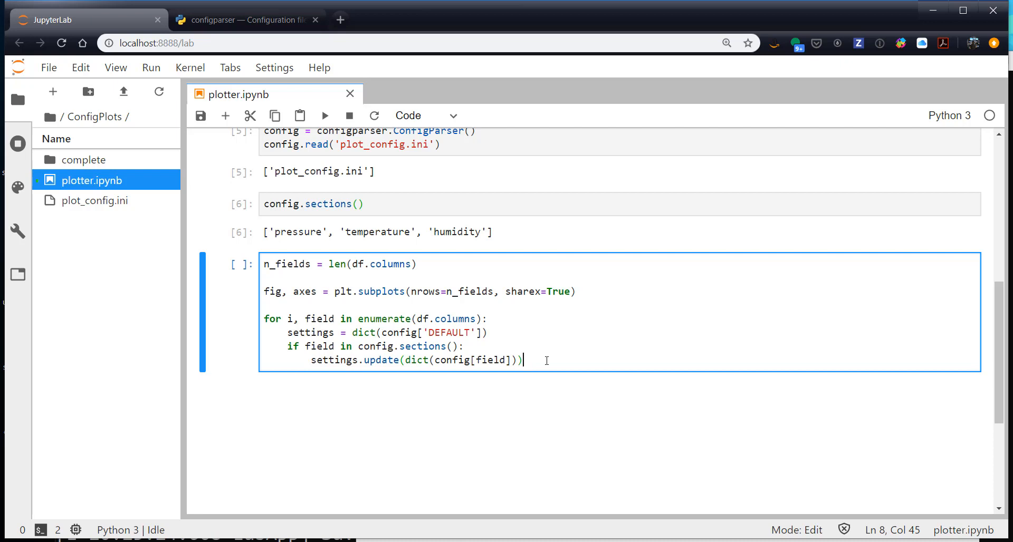
Step: Assign color, linestyle and linewidth from settings.get('color'), ('linestyle') and ('linewidth')
{"action": "key", "text": "Enter"}
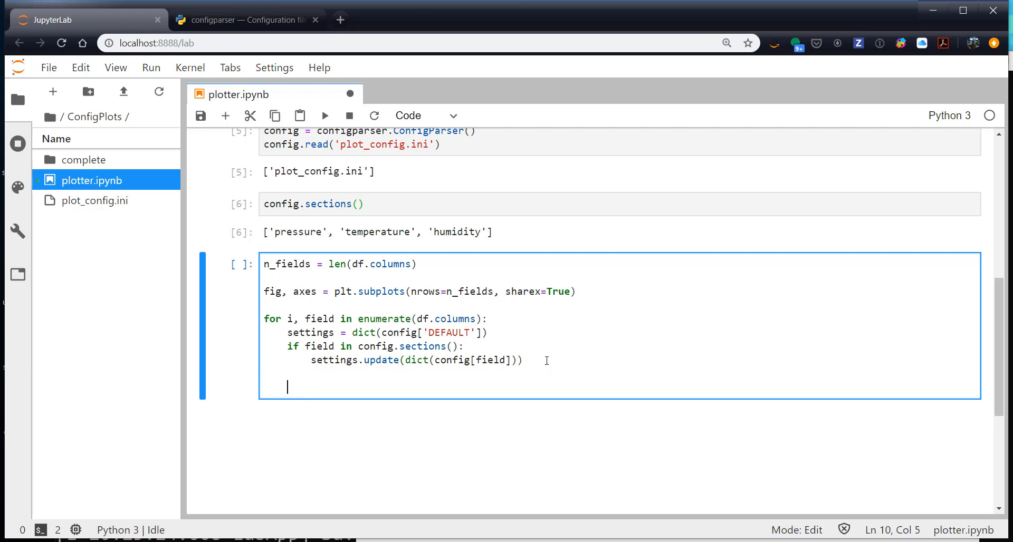
{"action": "type", "text": "cp"}
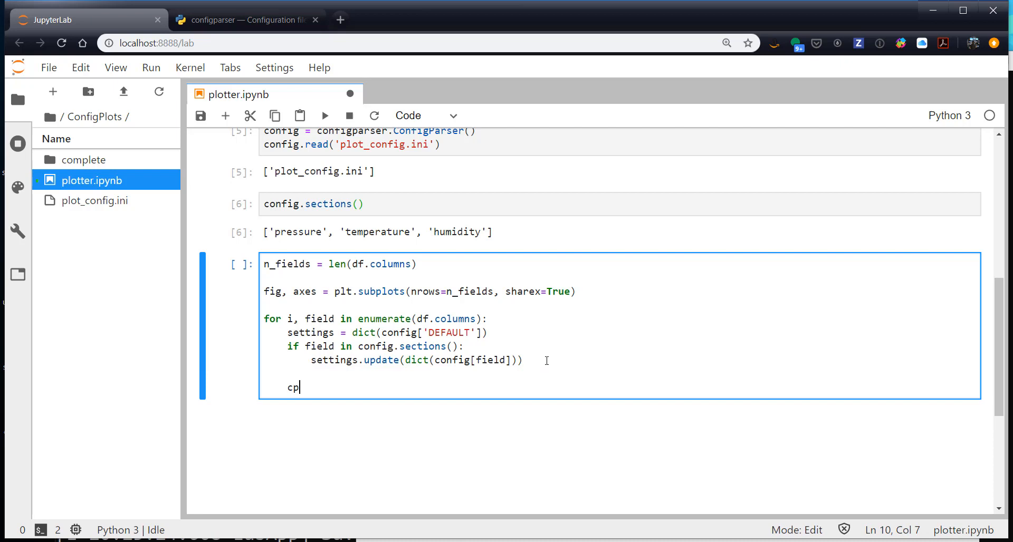
{"action": "type", "text": "olor"}
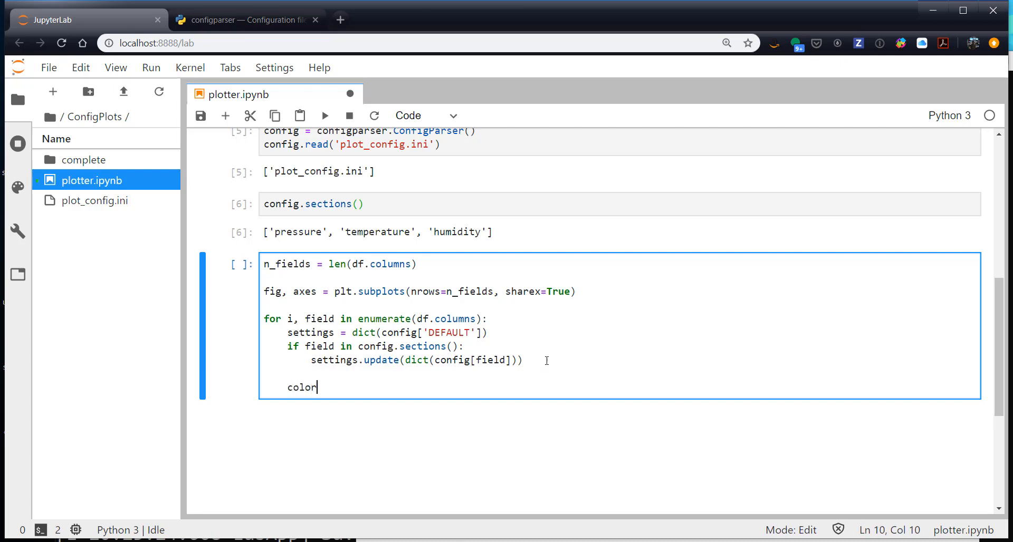
{"action": "type", "text": "= sett"}
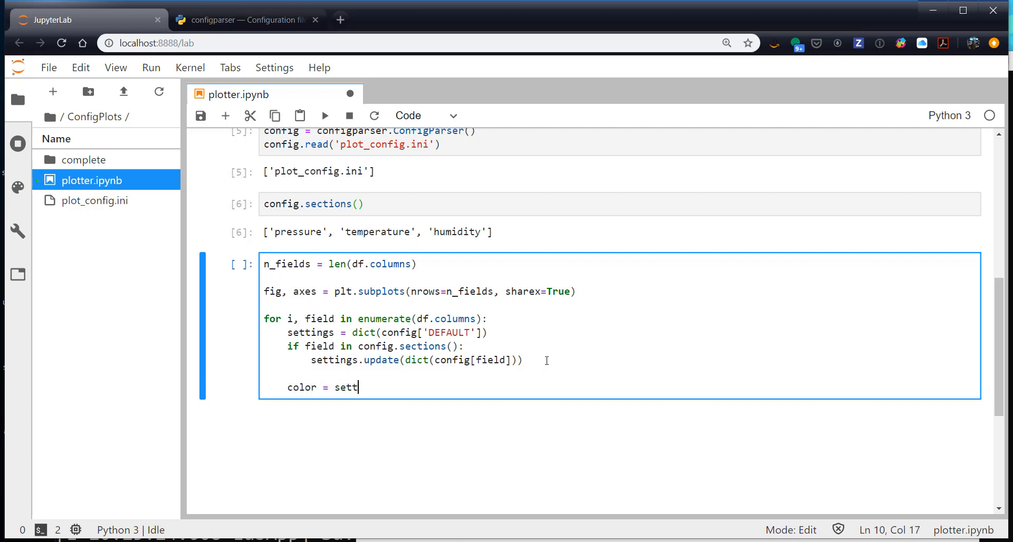
{"action": "type", "text": "ings.get("}
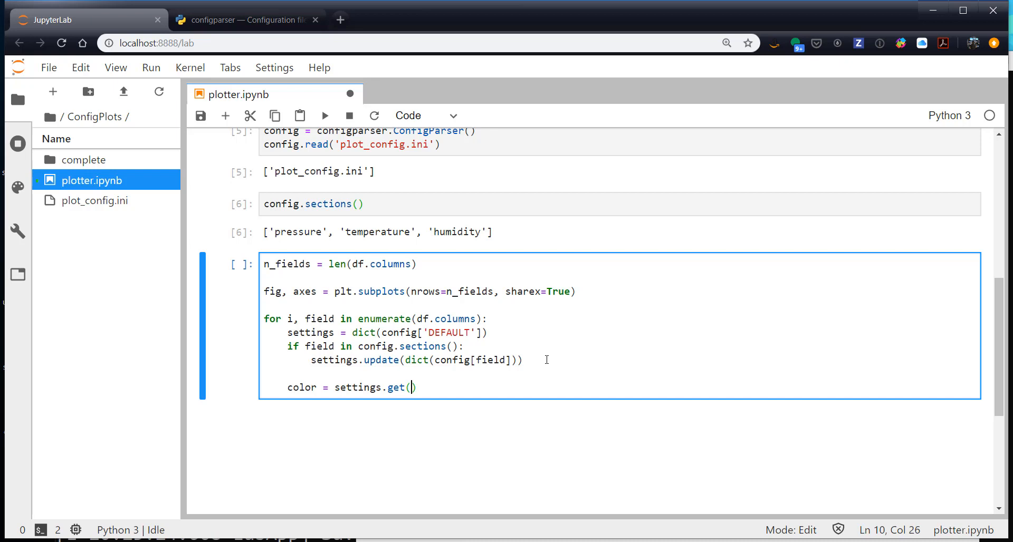
{"action": "type", "text": "'color'"}
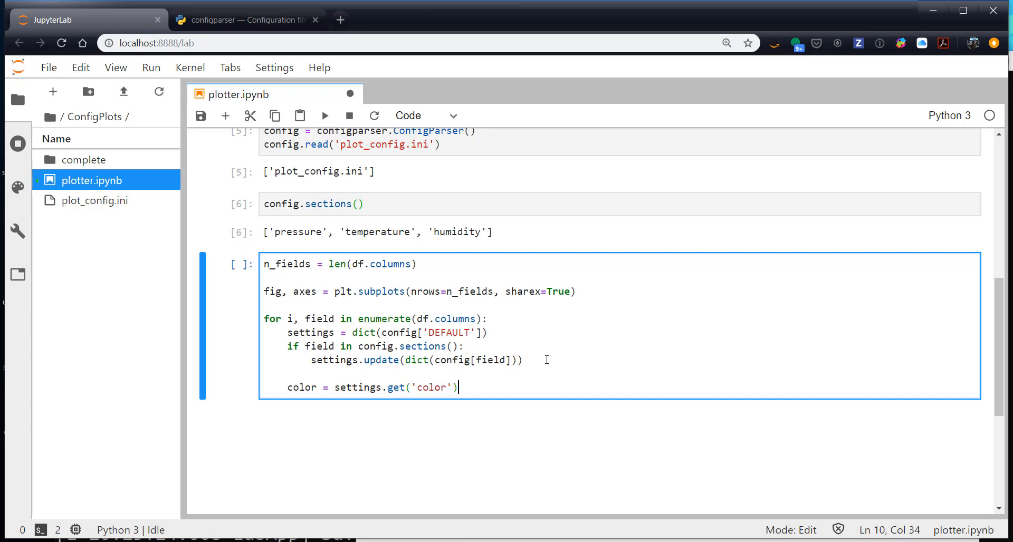
{"action": "type", "text": "linestyle = setti"}
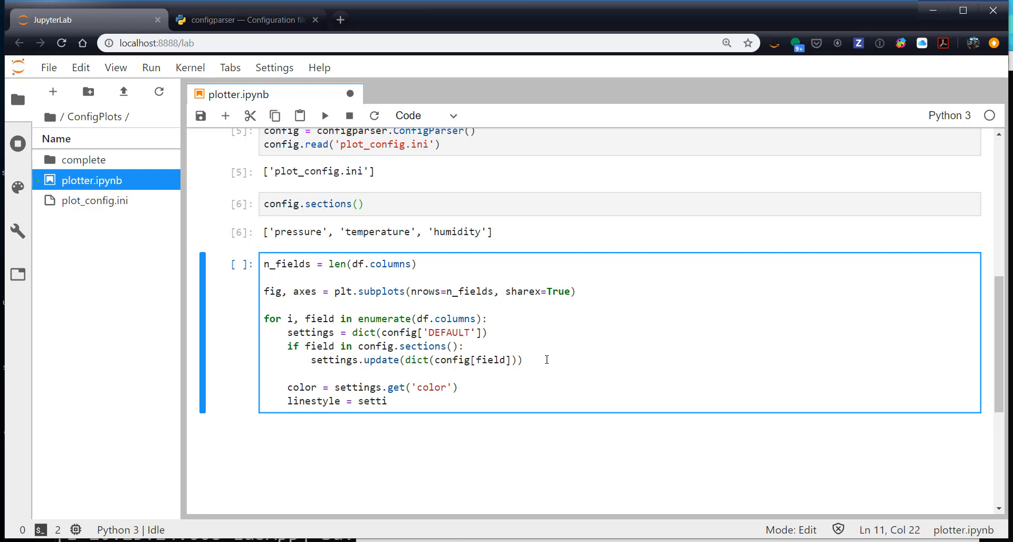
{"action": "type", "text": "ngs.get()"}
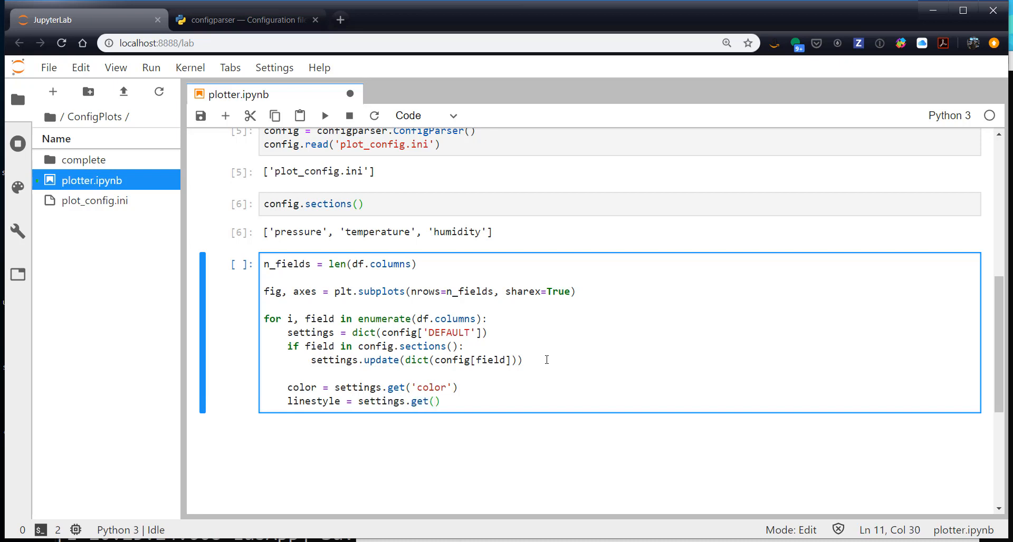
{"action": "type", "text": "'linestyl'"}
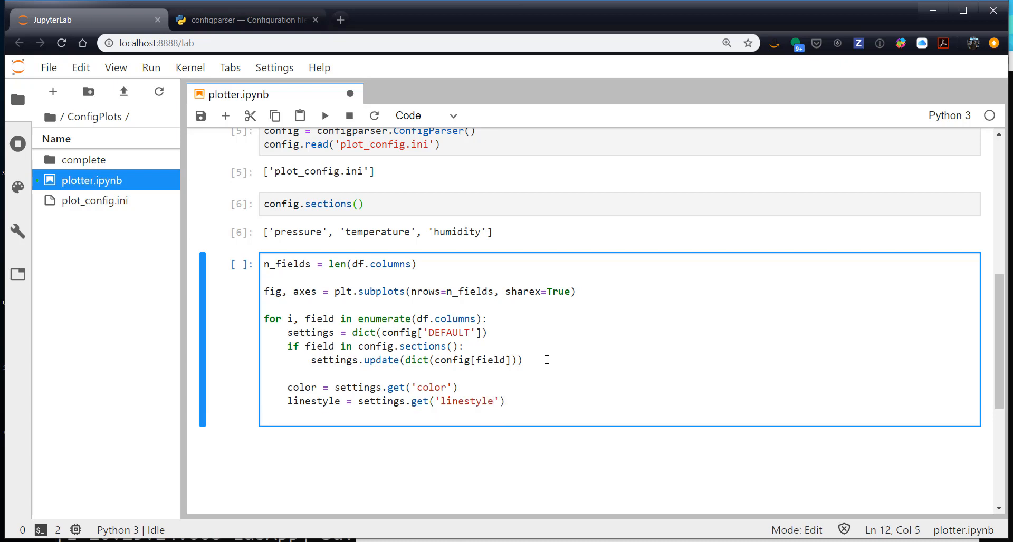
{"action": "type", "text": "linewidth = settings.get('lin"}
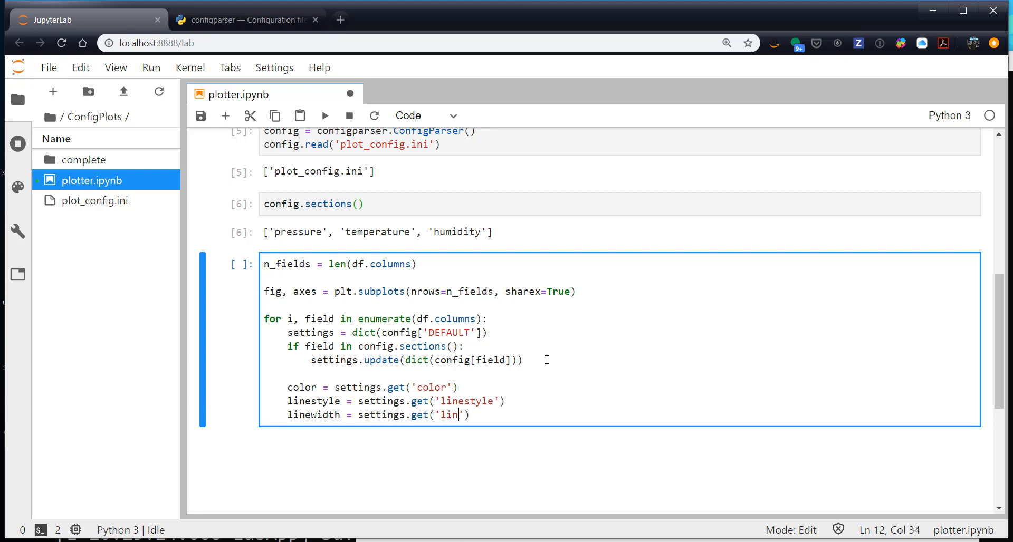
{"action": "type", "text": "ewidth"}
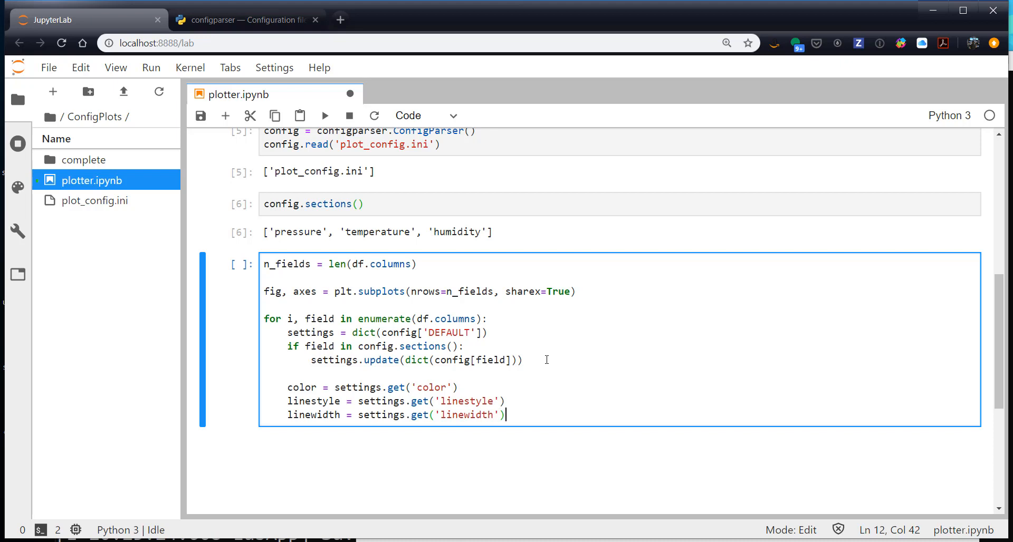
Step: Write axes[i].plot(df[field], color=color, linewidth=linewidth, linestyle=linestyle)
{"action": "type", "text": "axe"}
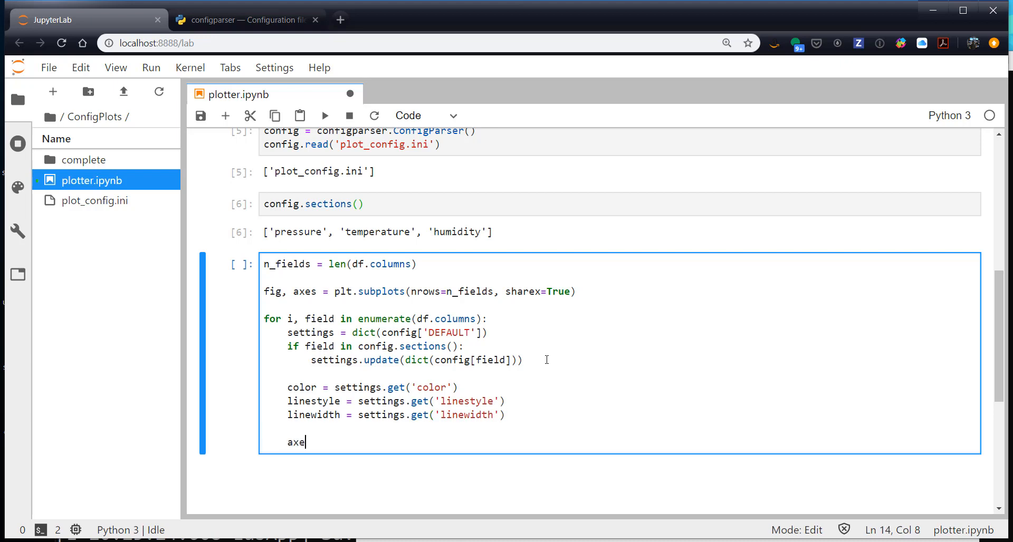
{"action": "type", "text": "s[i]"}
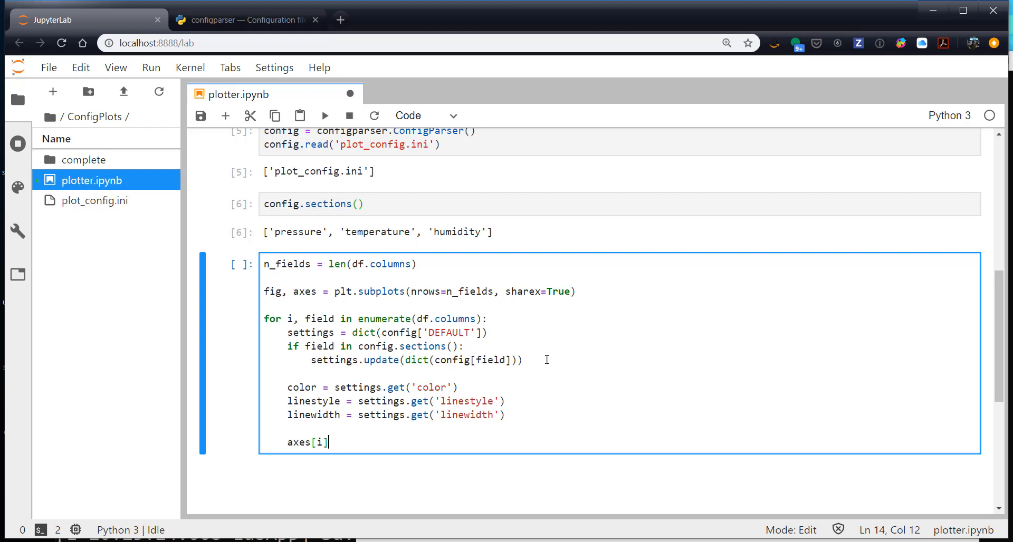
{"action": "type", "text": ".plot(df"}
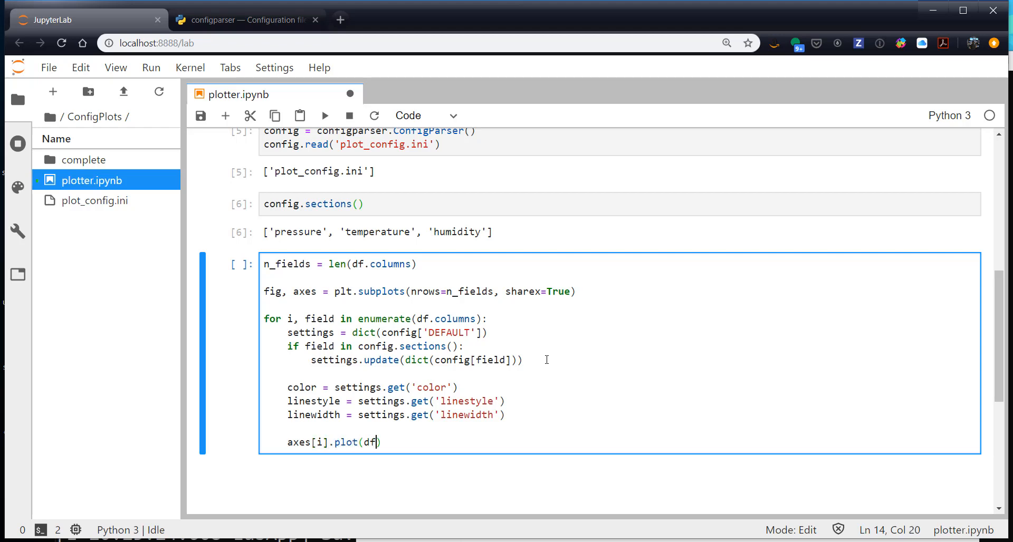
{"action": "type", "text": "[field]"}
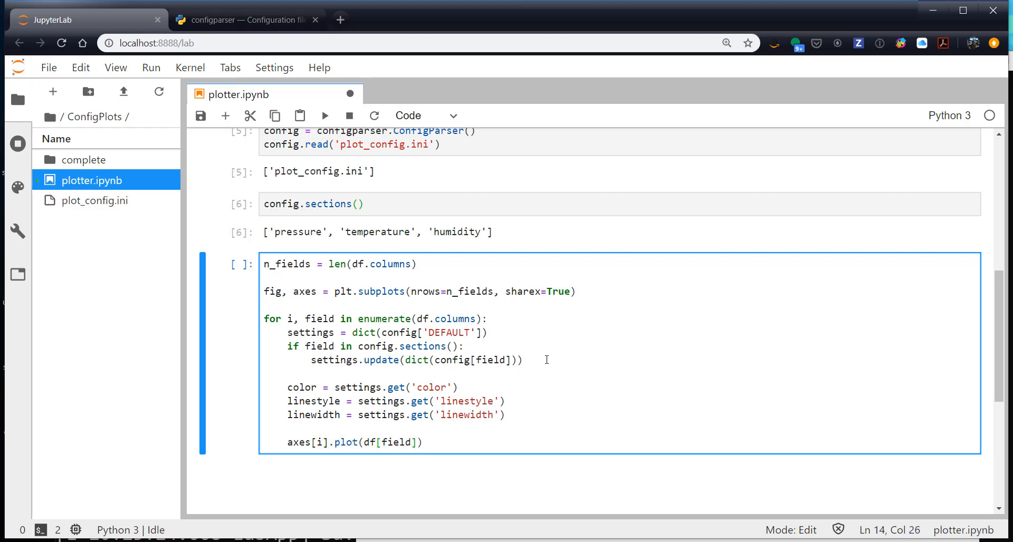
{"action": "type", "text": ", color=color,"}
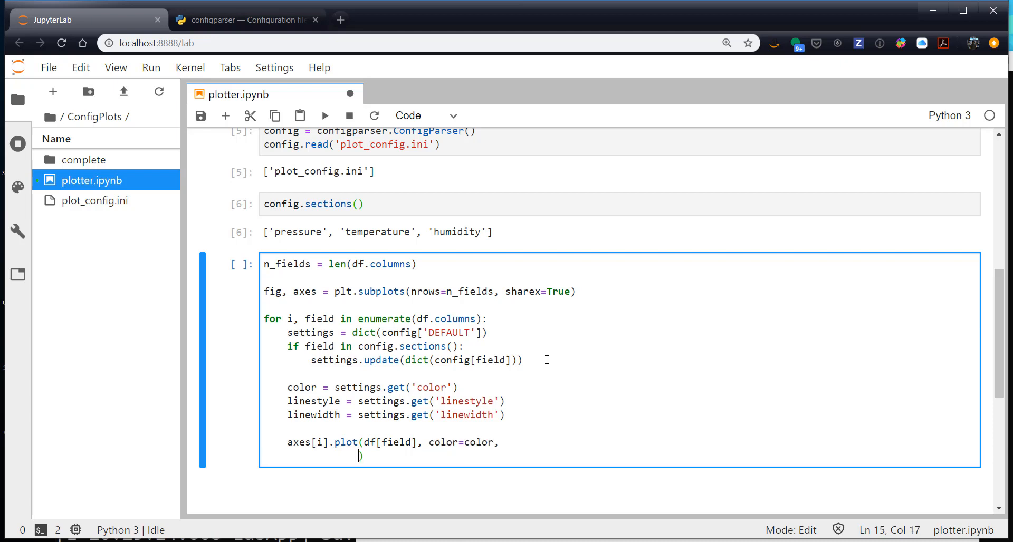
{"action": "type", "text": "linewidth=linewidth,"}
{"action": "type", "text": "l)"}
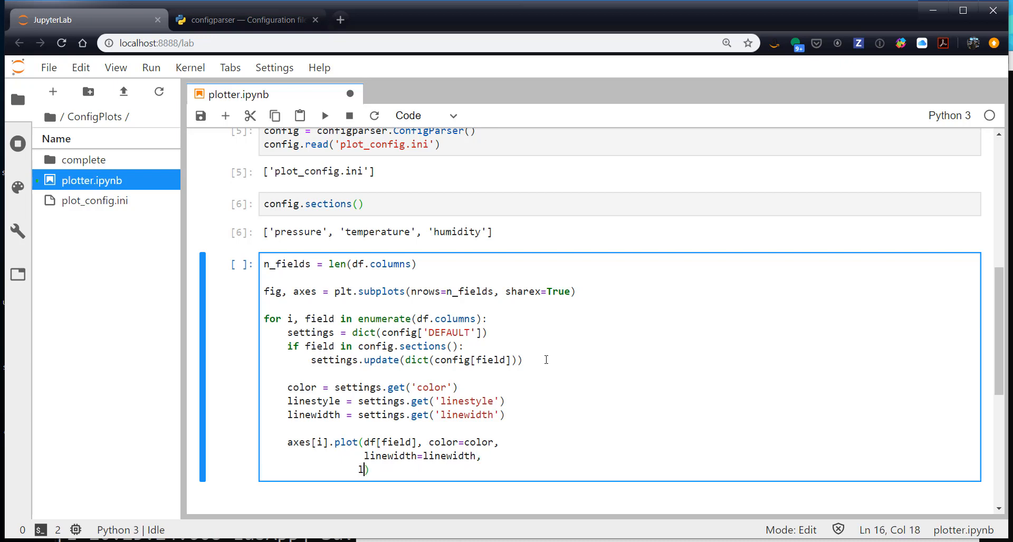
{"action": "type", "text": "inestyle"}
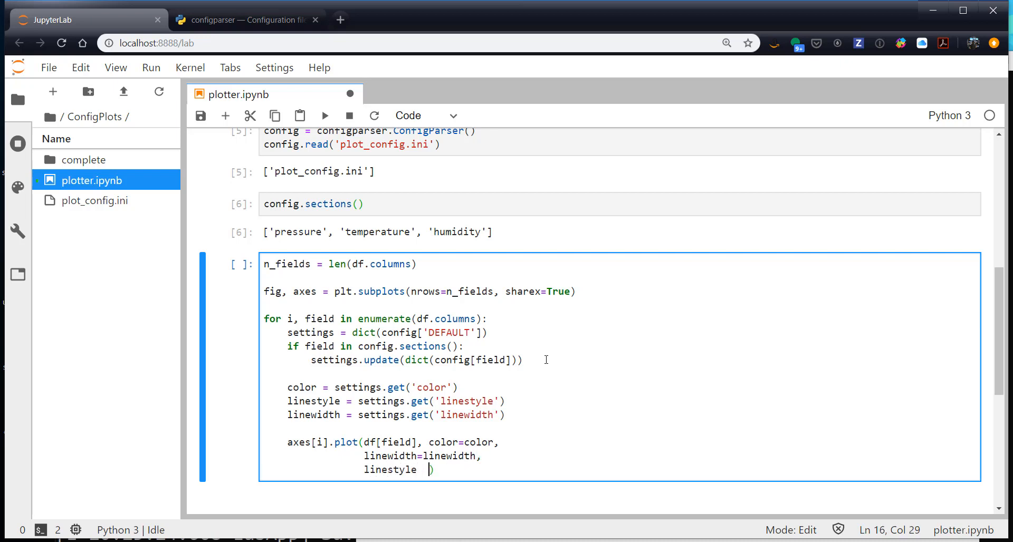
{"action": "type", "text": "=lines"}
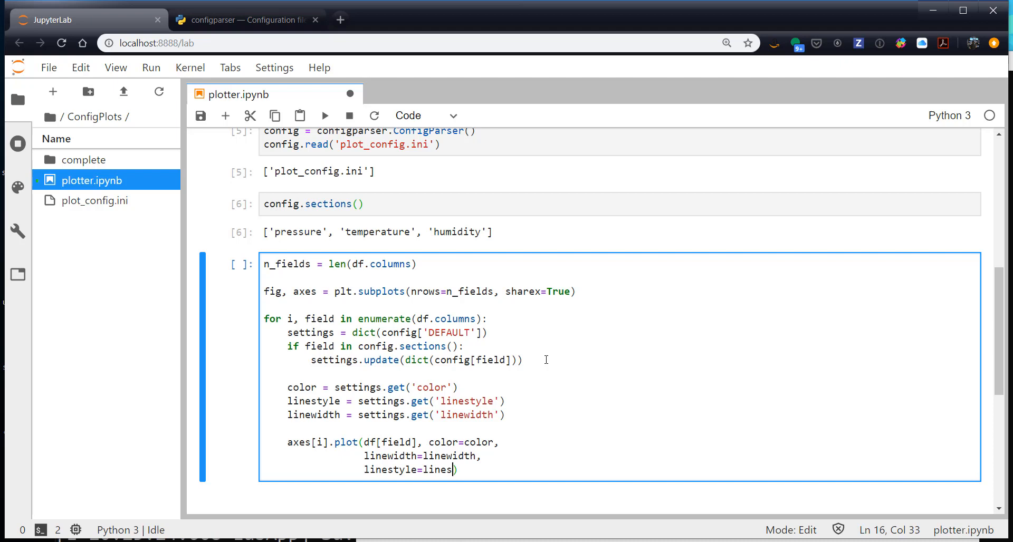
{"action": "type", "text": "tyle"}
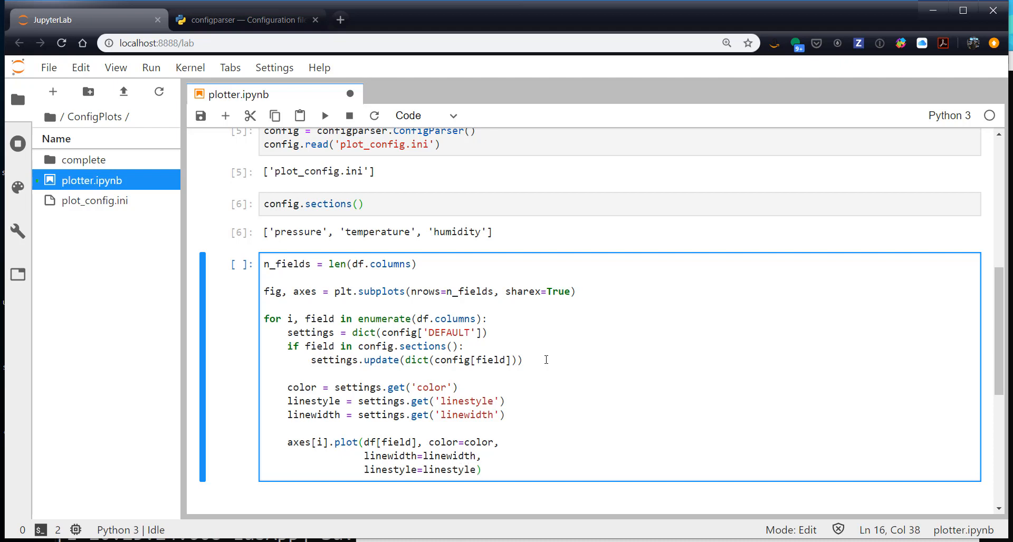
Step: Label each subplot with axes[i].set_ylabel(field)
{"action": "type", "text": "ace"}
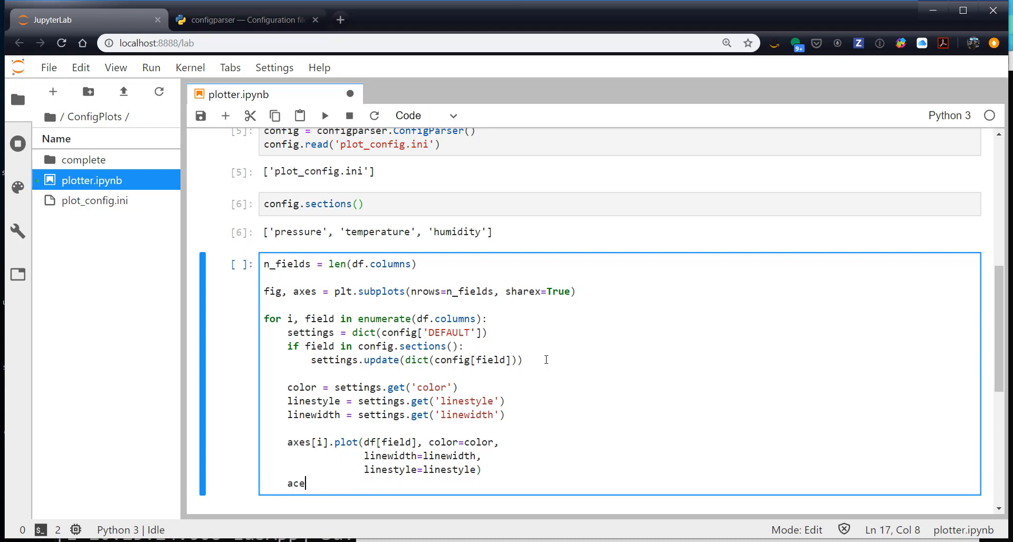
{"action": "type", "text": "xes[i]"}
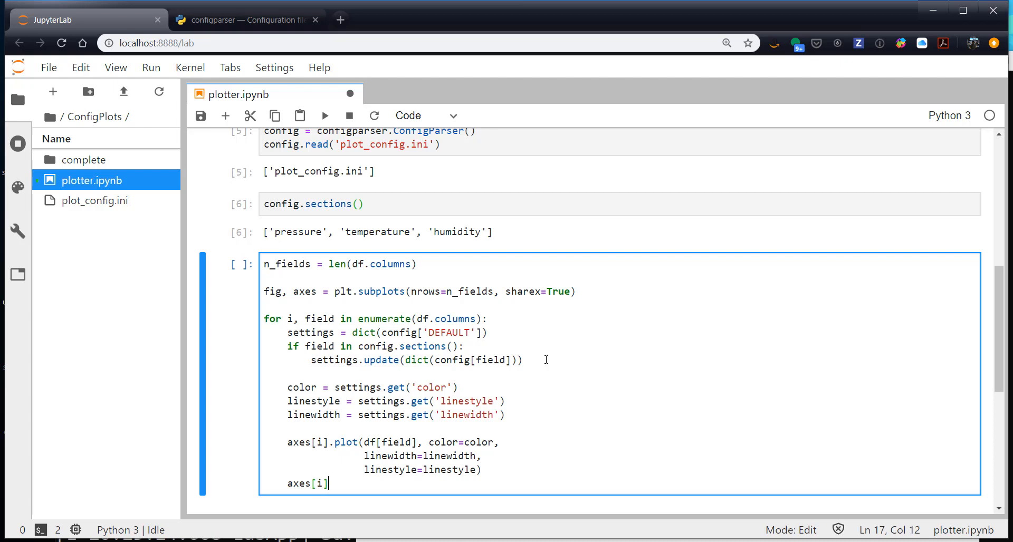
{"action": "type", "text": ".set_yal"}
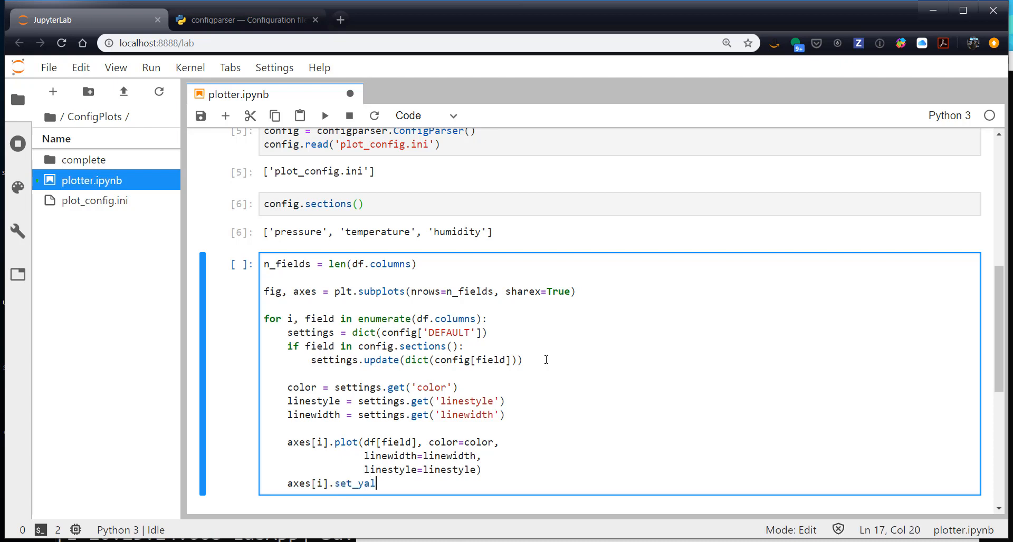
{"action": "type", "text": "bel()"}
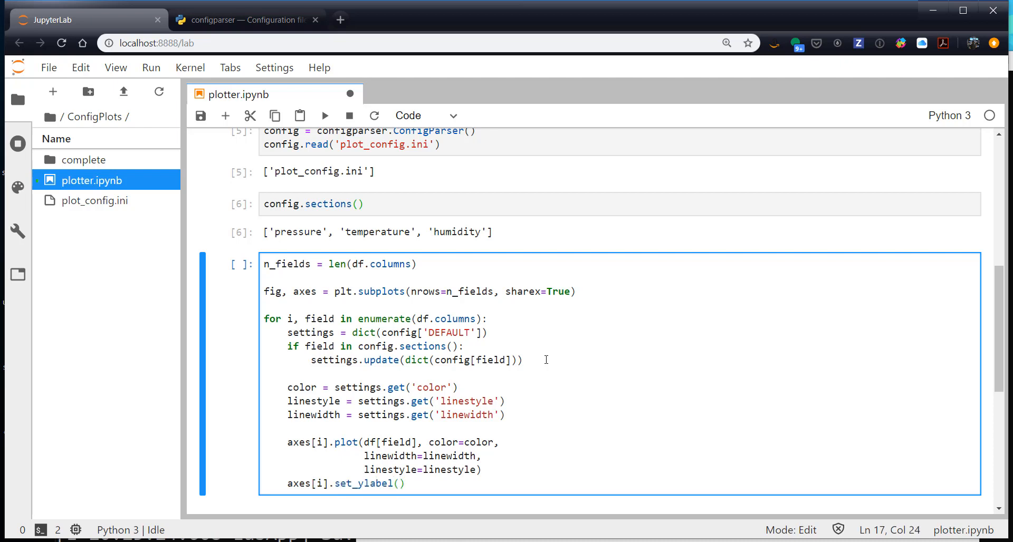
{"action": "type", "text": "field"}
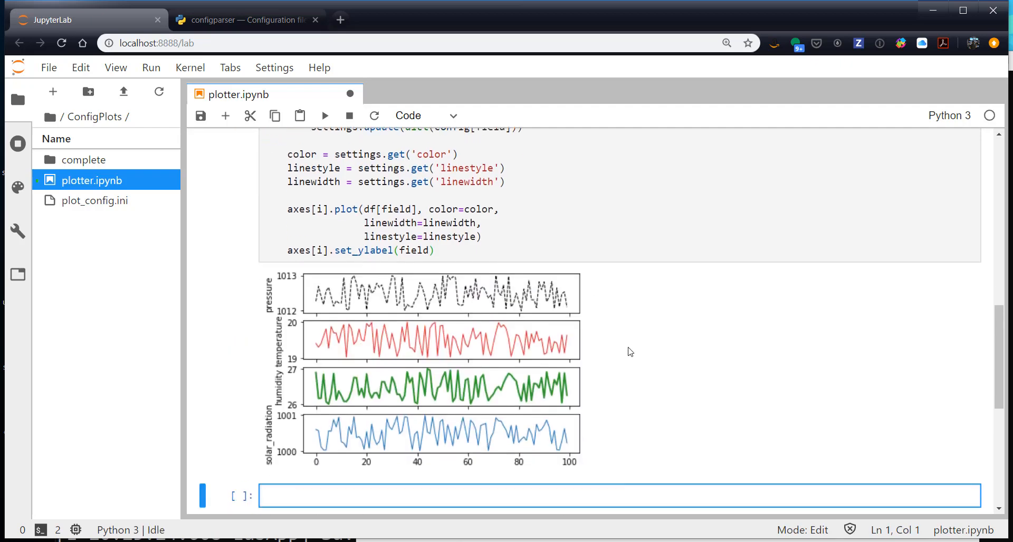
Step: View the four rendered subplots, then bring up plot_config.ini from the file browser
{"action": "scroll", "scroll_direction": "down", "scroll_amount": 3}
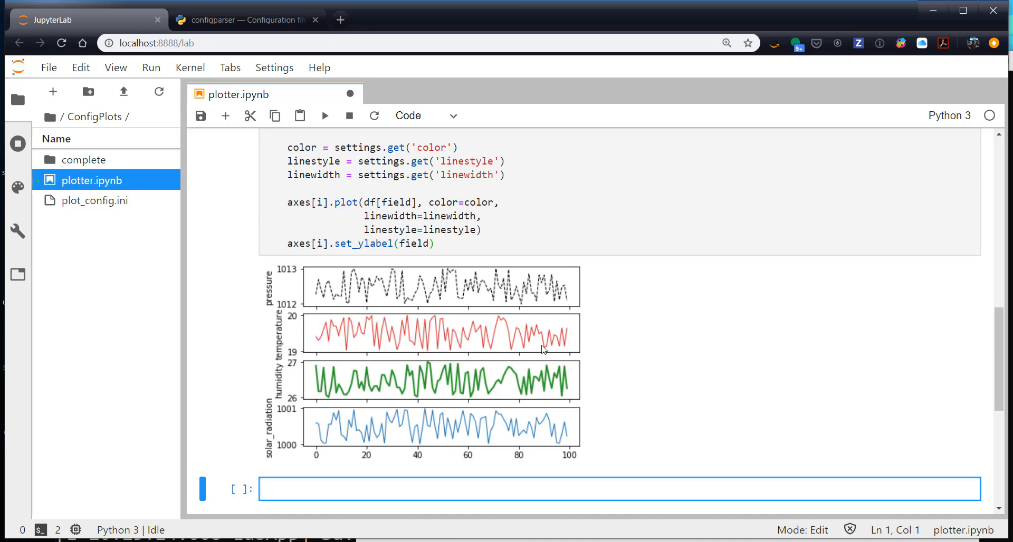
{"action": "mouse_move", "coordinate": [274, 393]}
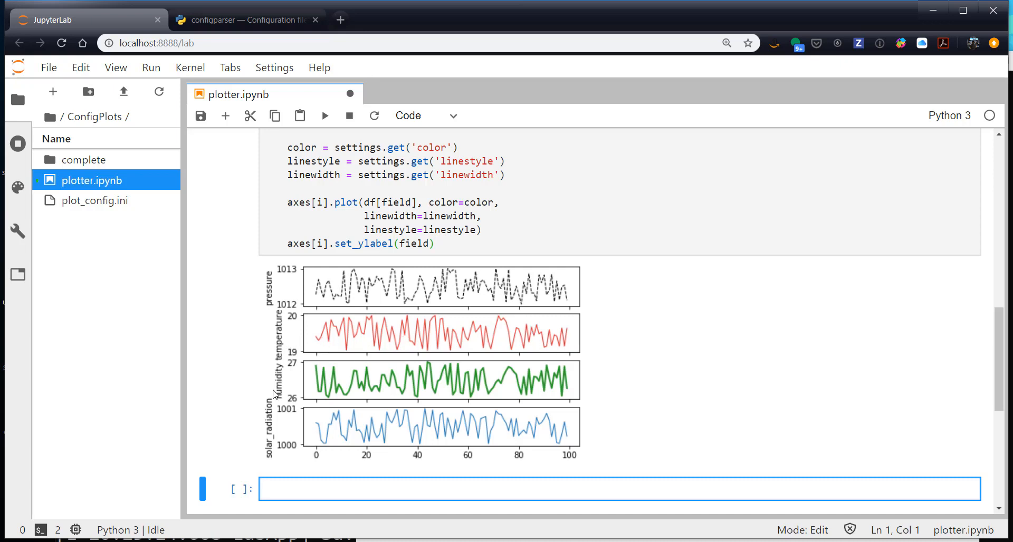
{"action": "mouse_move", "coordinate": [476, 385]}
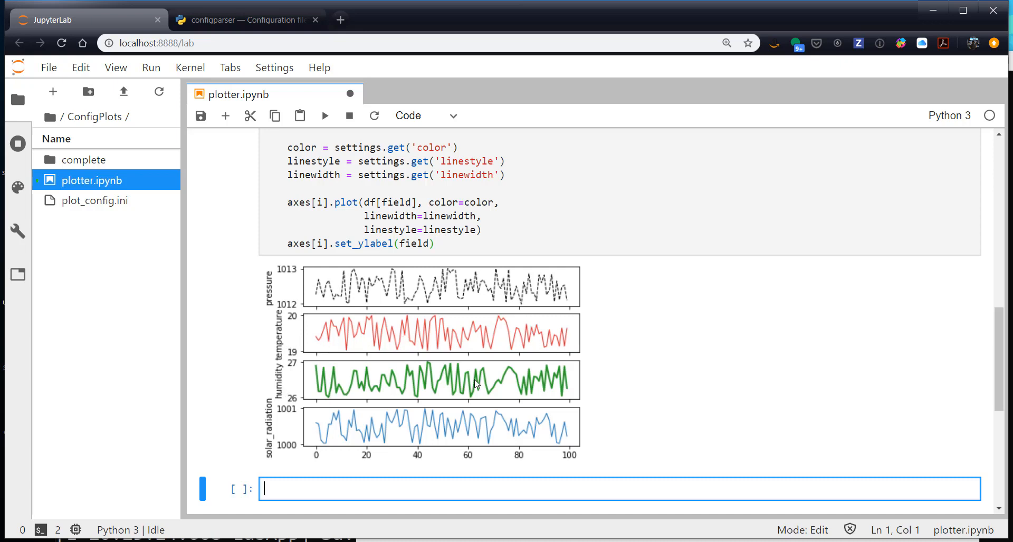
{"action": "mouse_move", "coordinate": [388, 446]}
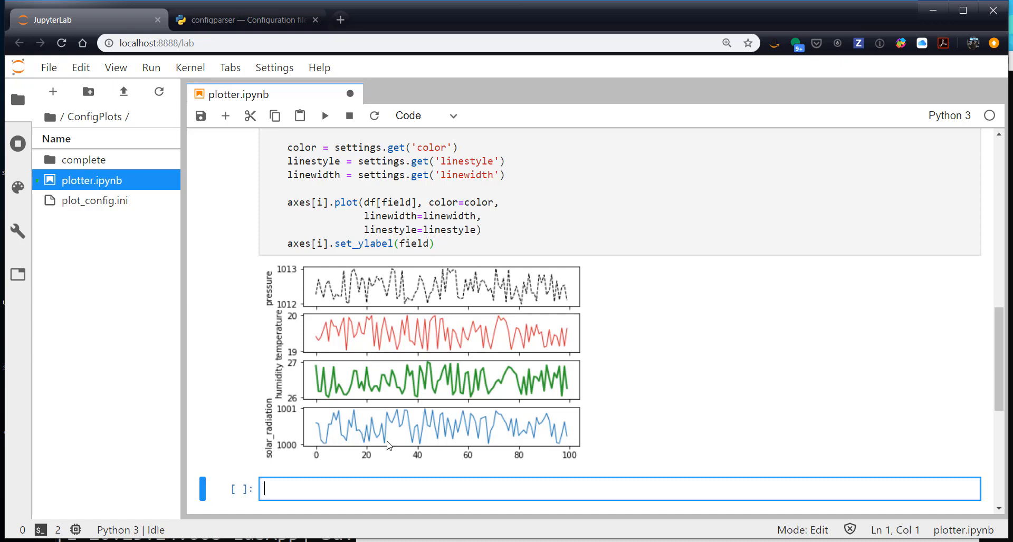
{"action": "mouse_move", "coordinate": [487, 440]}
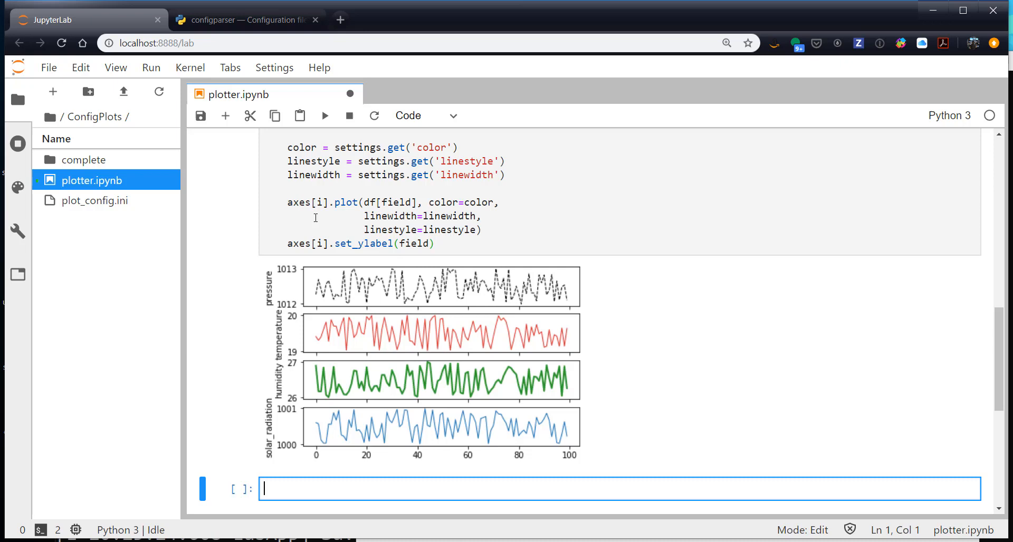
{"action": "double_click", "coordinate": [95, 201]}
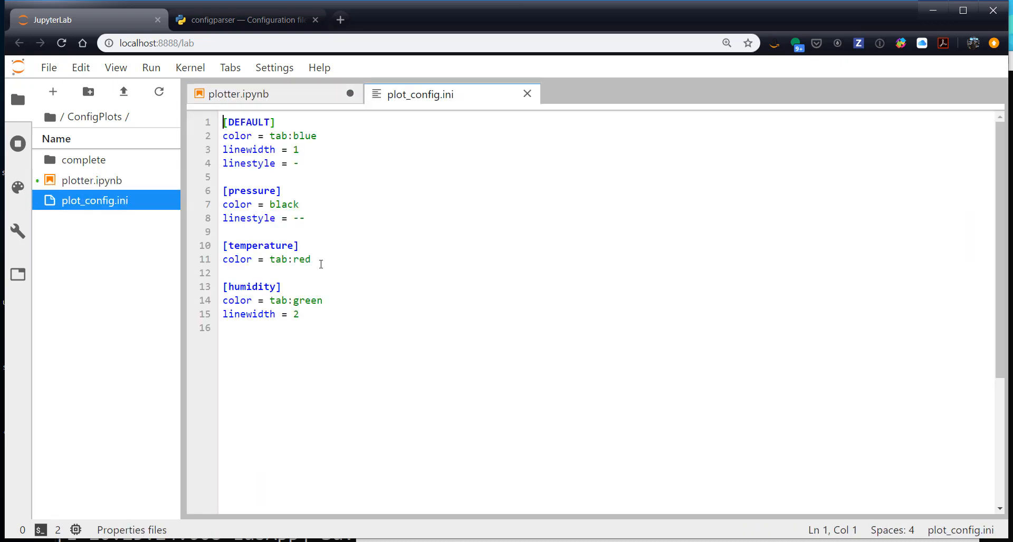
Step: Add linewidth = 0.5 under [temperature], redraw the plots in the notebook and return to the config
{"action": "key", "text": "Enter"}
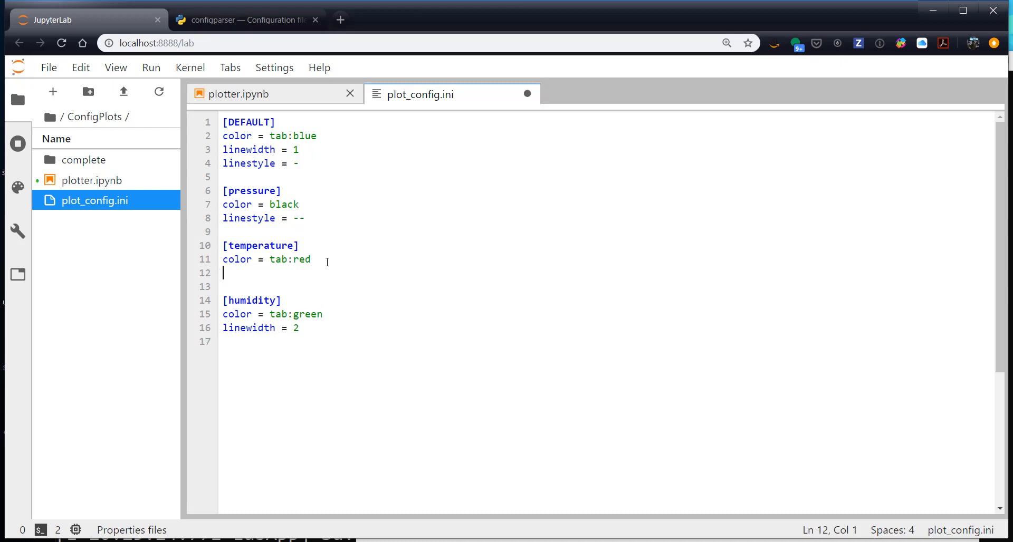
{"action": "type", "text": "line"}
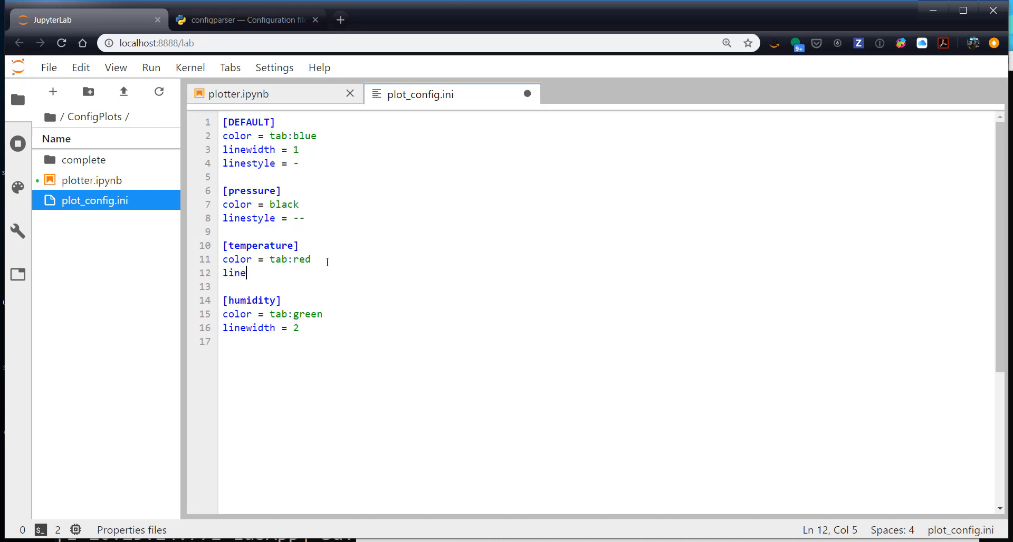
{"action": "type", "text": "widt"}
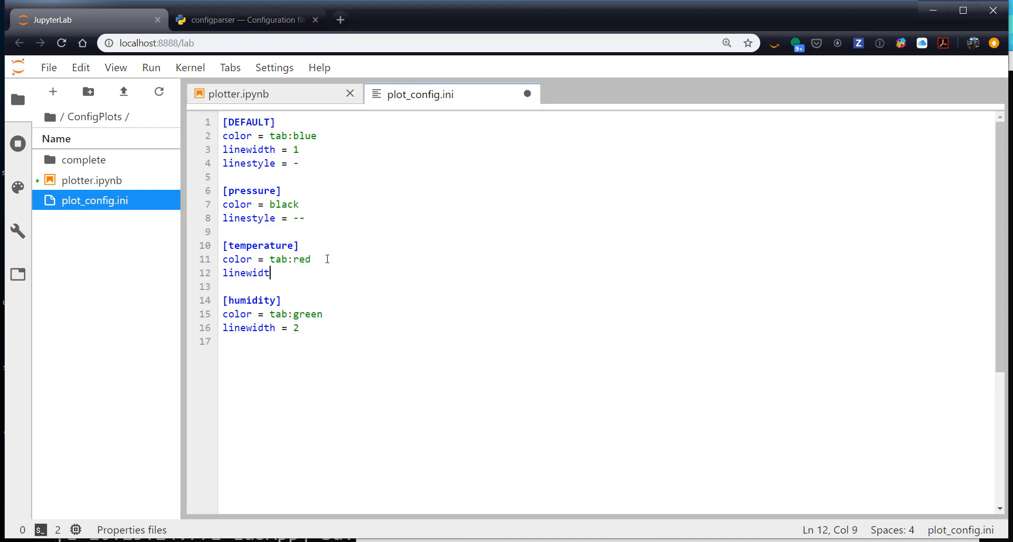
{"action": "type", "text": "h ="}
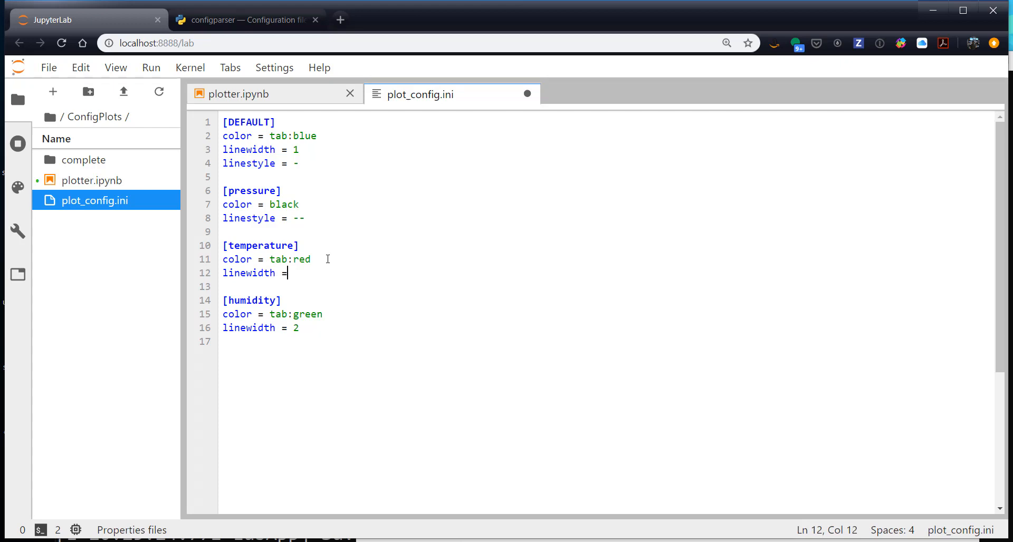
{"action": "type", "text": "0.5"}
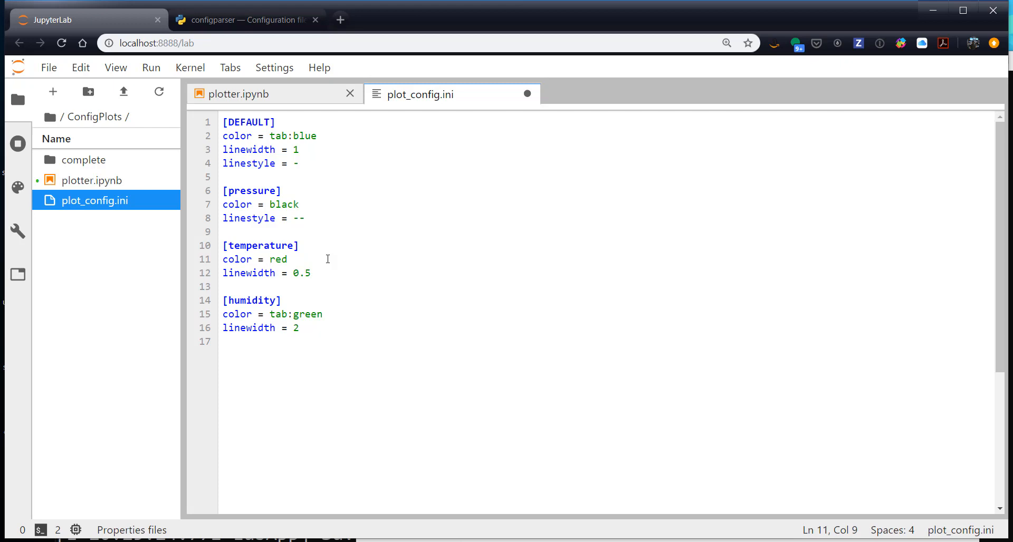
{"action": "left_click", "coordinate": [238, 94]}
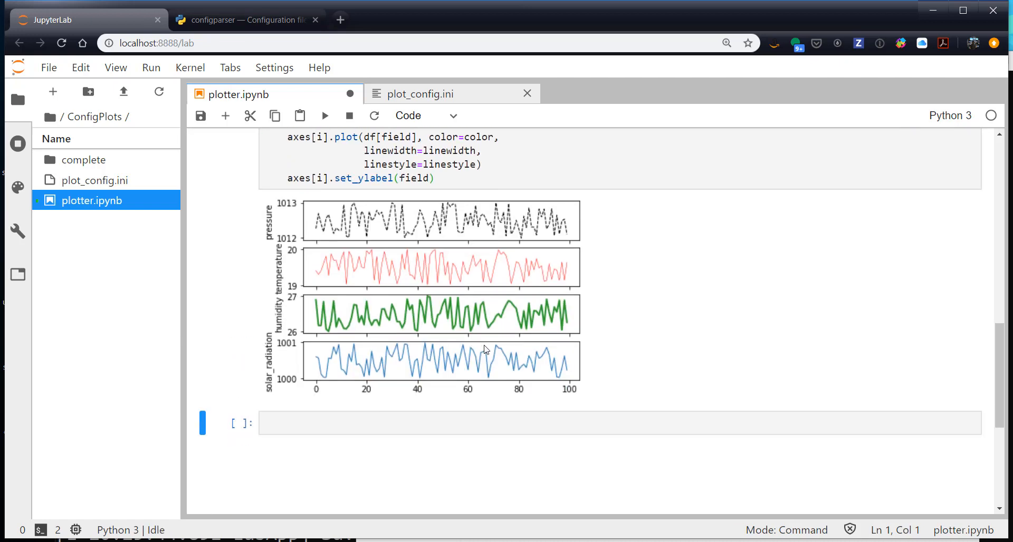
{"action": "mouse_move", "coordinate": [511, 283]}
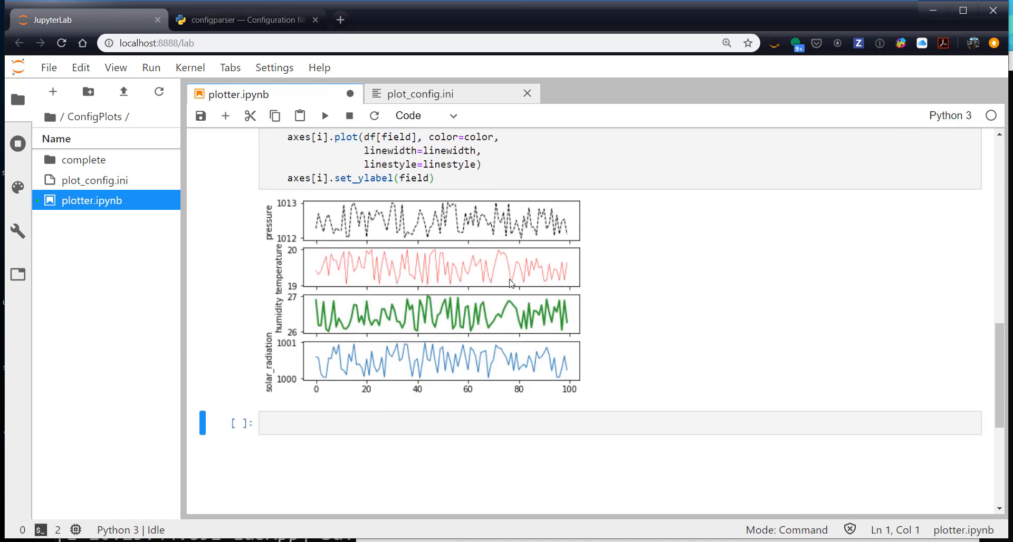
{"action": "left_click", "coordinate": [420, 94]}
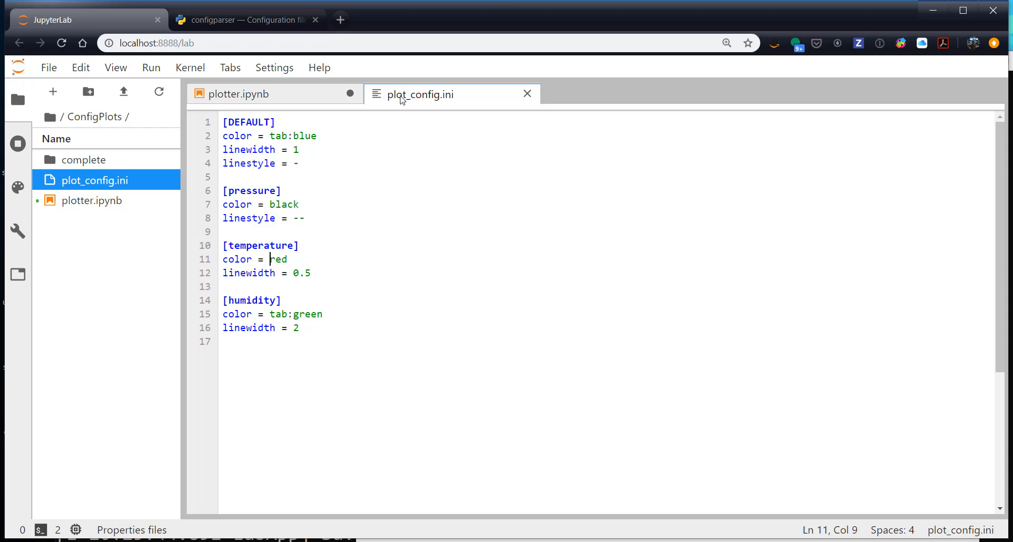
Step: Replace the DEFAULT colour blue with orange (saved as tab:prange) and go back to plotter.ipynb
{"action": "left_click", "coordinate": [316, 135]}
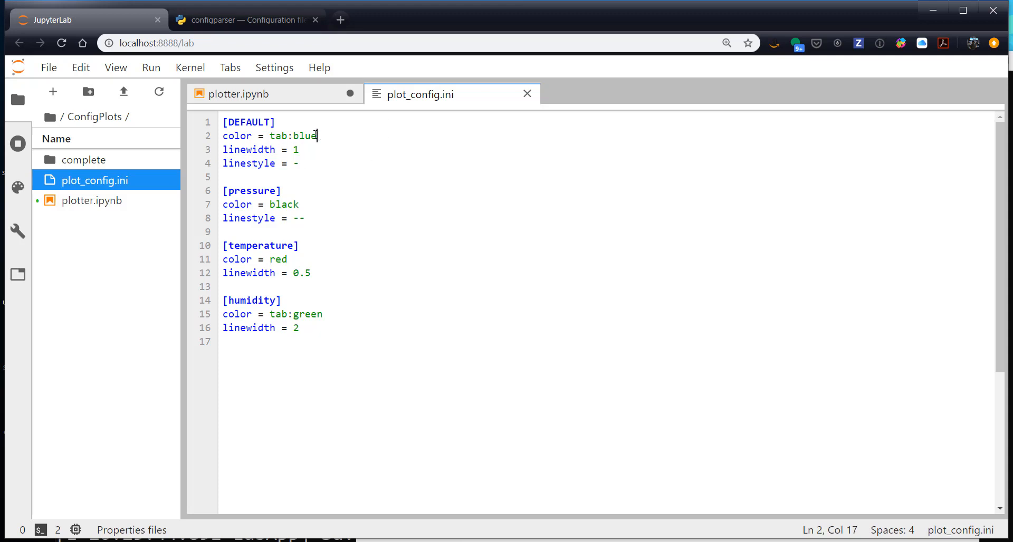
{"action": "double_click", "coordinate": [306, 135]}
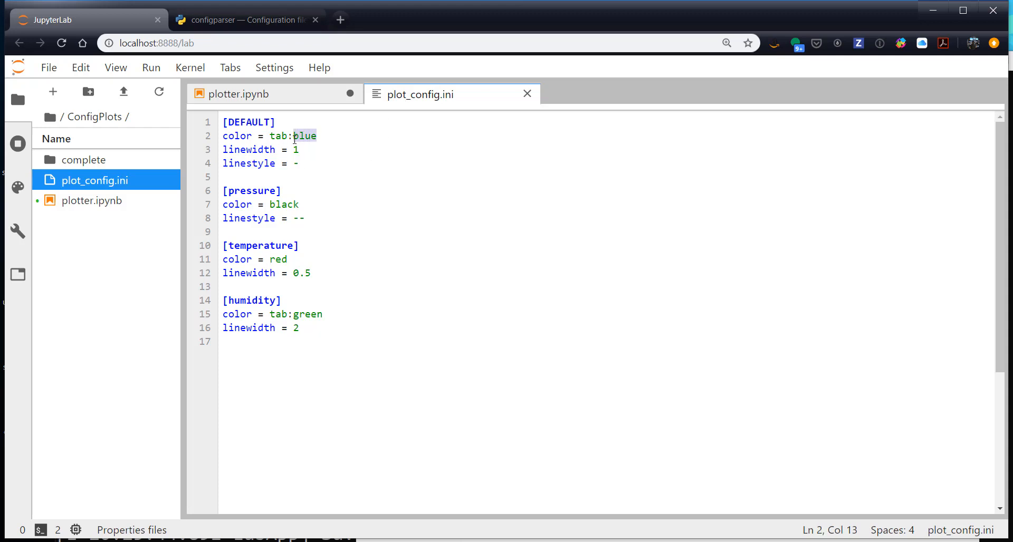
{"action": "type", "text": "orange"}
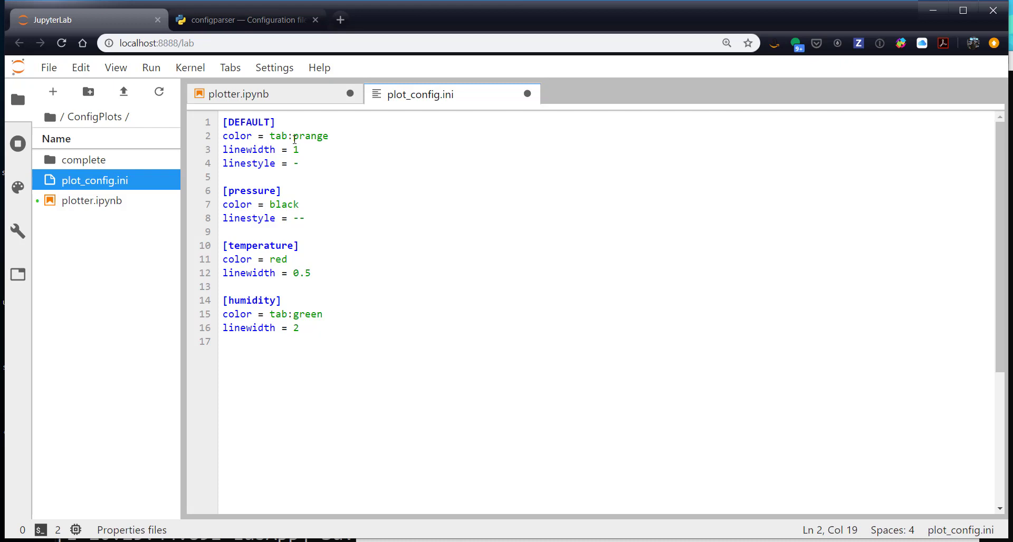
{"action": "mouse_move", "coordinate": [296, 99]}
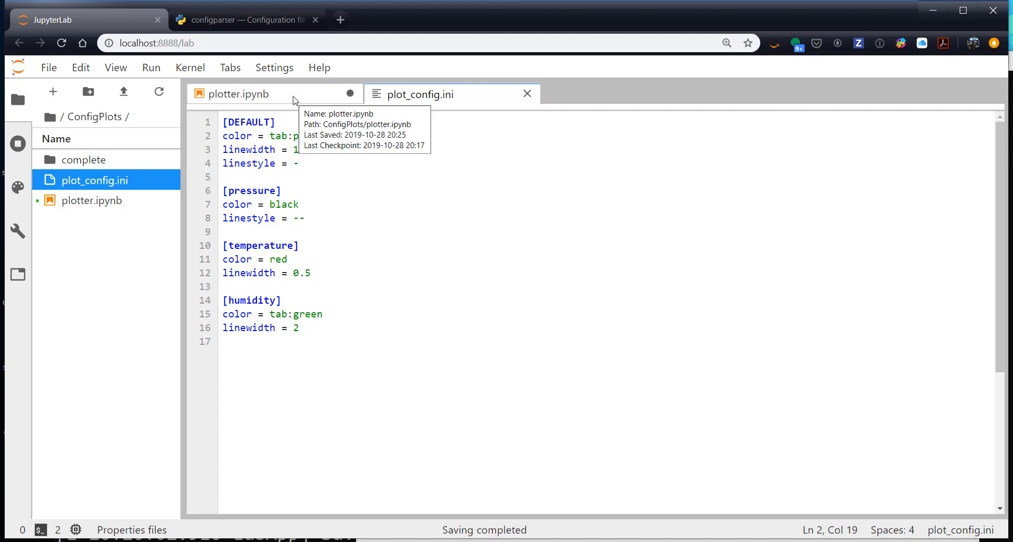
{"action": "left_click", "coordinate": [238, 94]}
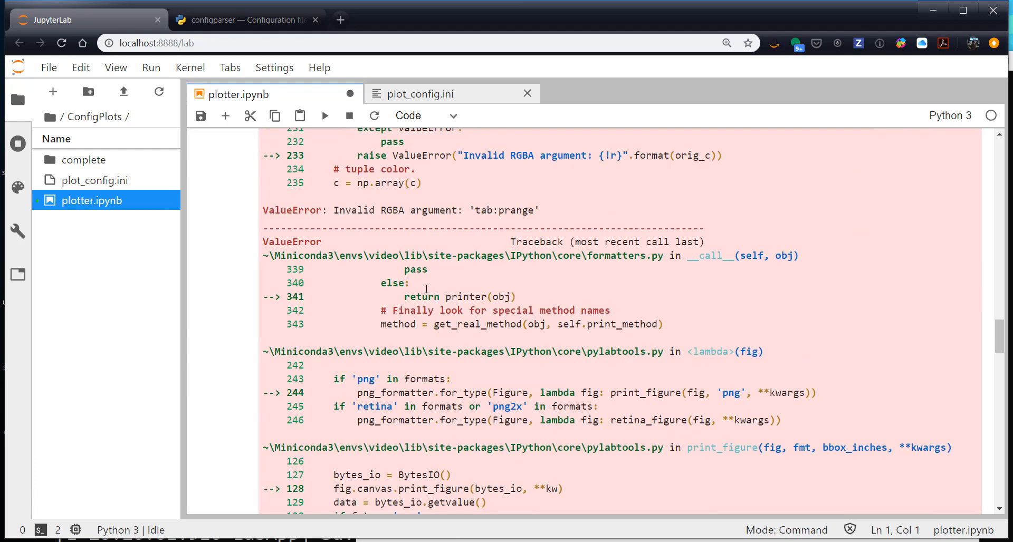
Step: Review the Invalid RGBA ValueError, visit plot_config.ini, and return to the notebook cells
{"action": "scroll", "scroll_direction": "down", "scroll_amount": 3}
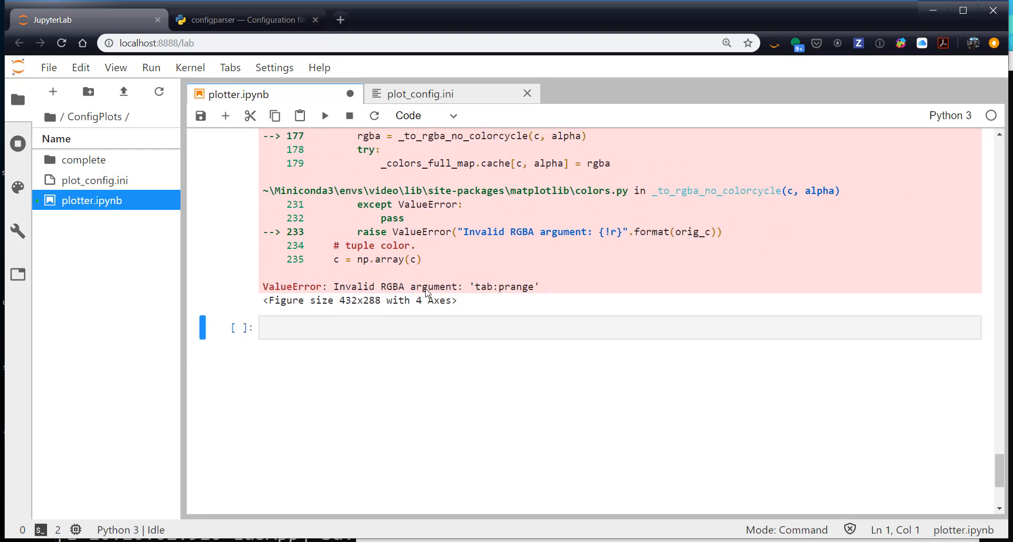
{"action": "left_click", "coordinate": [420, 94]}
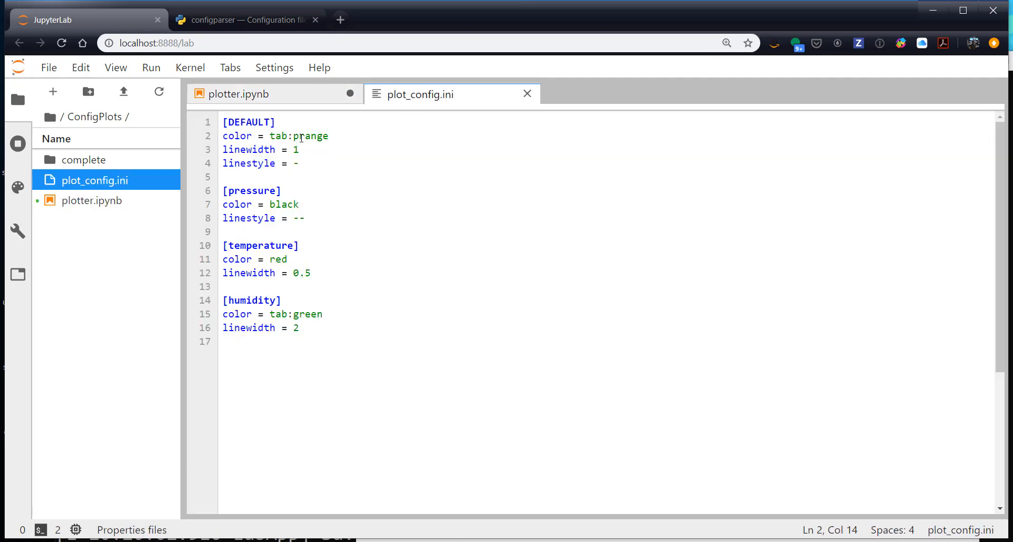
{"action": "left_click", "coordinate": [239, 94]}
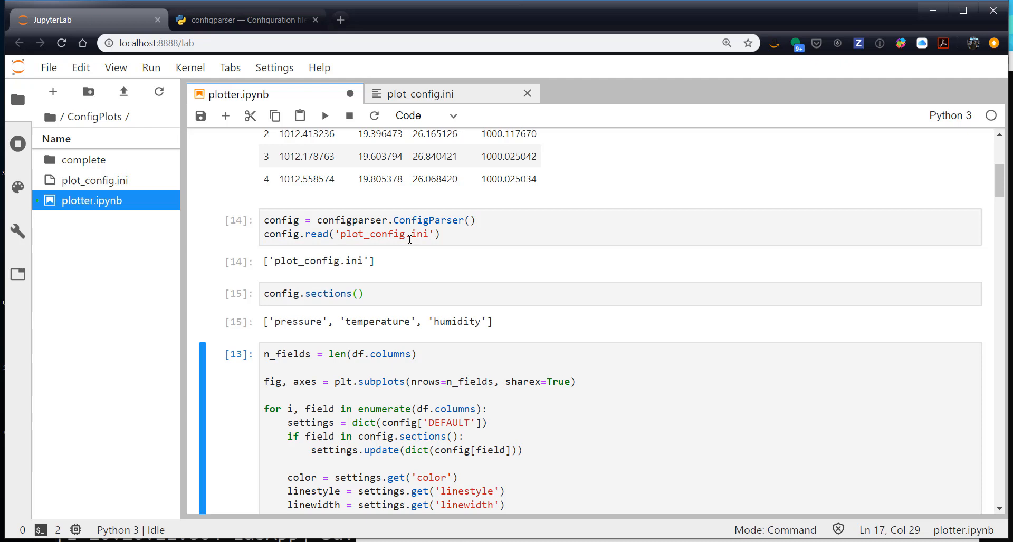
Step: Scroll down to the redrawn figure showing four stacked subplots with solar_radiation in orange
{"action": "scroll", "scroll_direction": "down", "scroll_amount": 3}
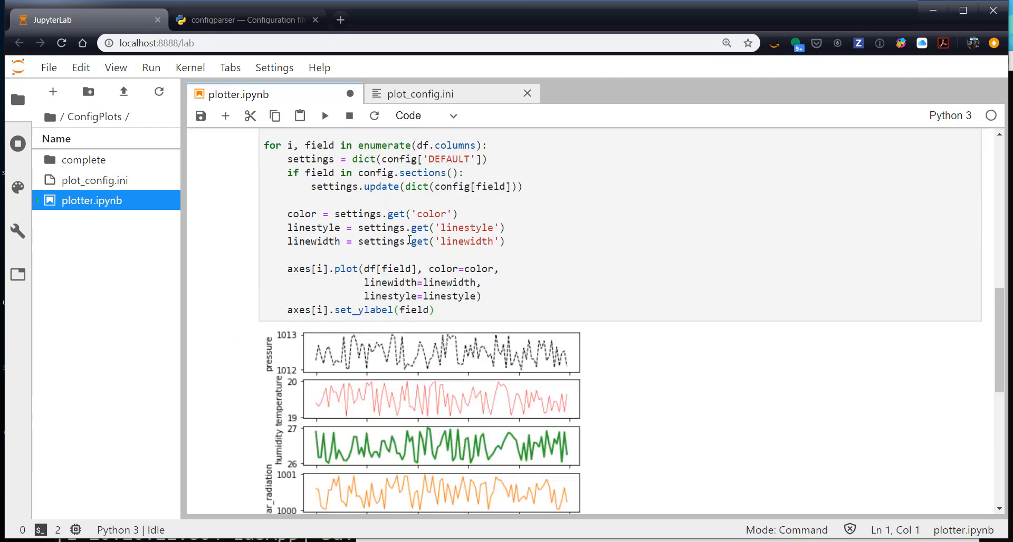
{"action": "mouse_move", "coordinate": [765, 217]}
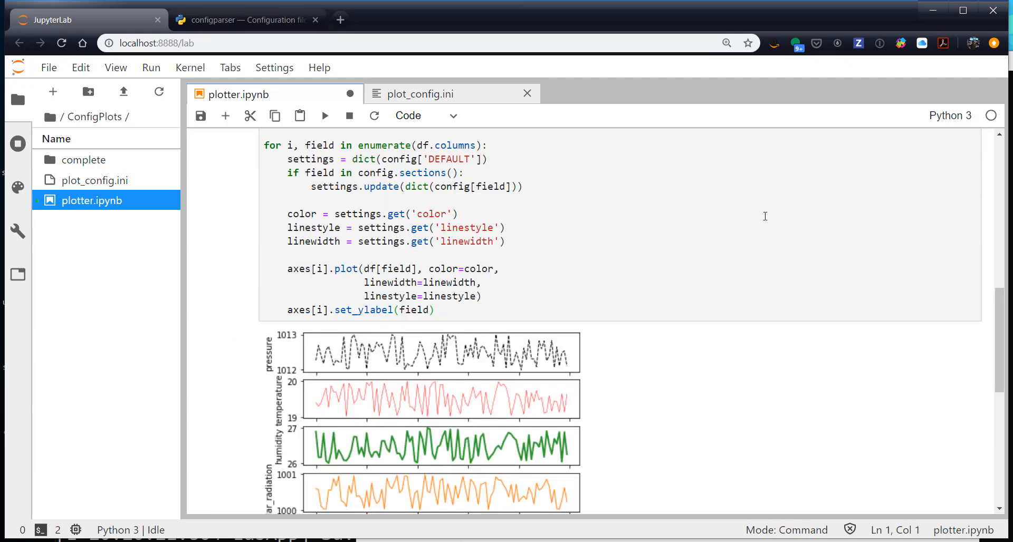
{"action": "scroll", "scroll_direction": "down", "scroll_amount": 3}
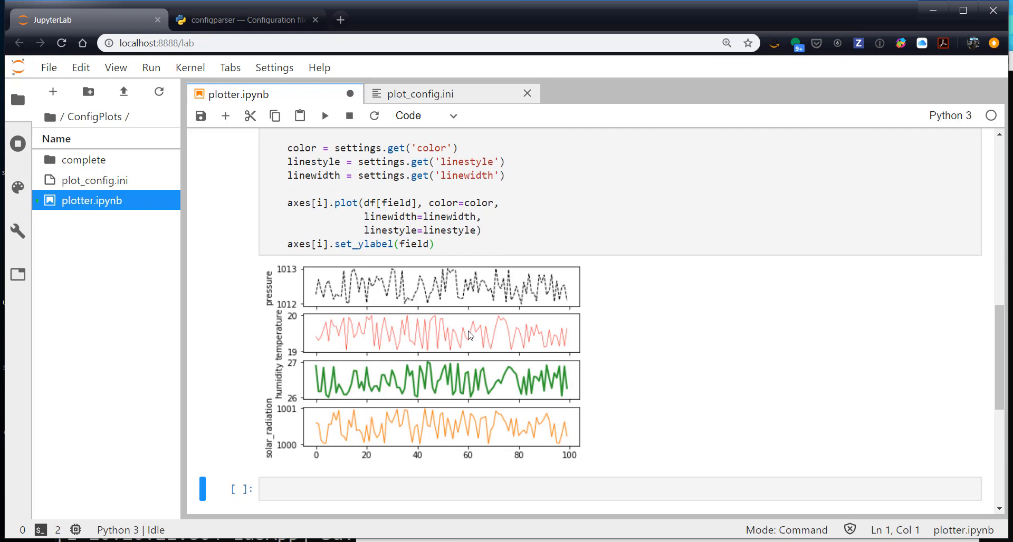
{"action": "scroll", "scroll_direction": "down", "scroll_amount": 3}
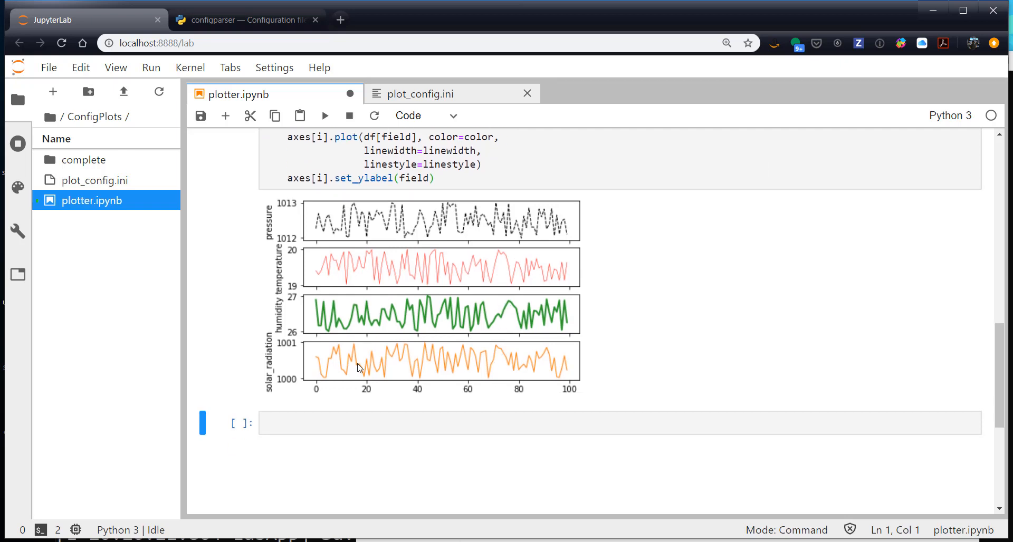
{"action": "mouse_move", "coordinate": [682, 358]}
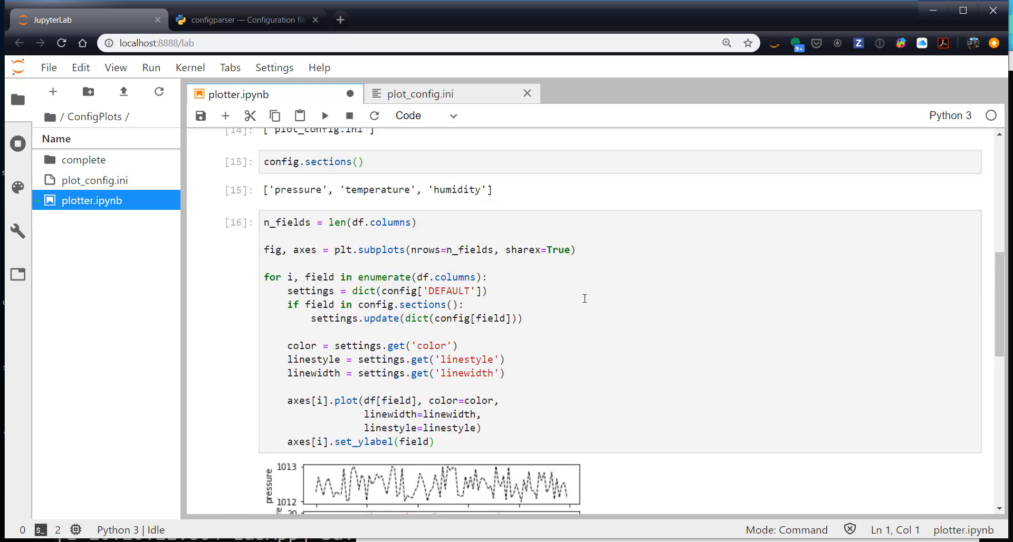
{"action": "mouse_move", "coordinate": [441, 100]}
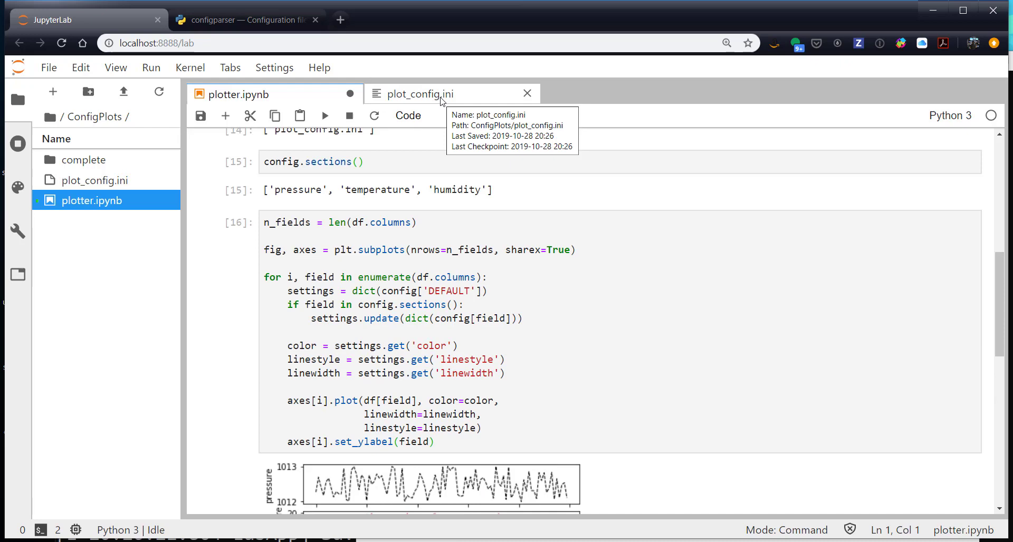
{"action": "left_click", "coordinate": [420, 94]}
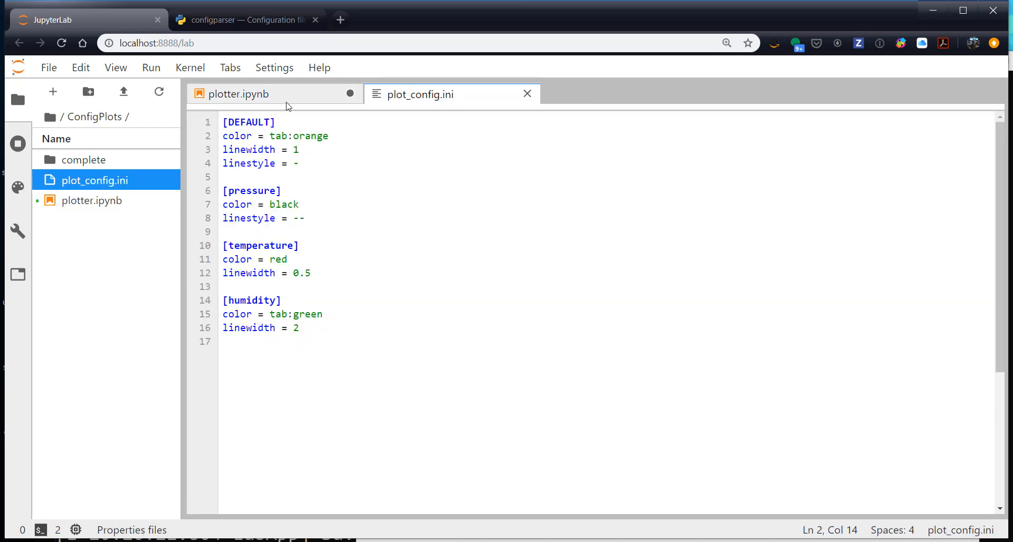
{"action": "left_click", "coordinate": [240, 93]}
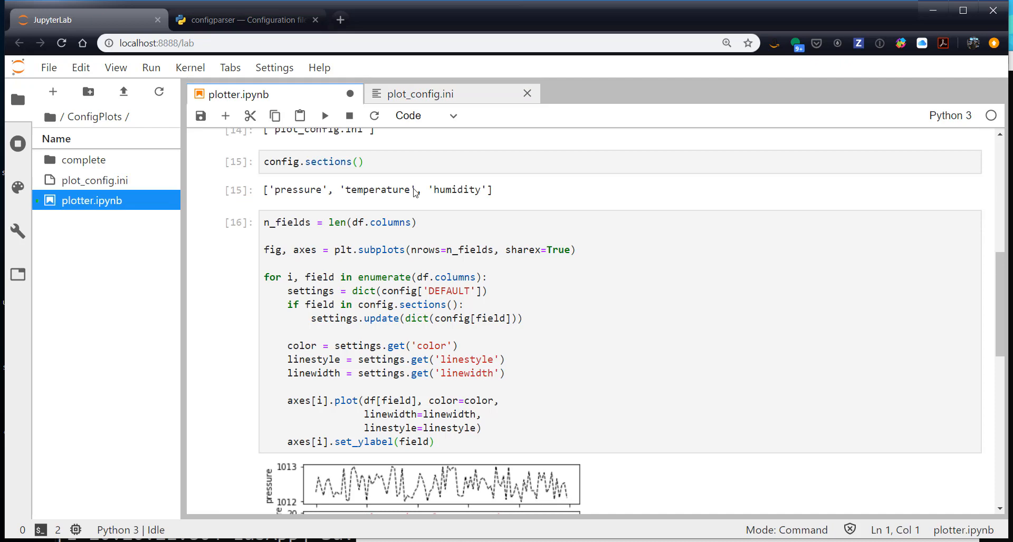